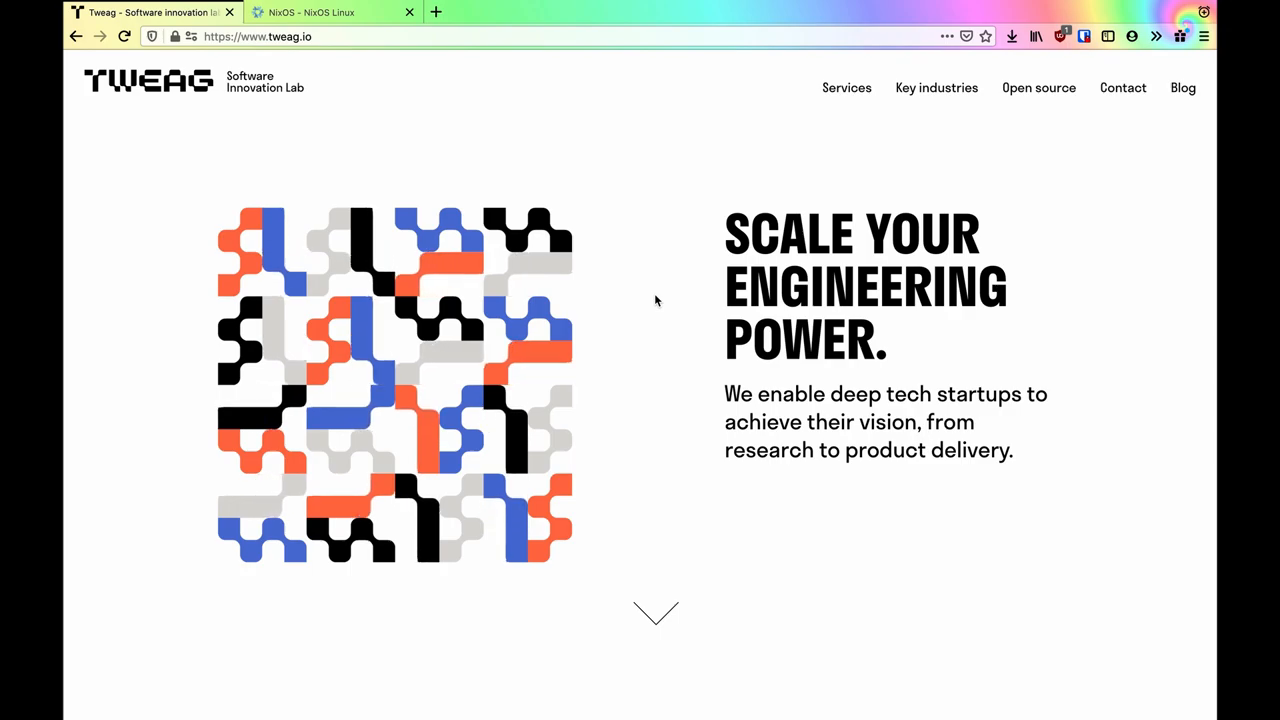
Step: Run imgapp with system python3, hitting ModuleNotFoundError for flask, and confirm poetry is not found
click(320, 12)
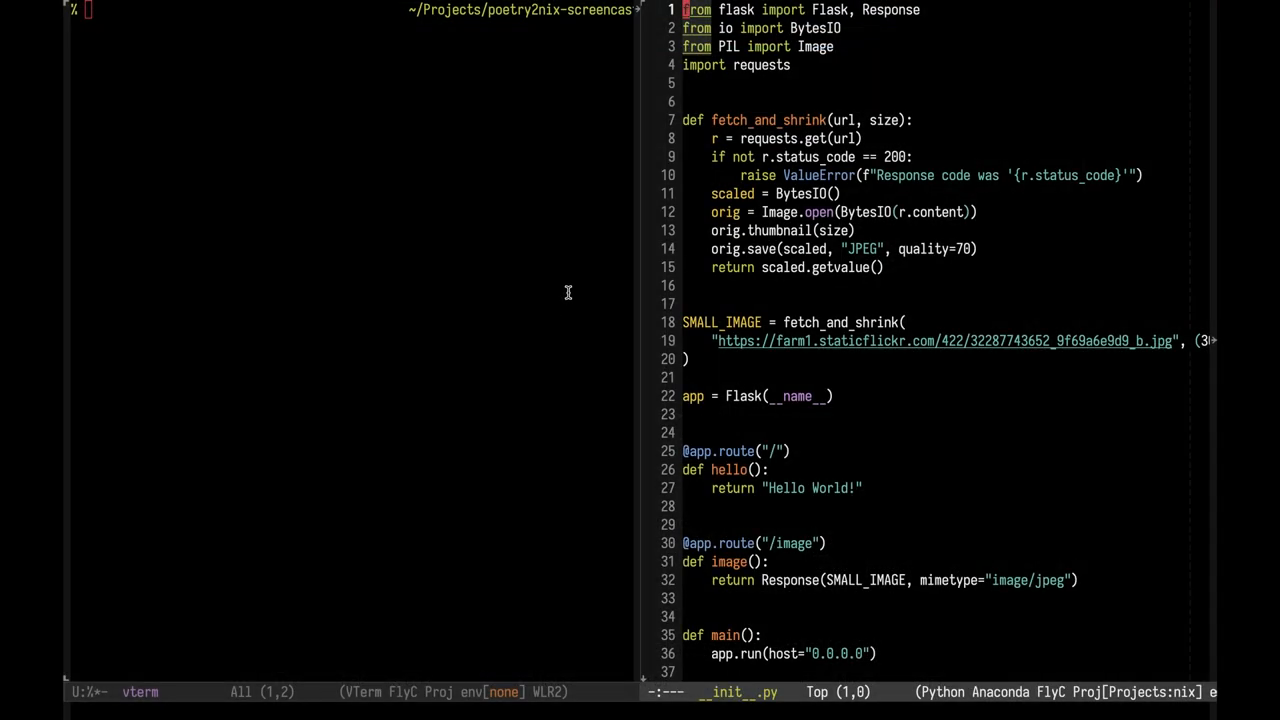
mouse_move(730, 95)
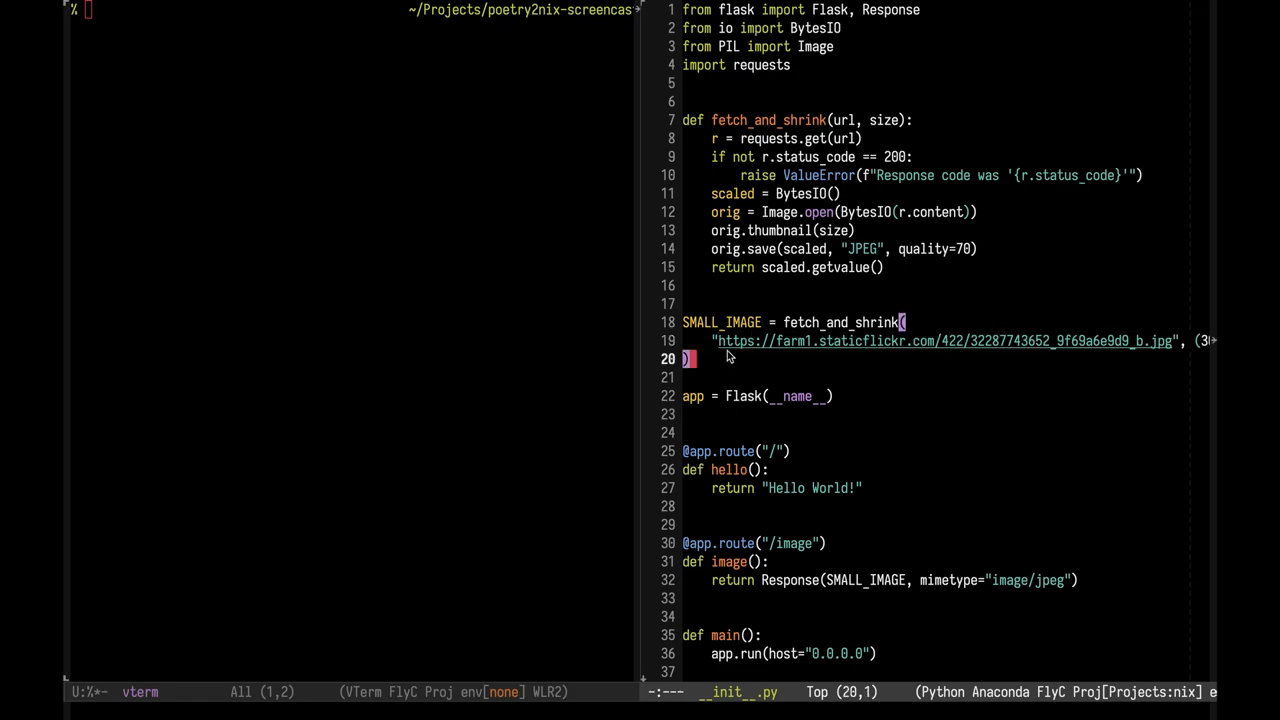
mouse_move(699, 218)
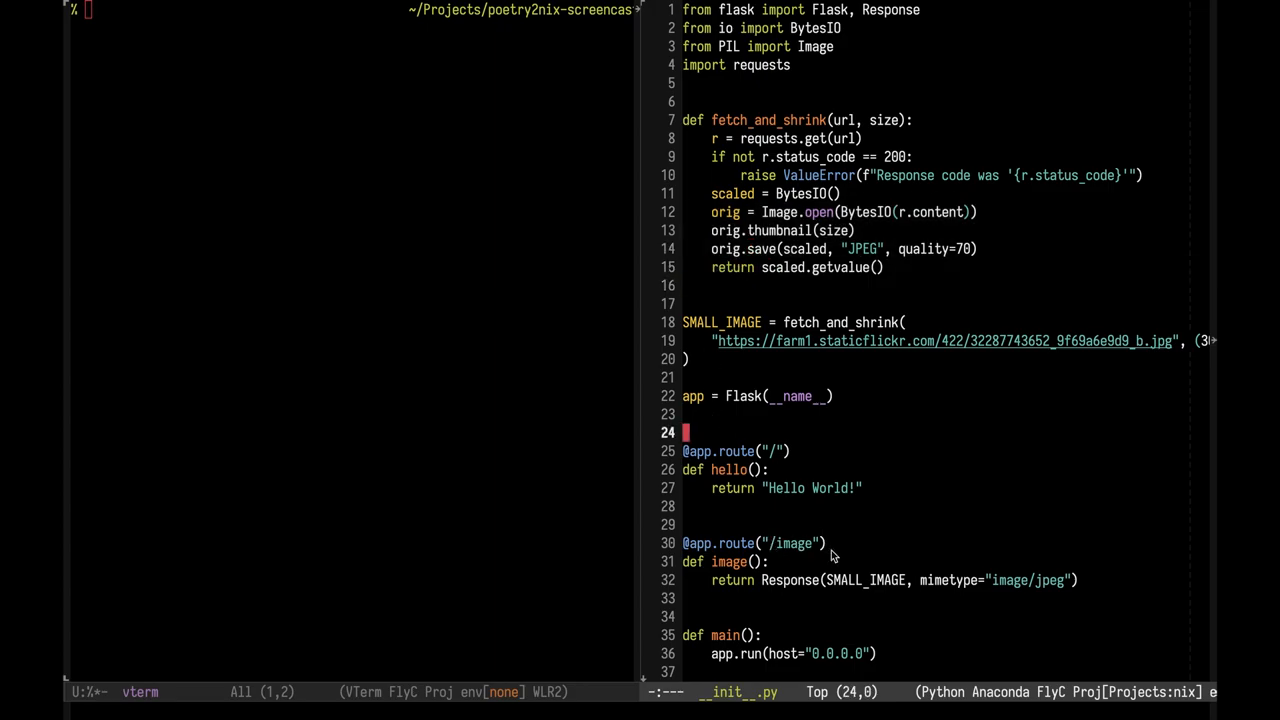
mouse_move(820, 577)
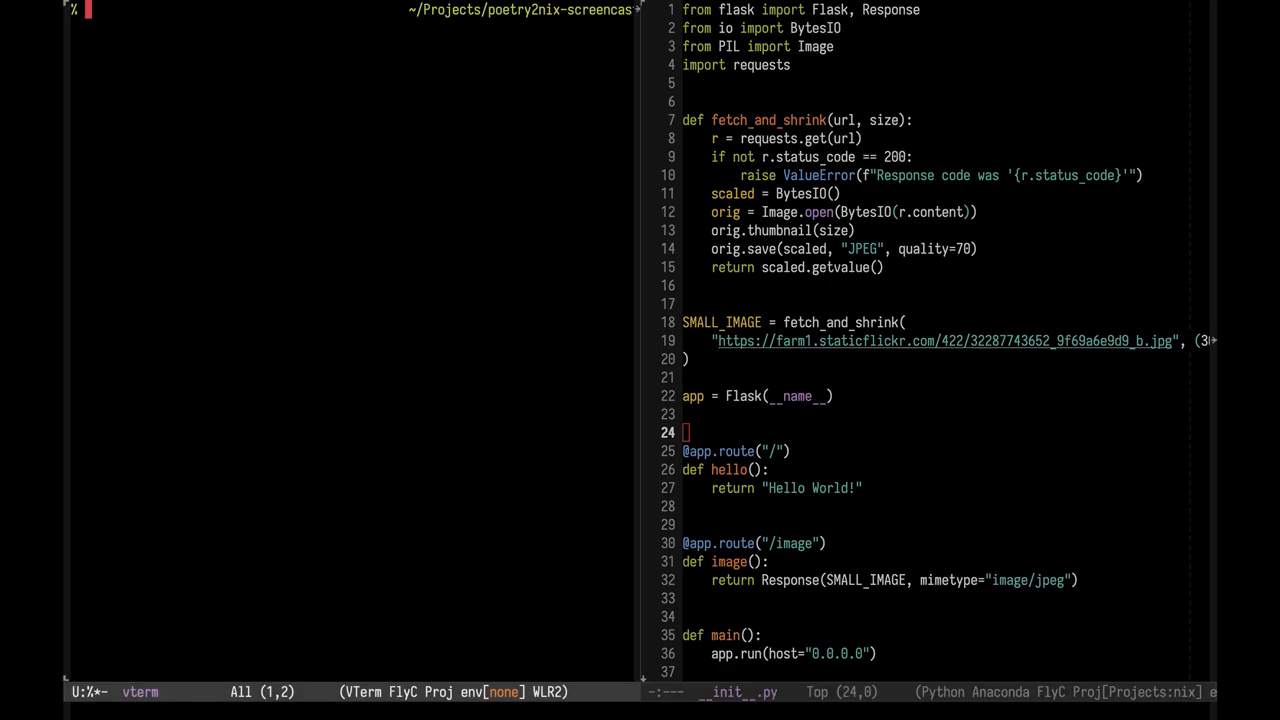
text(which python3)
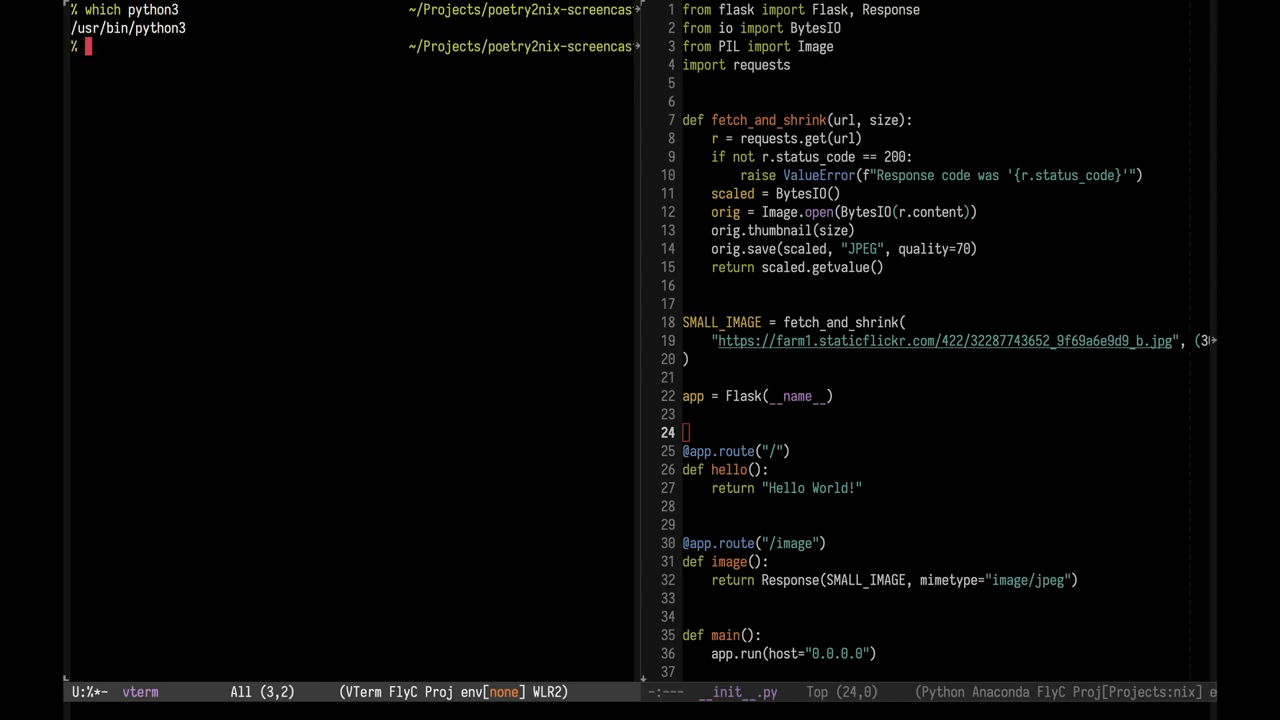
text(p)
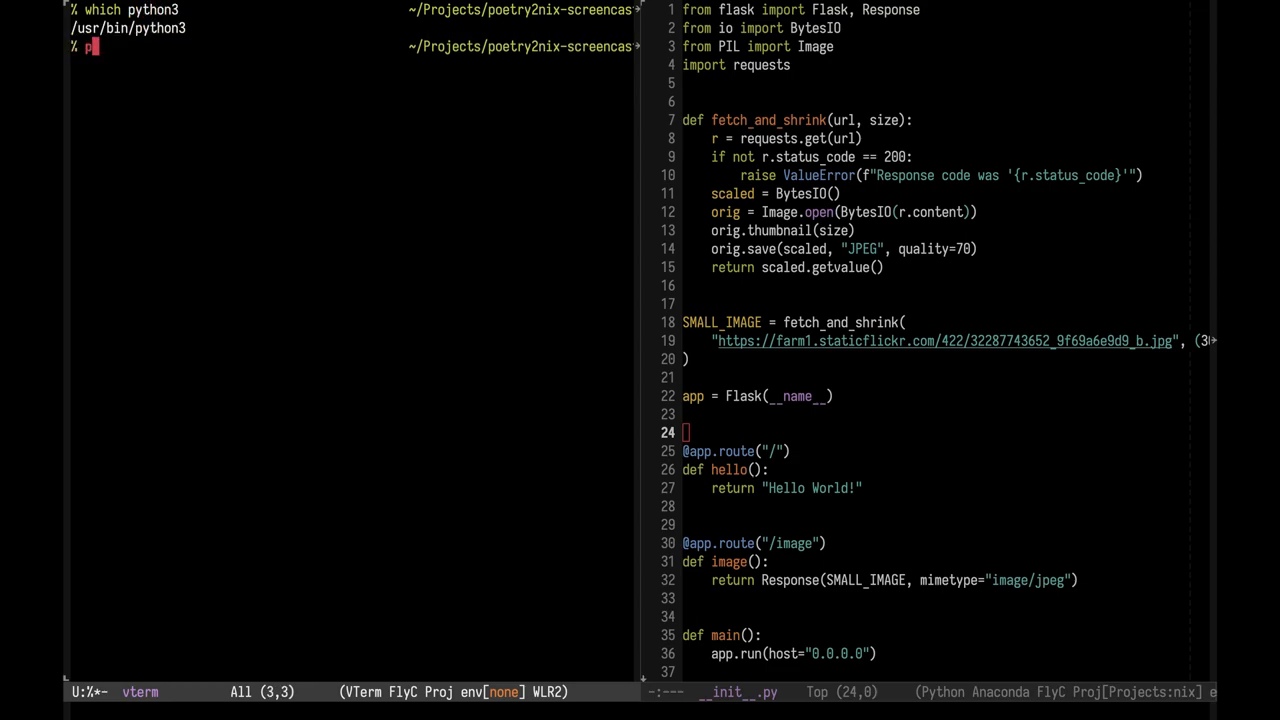
text(ython3 imgapp/__init__.py)
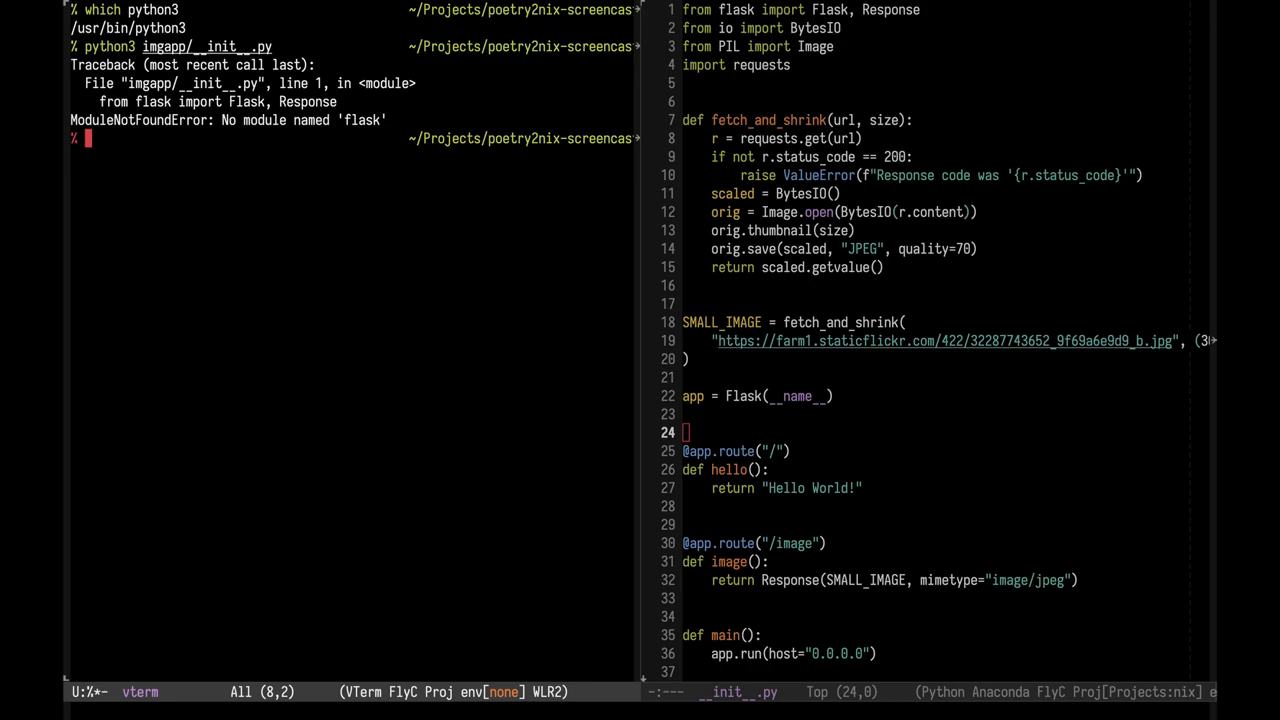
text(which poetry)
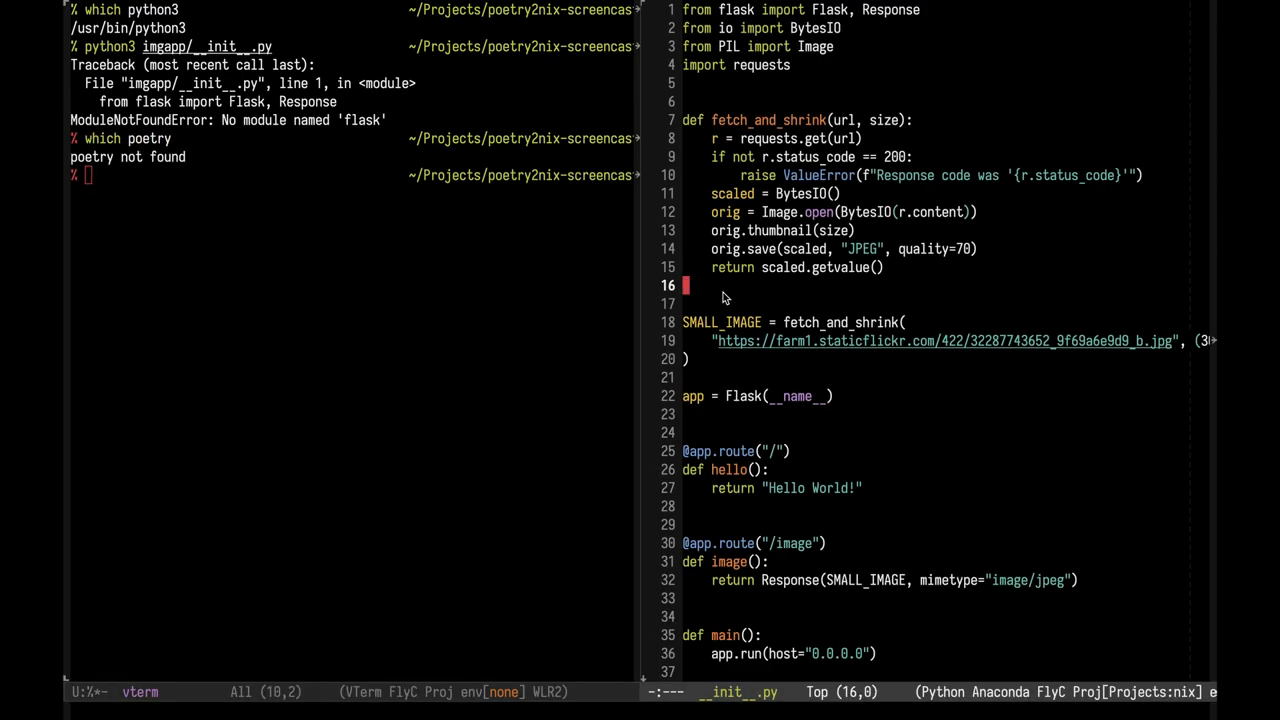
Step: Create shell.nix with the header { pkgs ? import <nixpkgs> {} }
key(C-x C-f)
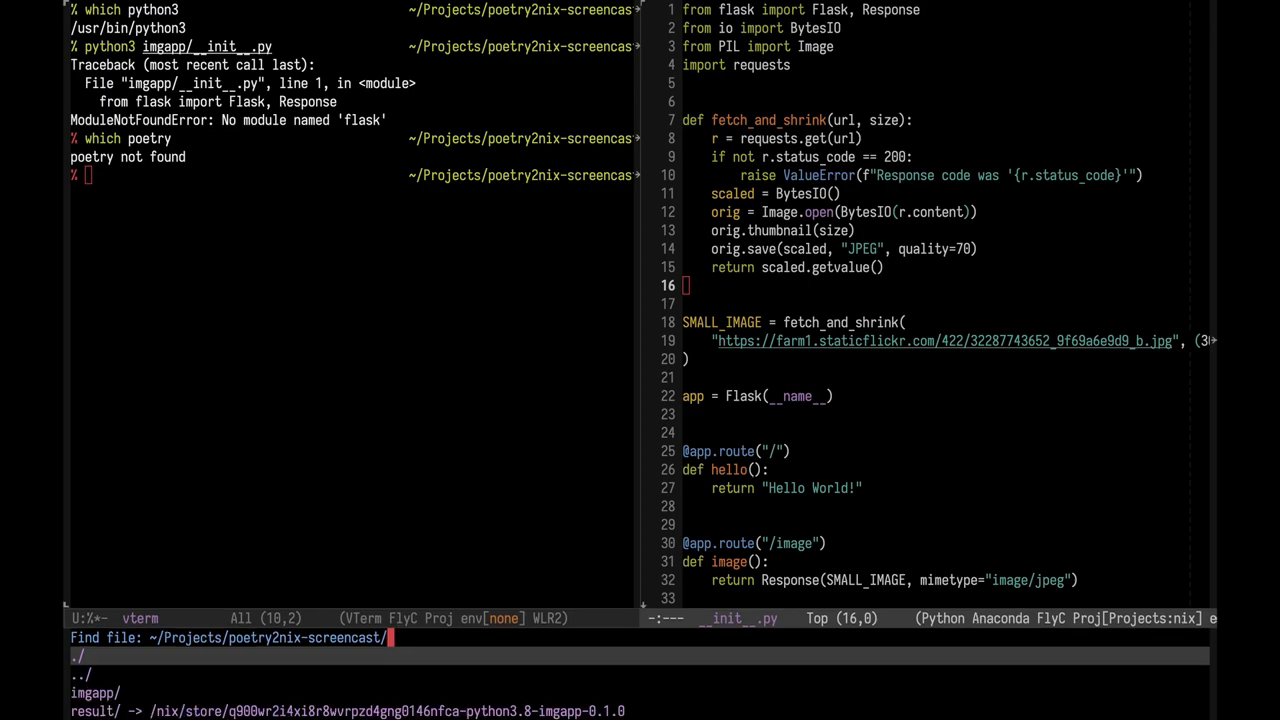
text(shell.ni)
text({ pkgs )
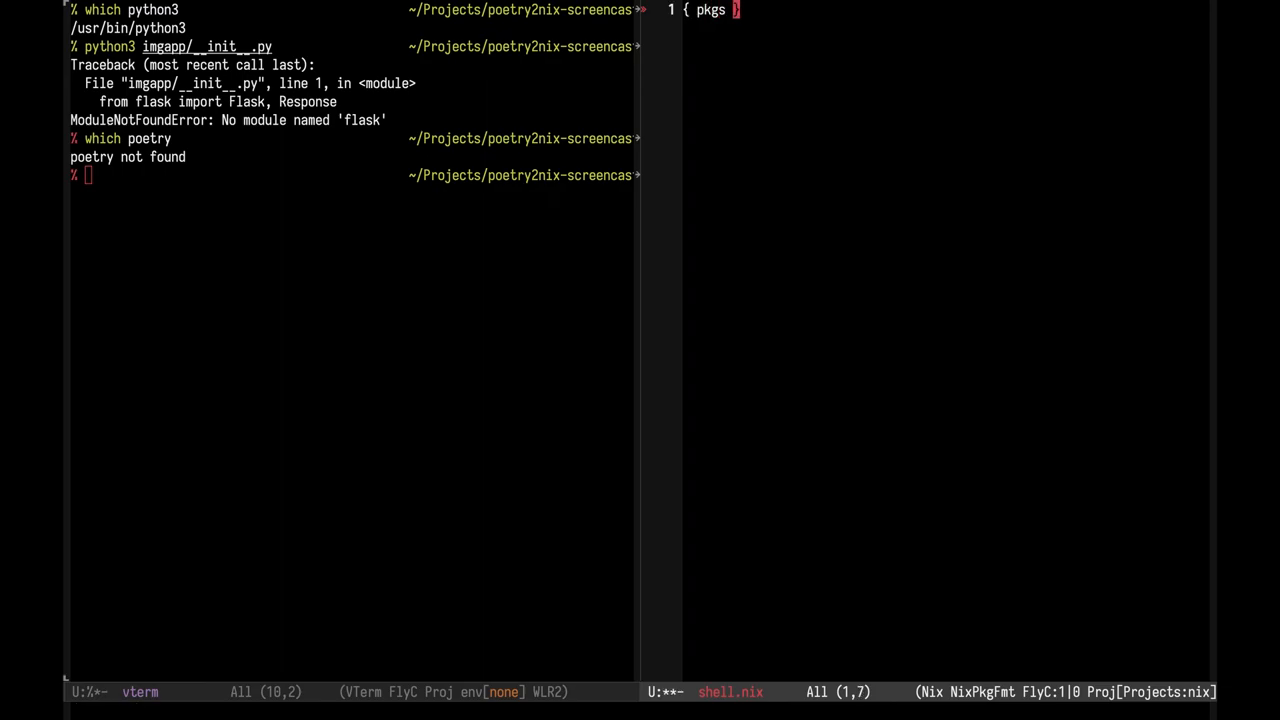
text(?)
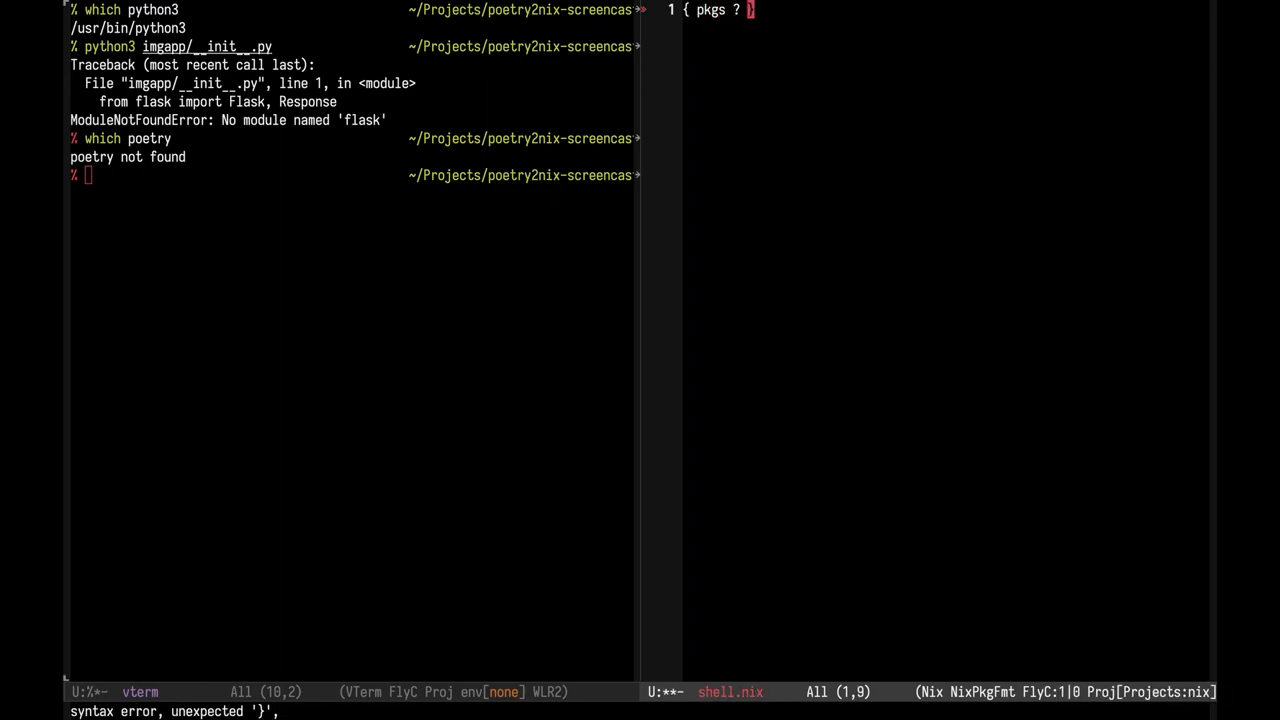
text(import <nix)
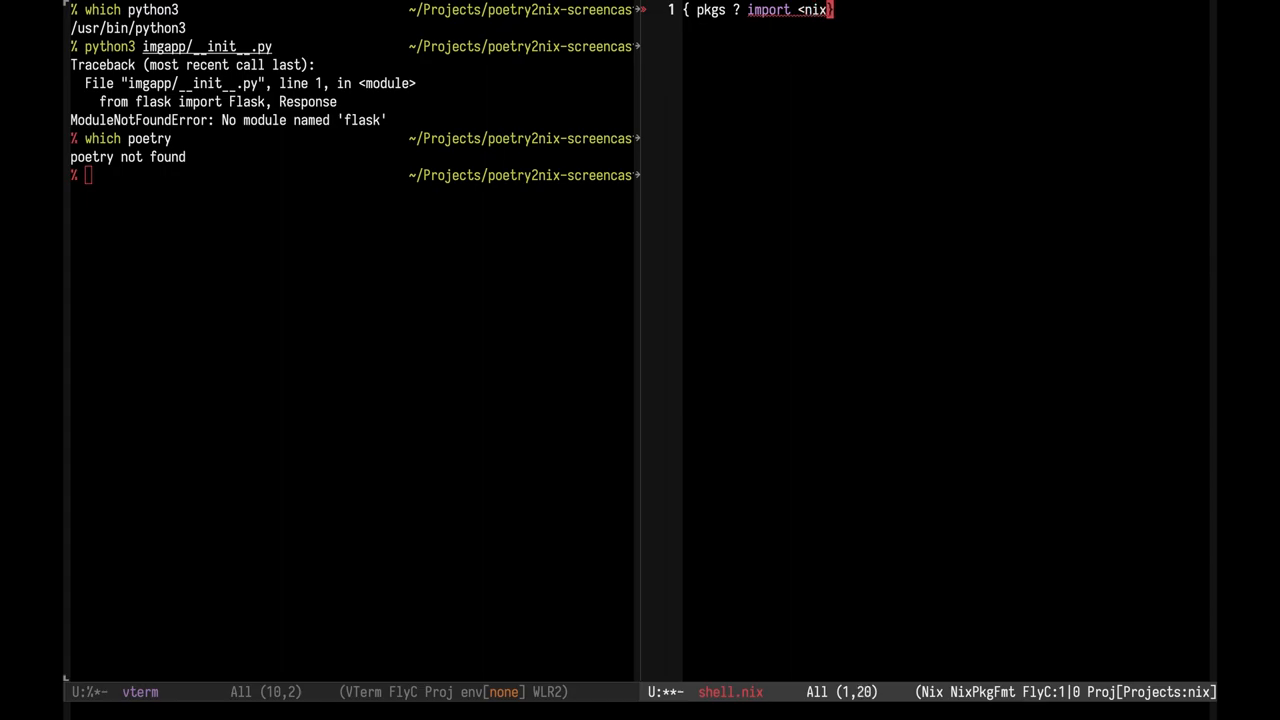
text(pkgs> {})
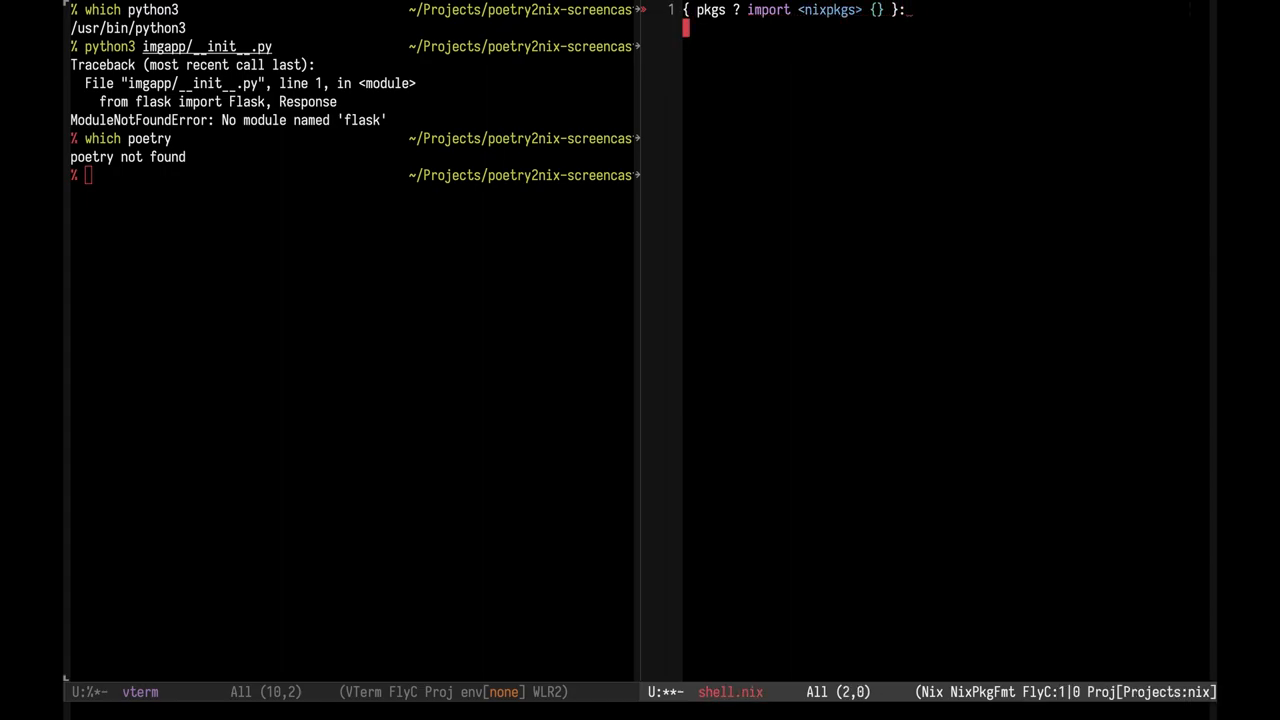
Step: Define pkgs.mkShell with buildInputs [ pkgs.python3 pkgs.poetry ], then enter nix-shell
text(pkgs.)
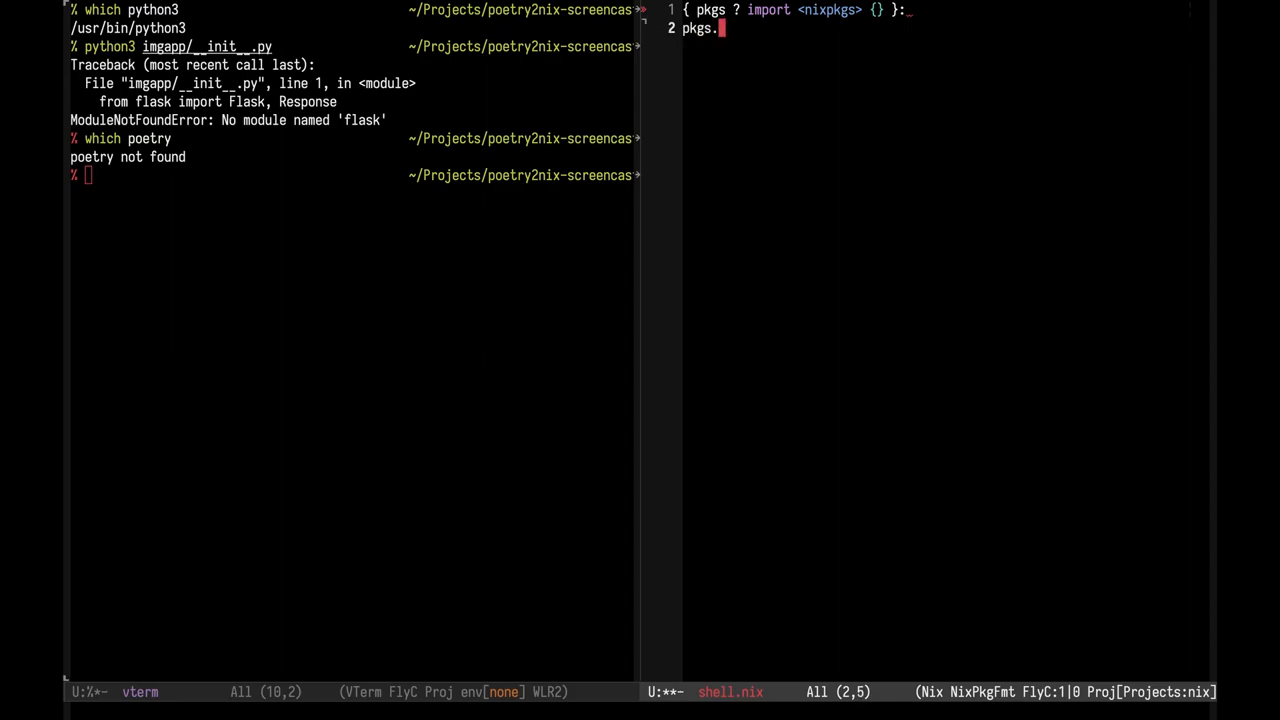
text(mkShell {)
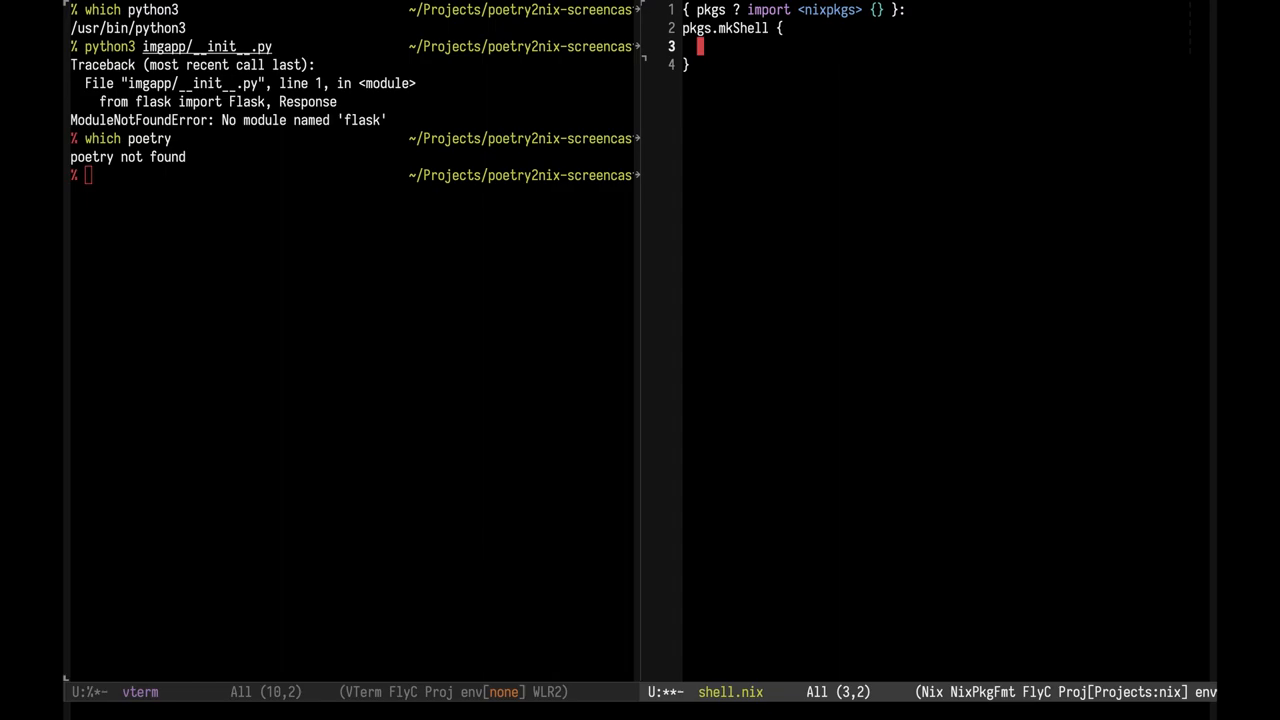
text(buildInputs =)
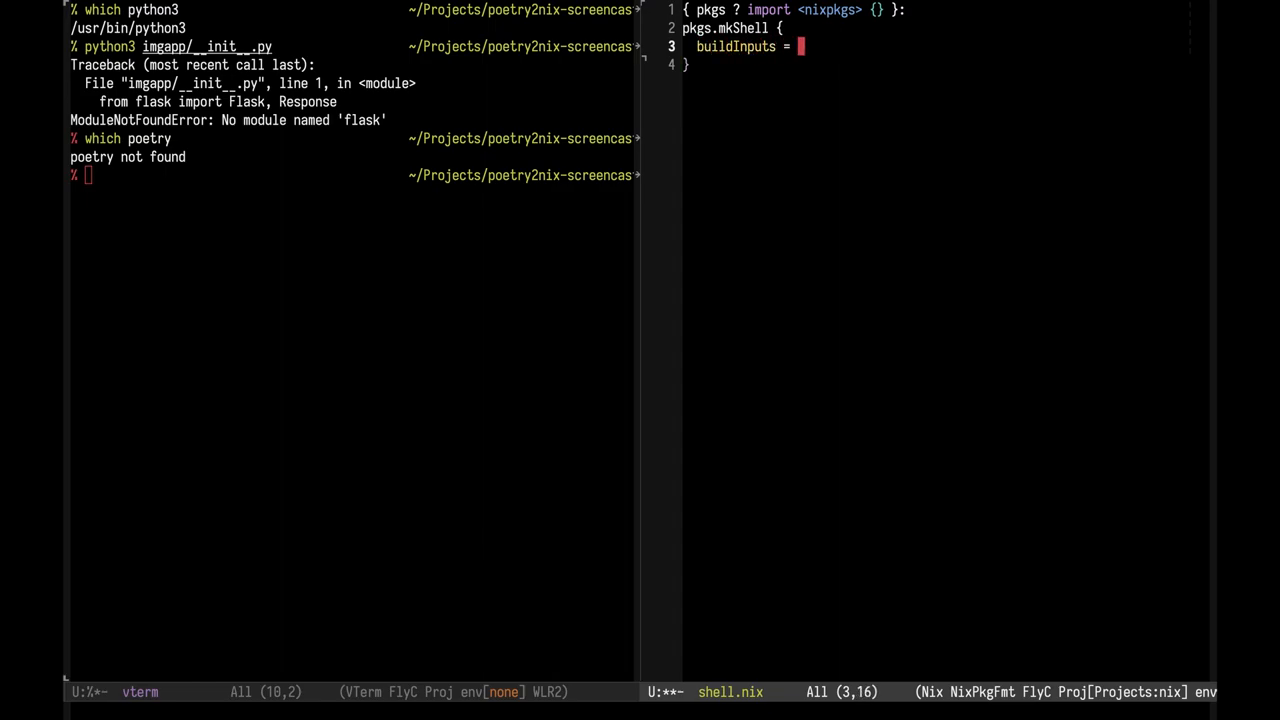
text([ pkgs.)
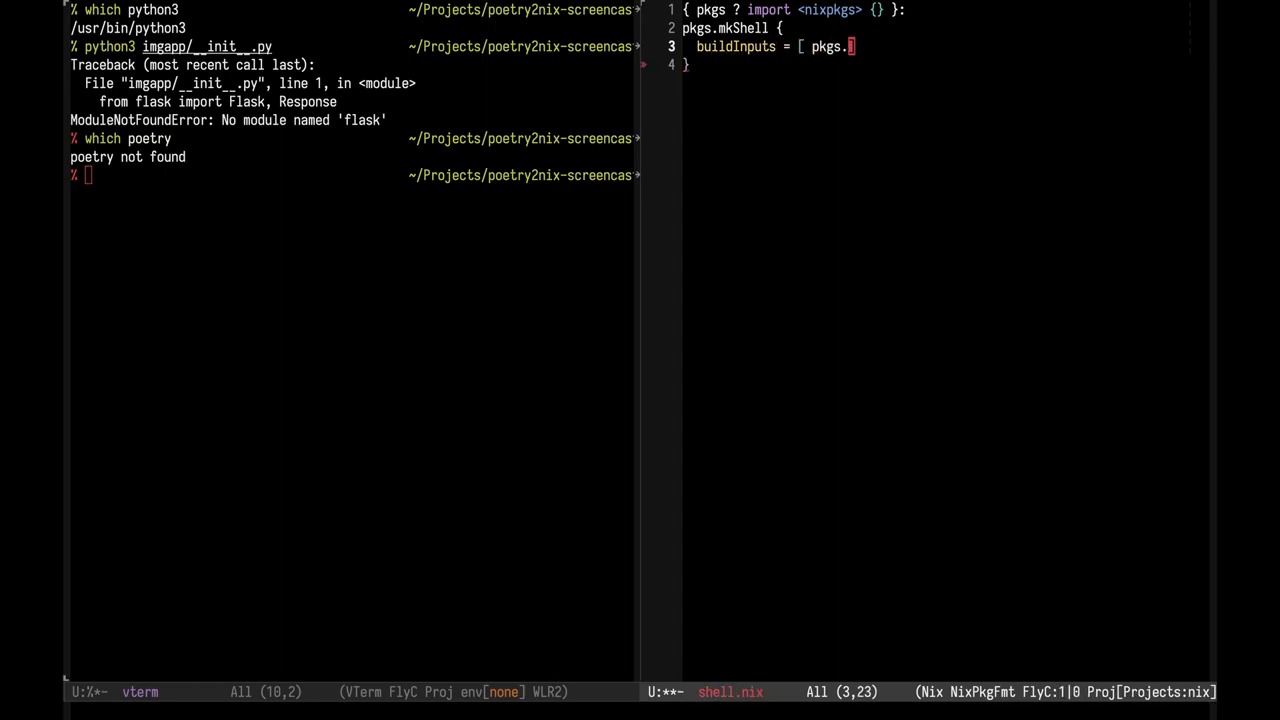
text(python3 p)
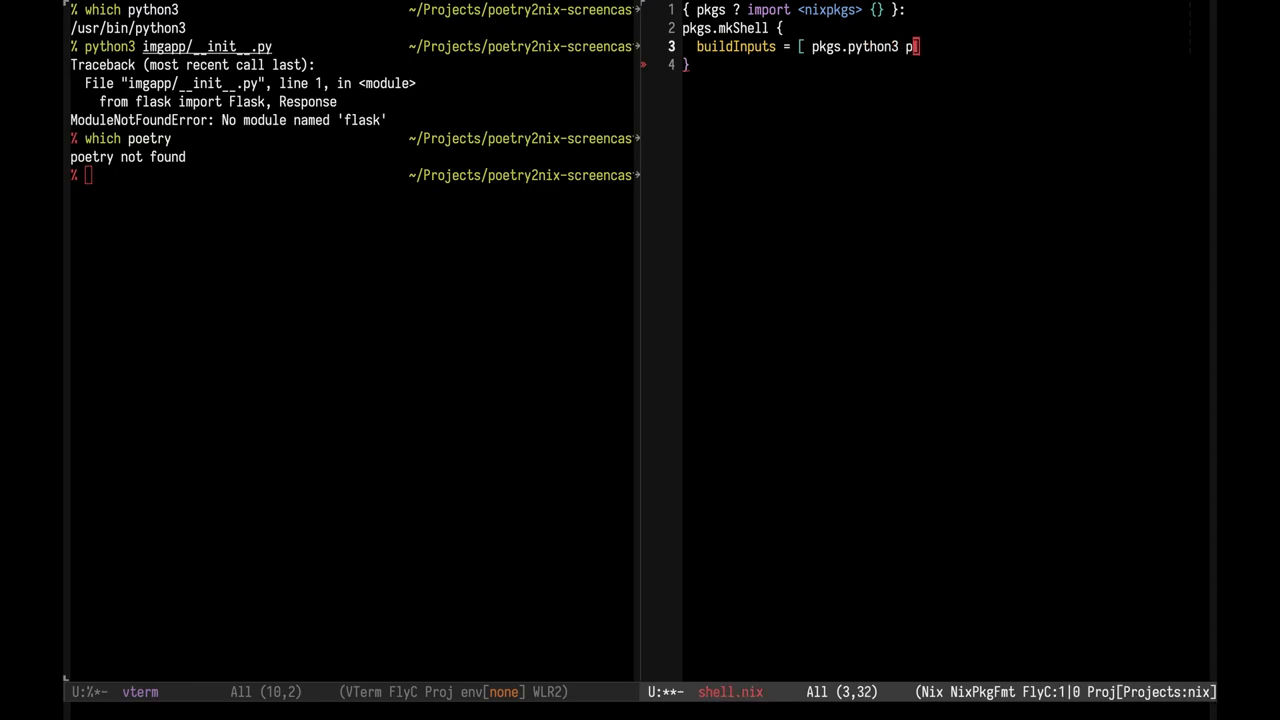
text(kgs.)
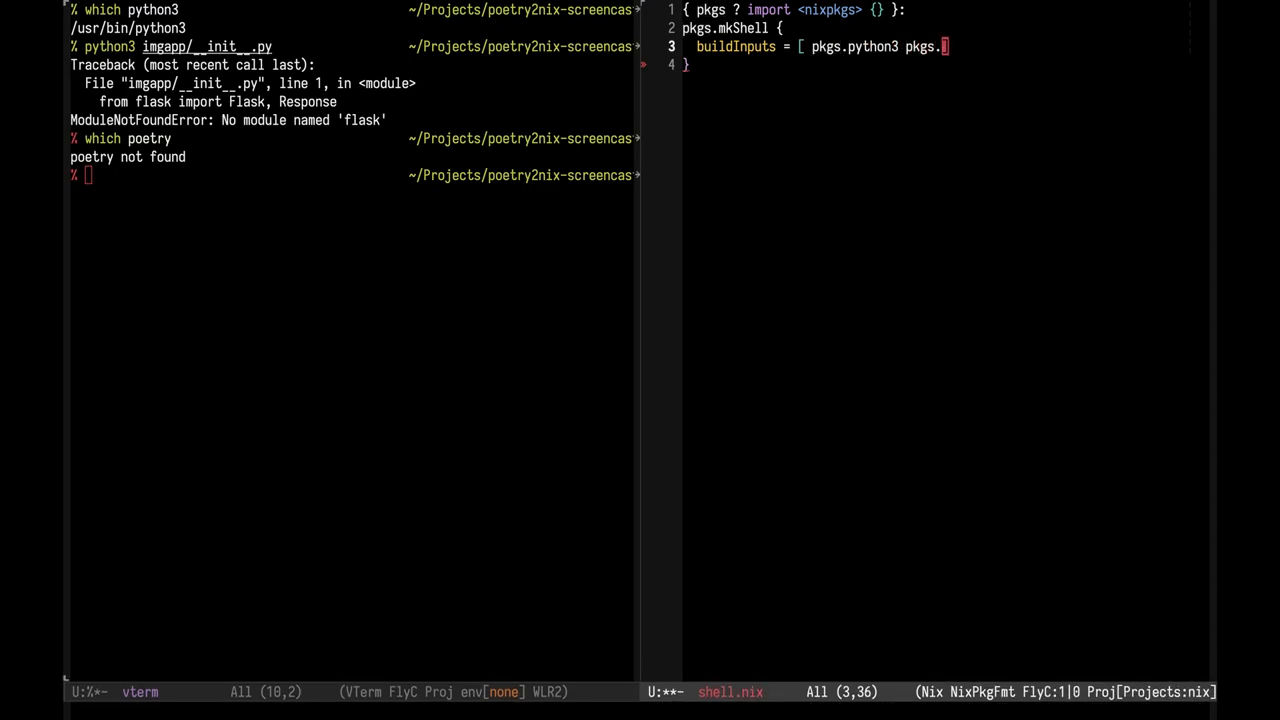
text(poetry ];)
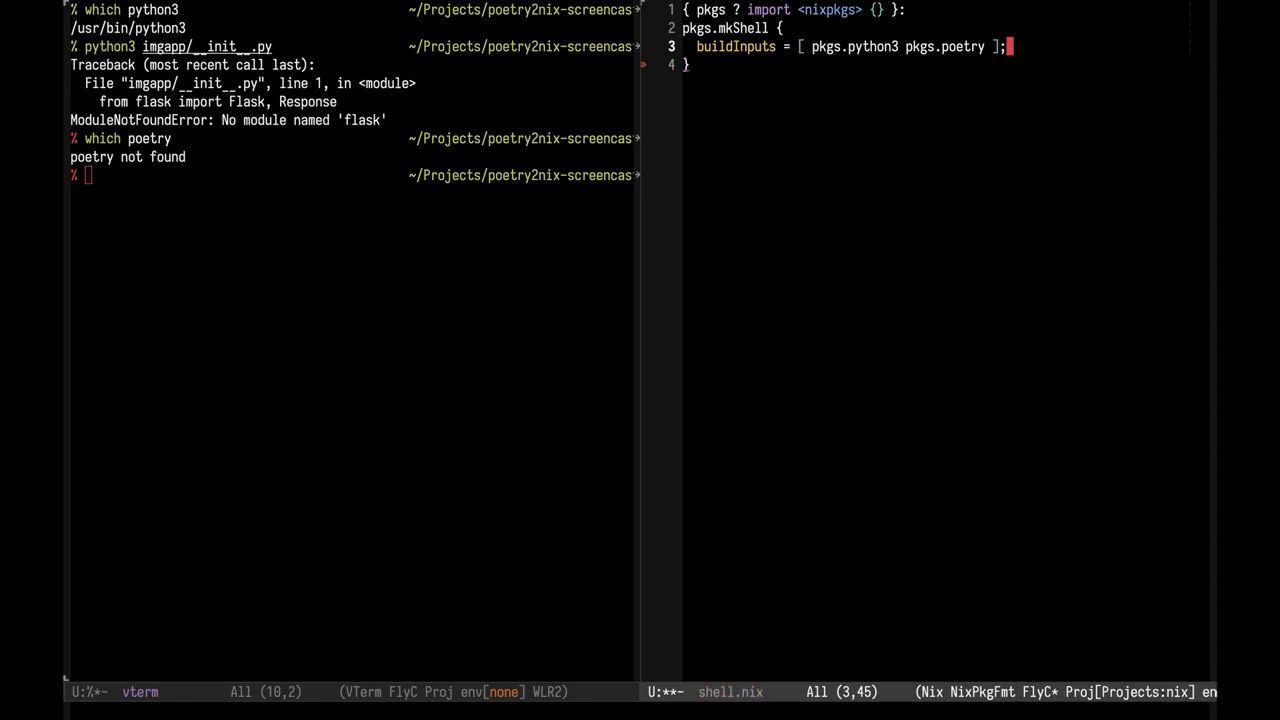
text(nix-shell)
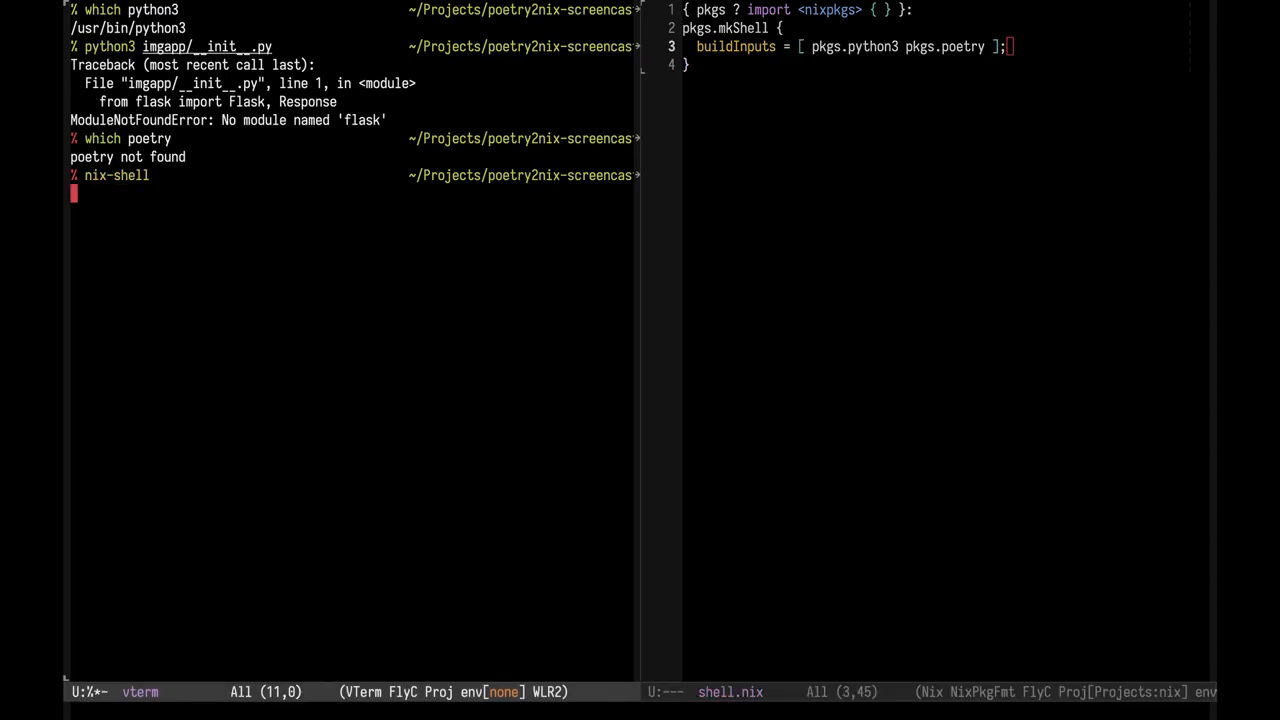
Step: Inside nix-shell, confirm poetry resolves to a Nix store path, then exit the shell
text(which p)
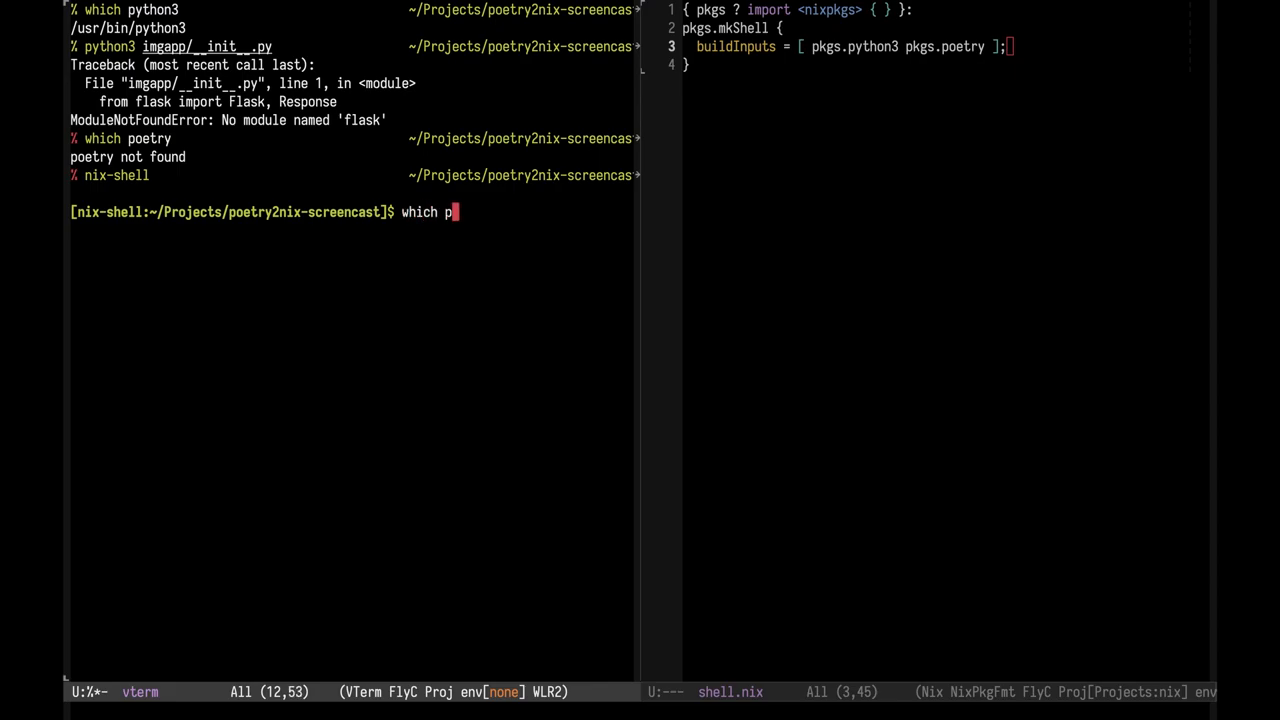
key(Return)
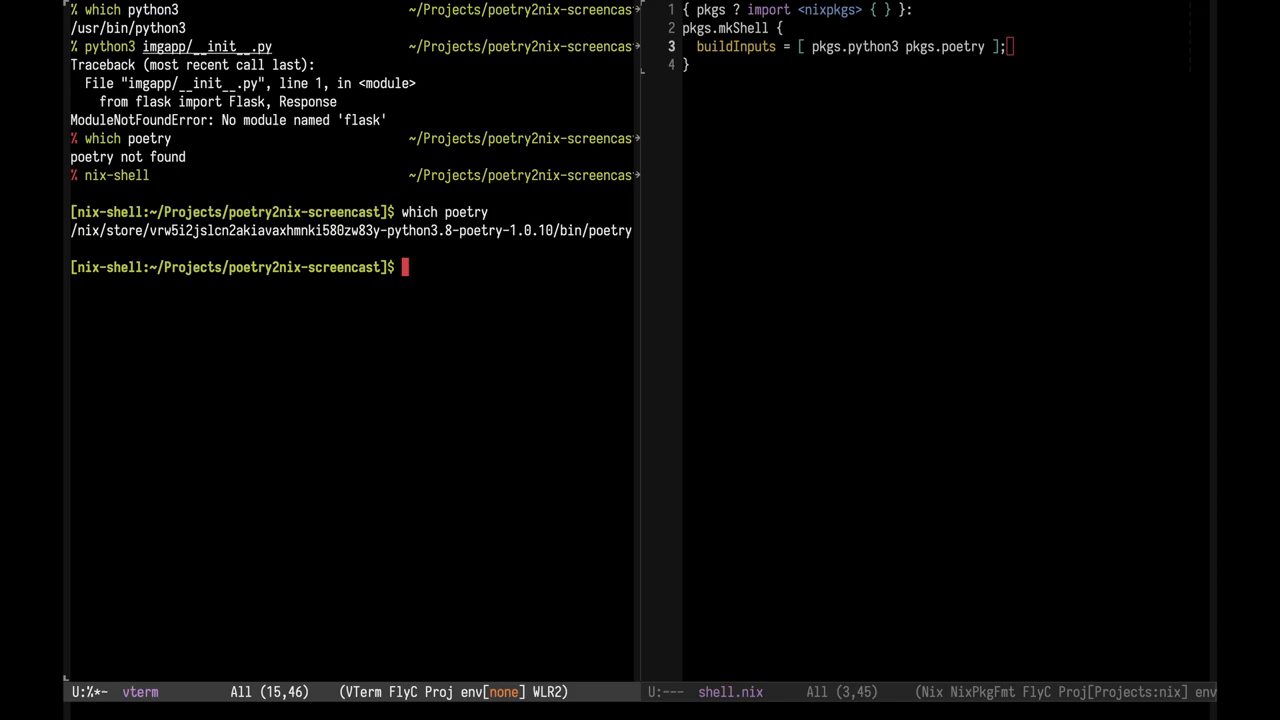
text(exit)
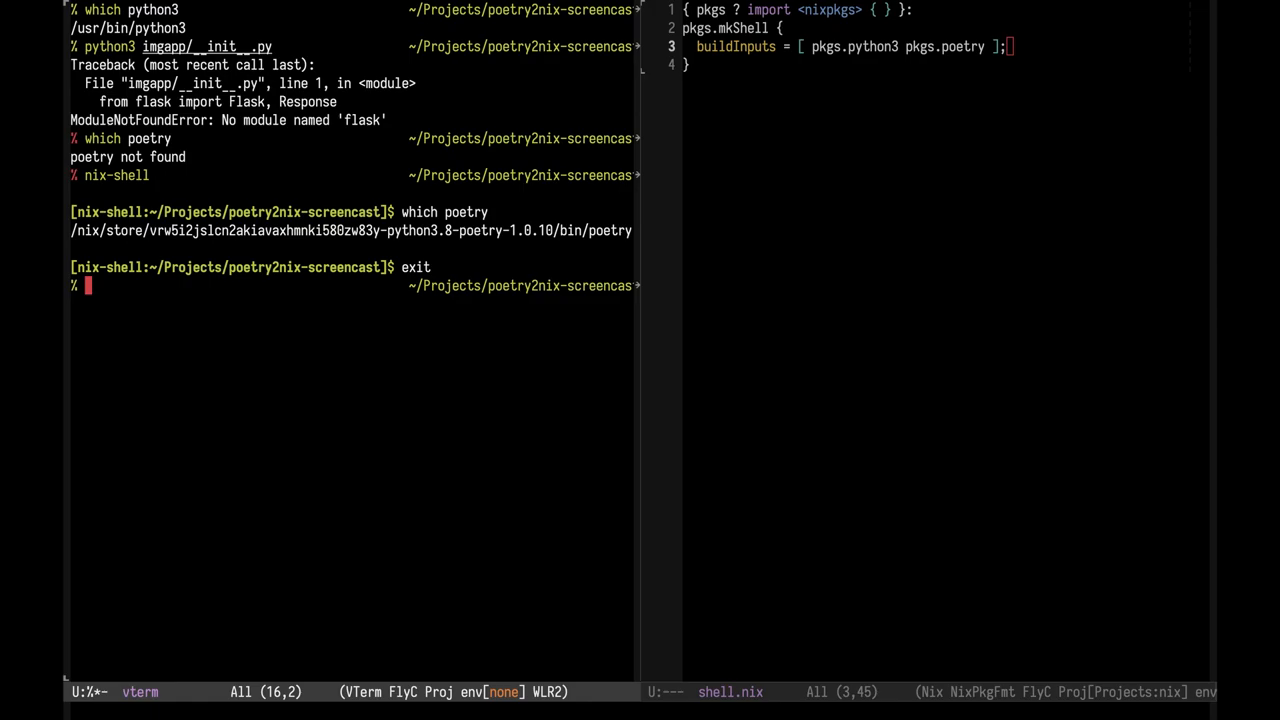
text(echo use_nix > .envrc)
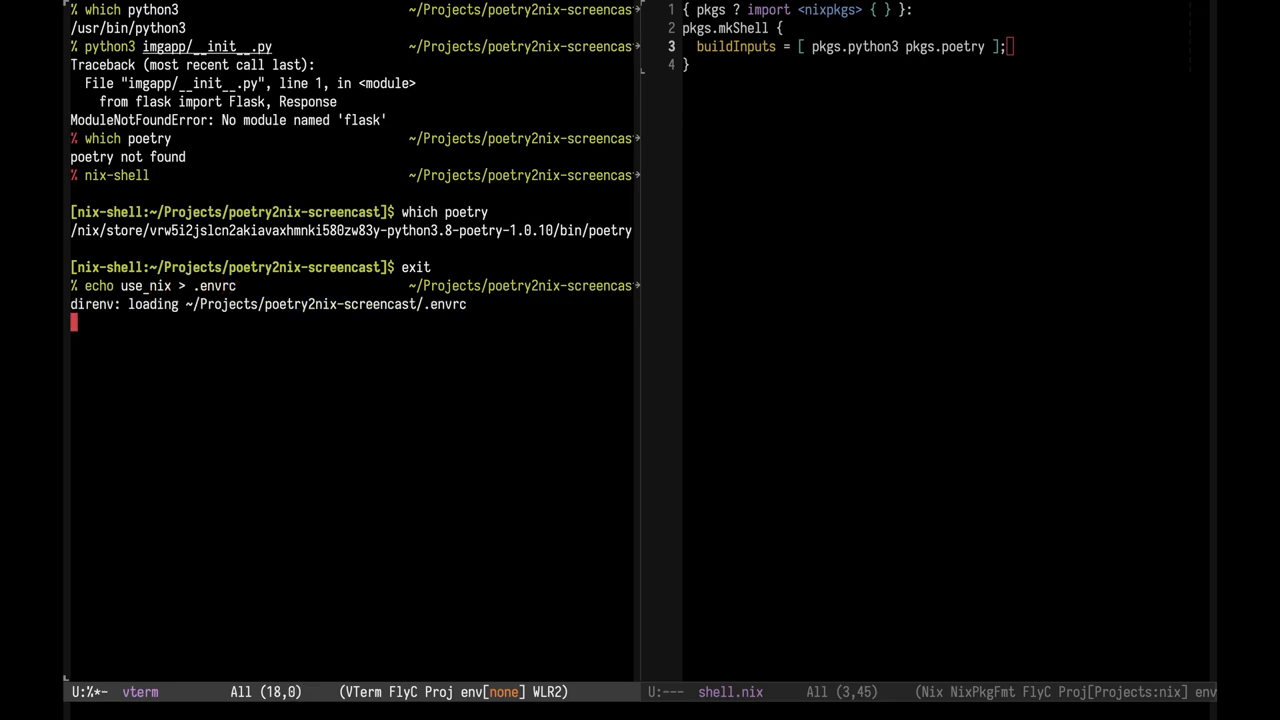
Step: Write use_nix to .envrc, check poetry and python3, and watch direnv unload and reload
key(Return)
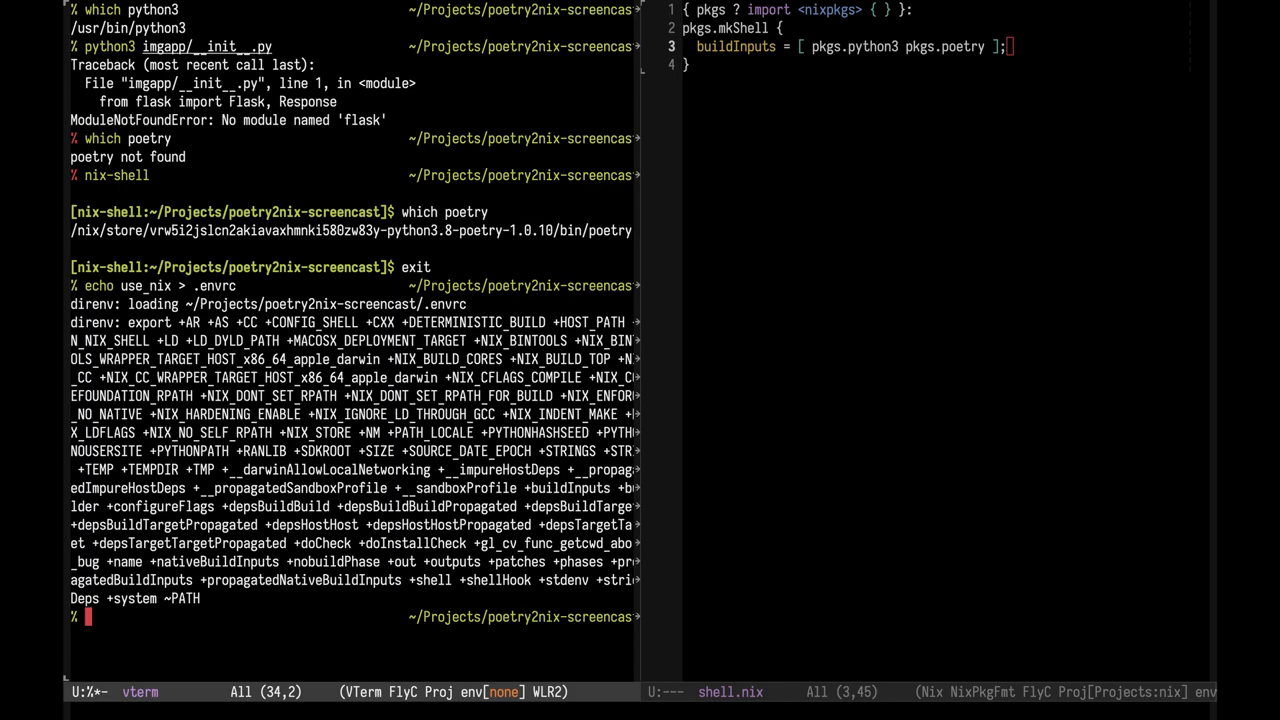
text(which poetry)
text(which python3)
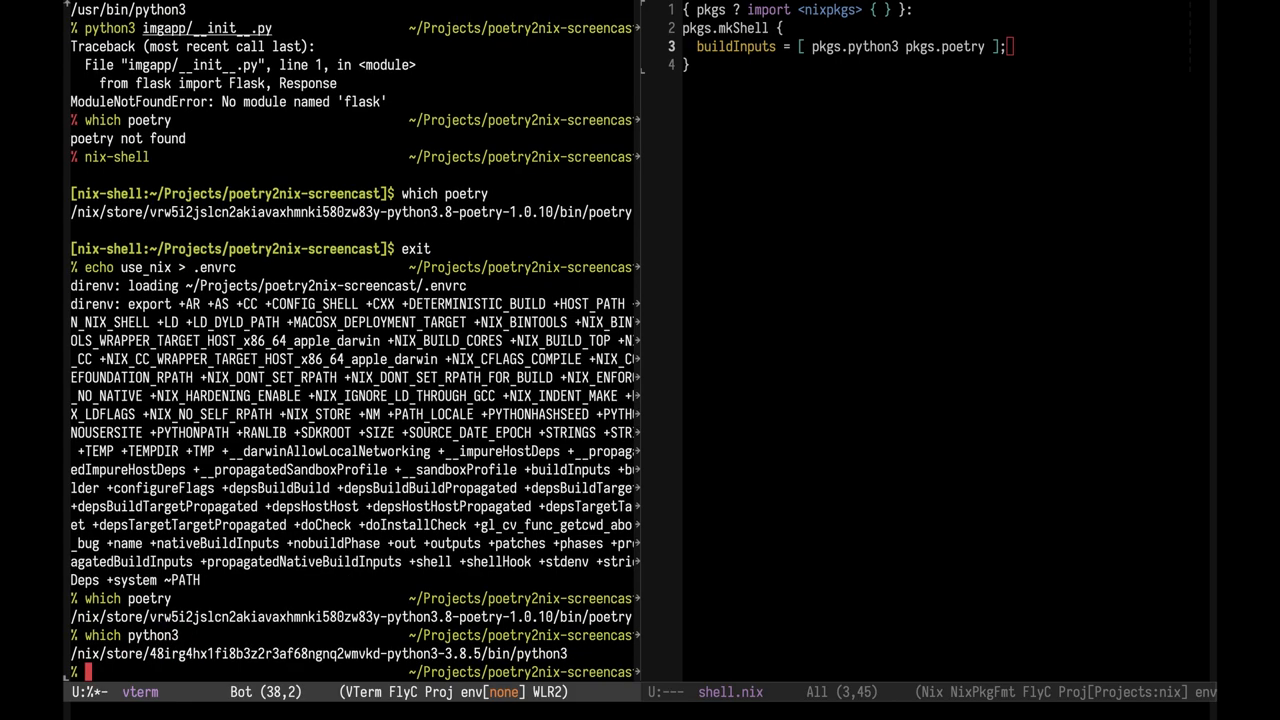
text(cd ..)
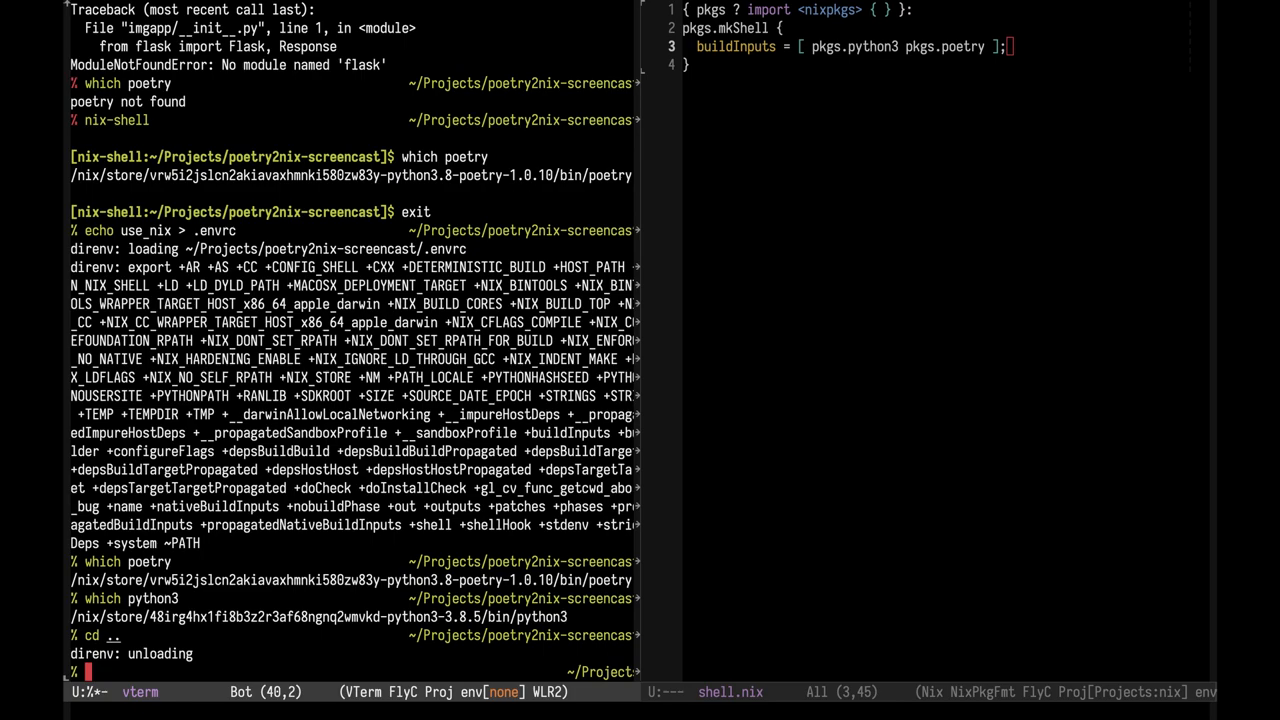
text(which python3)
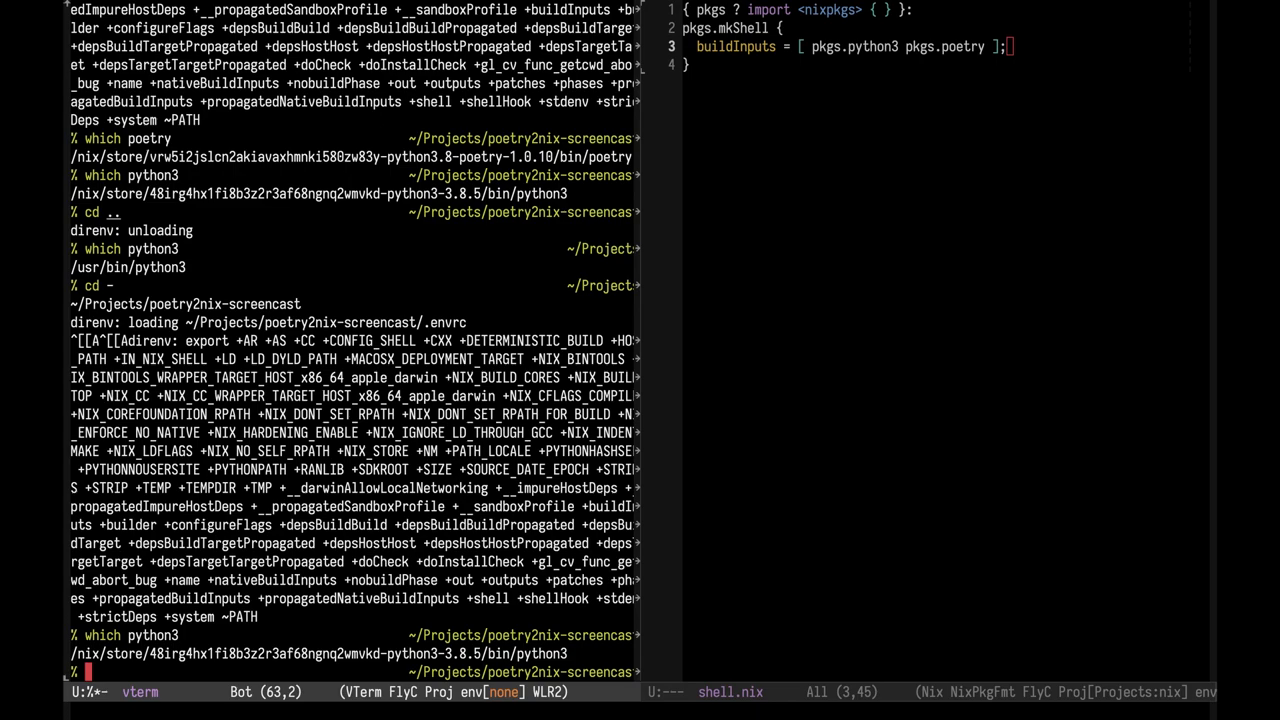
Step: Initialise imgapp's pyproject with poetry and add requests, flask and pillow, installing 12 packages
text(poetry init -n)
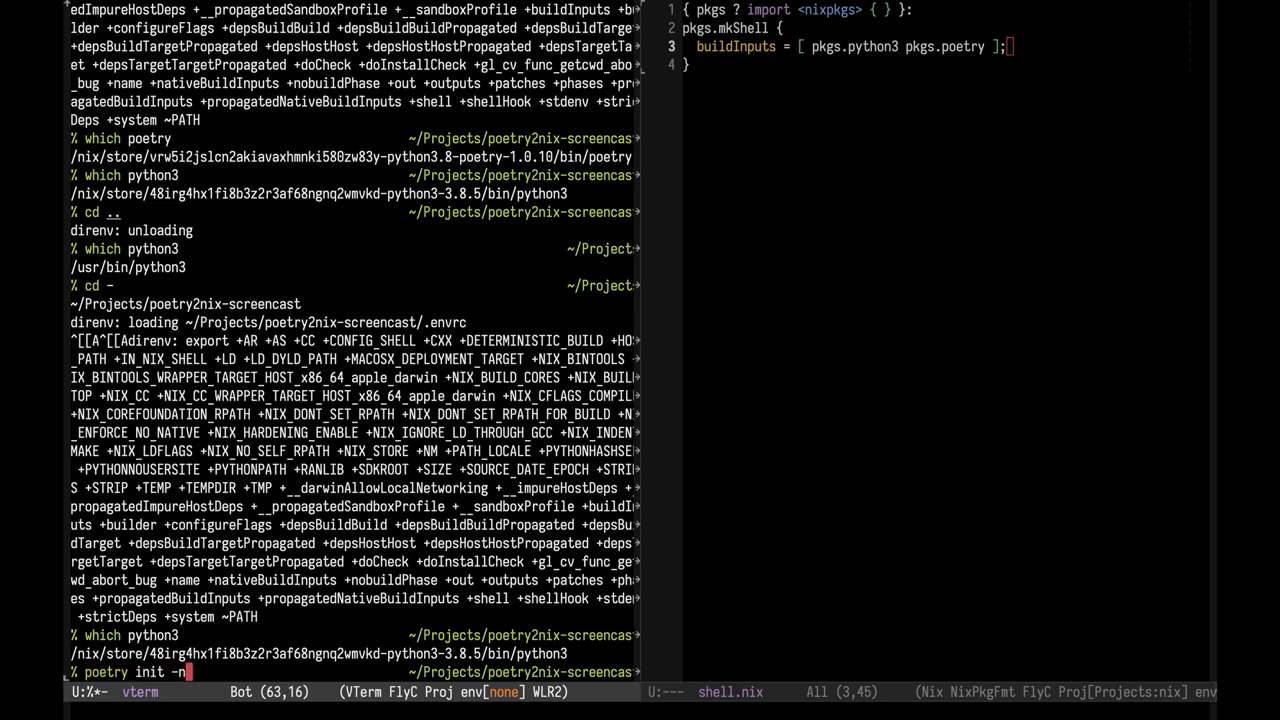
text(--name imgap)
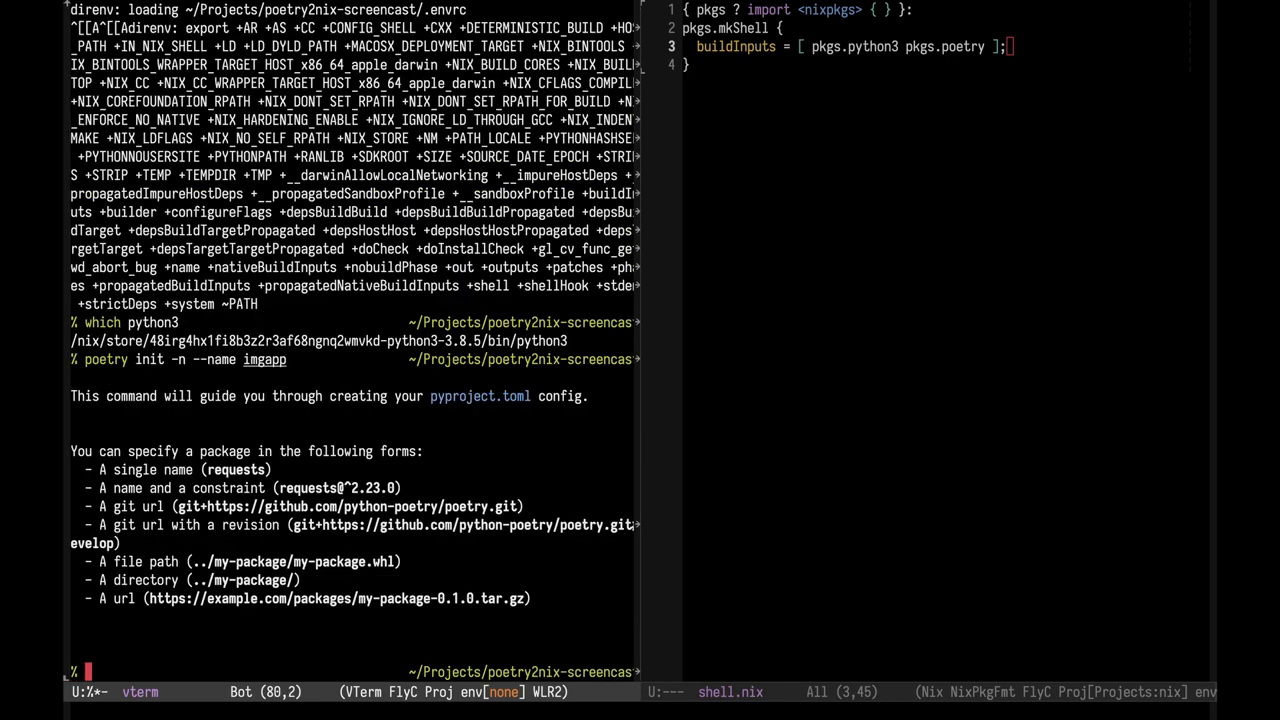
text(poetry add)
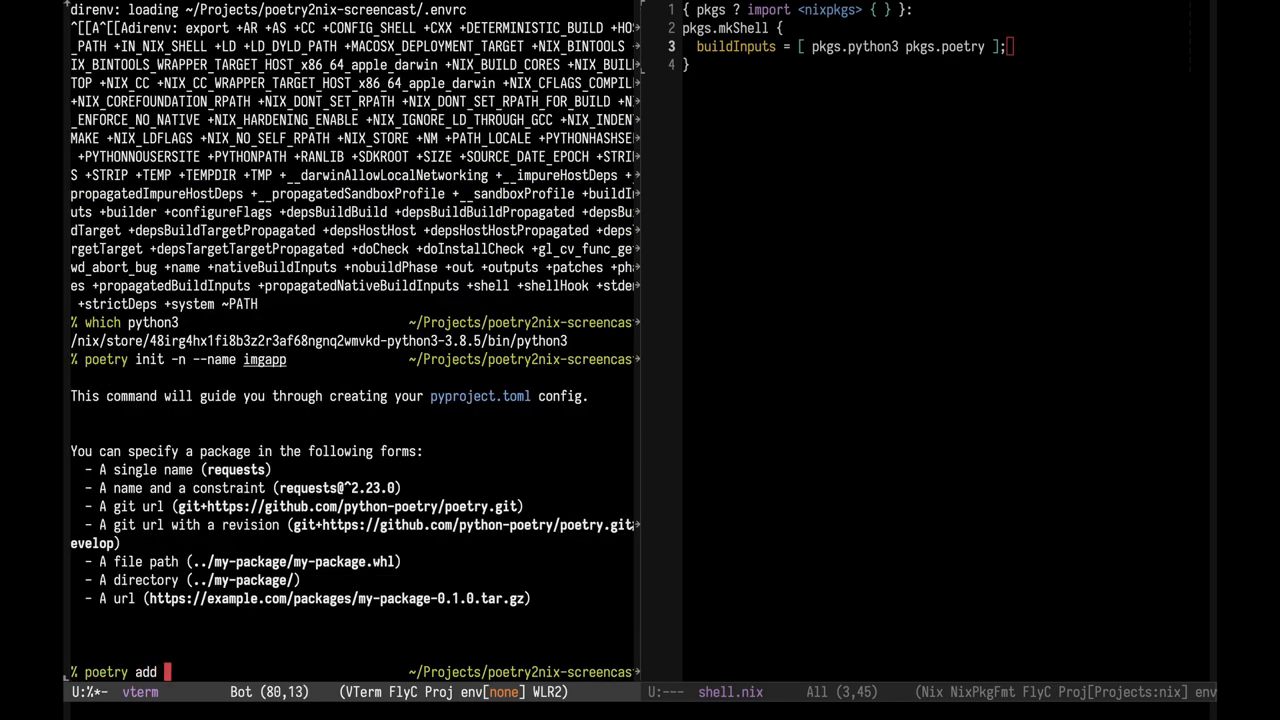
text(requests flask)
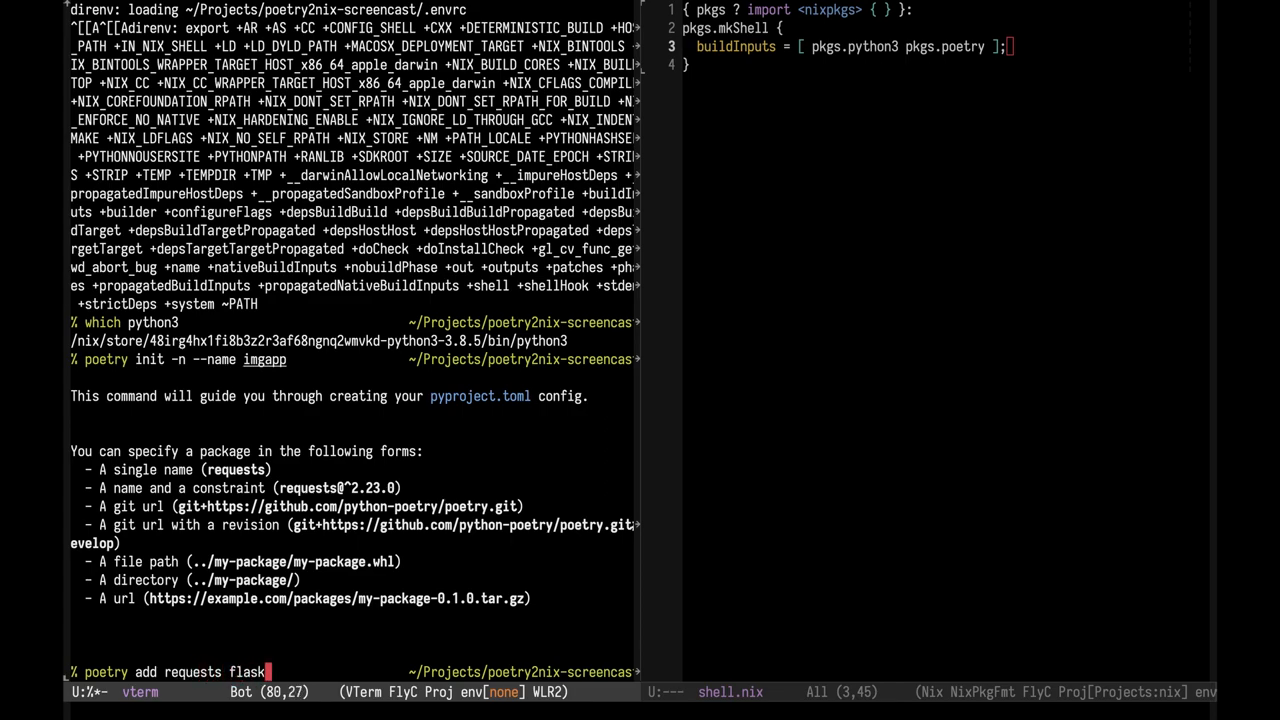
text(pillow)
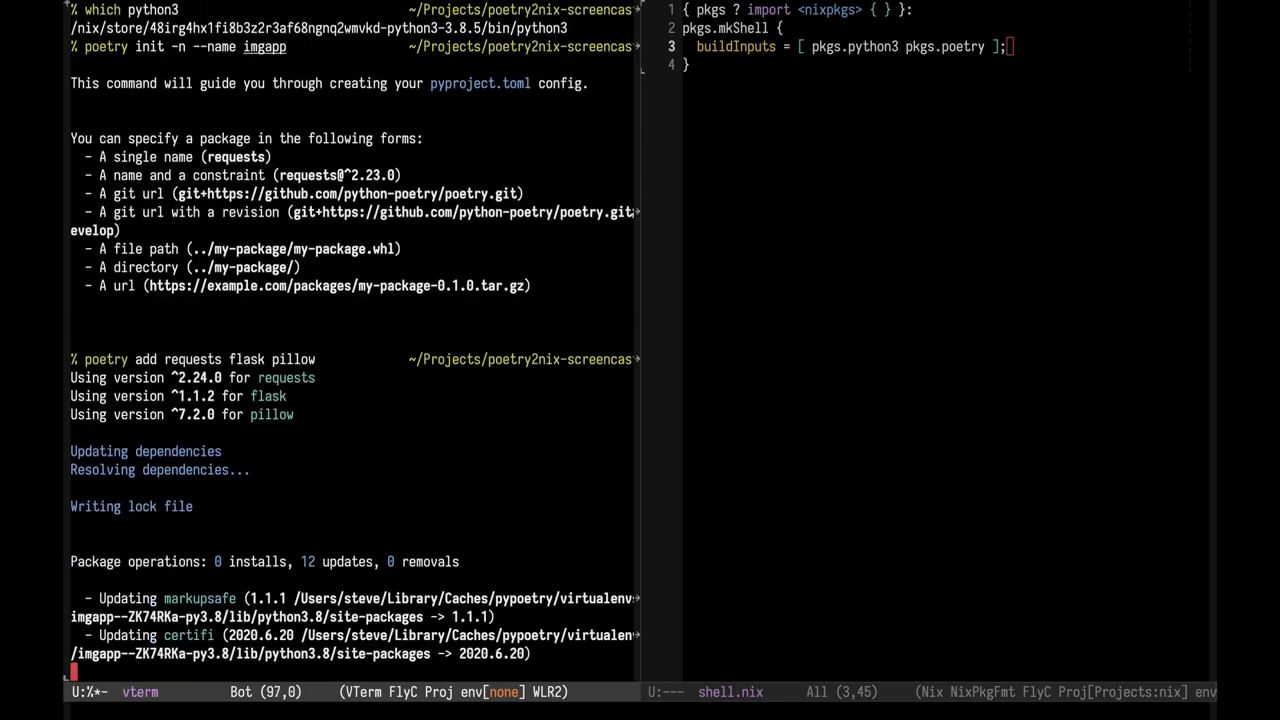
scroll(down, 3)
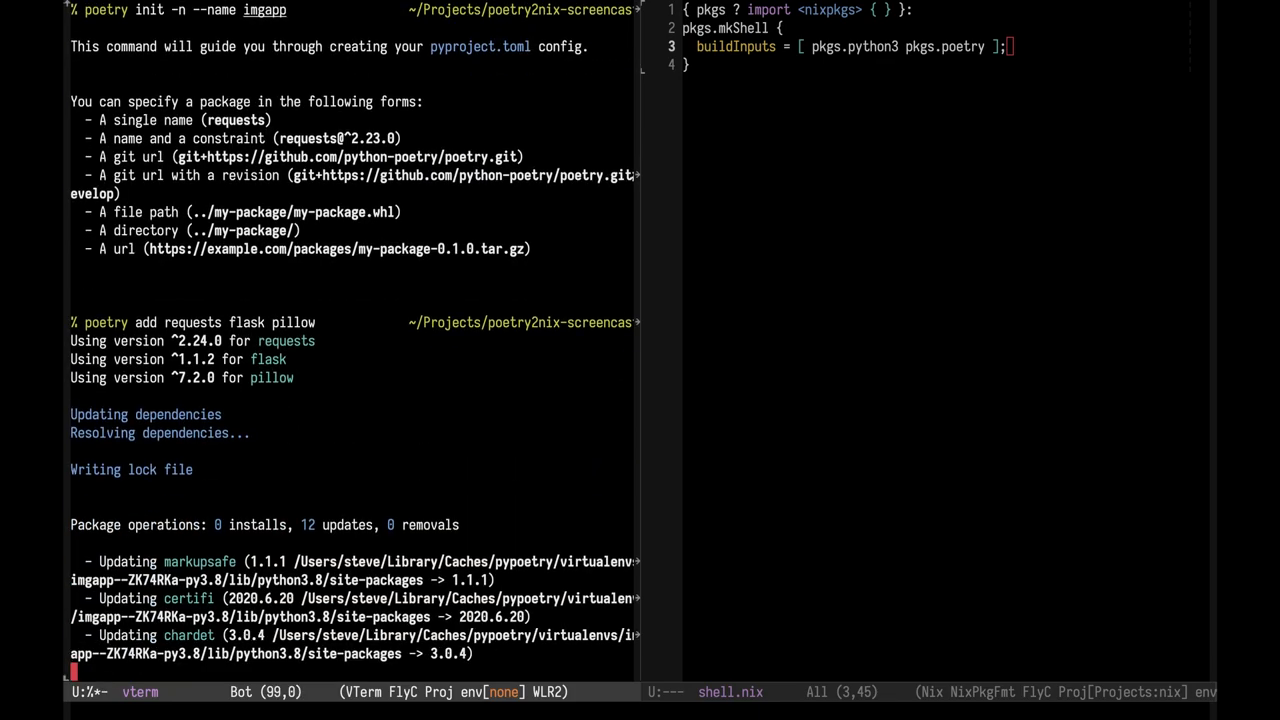
scroll(down, 3)
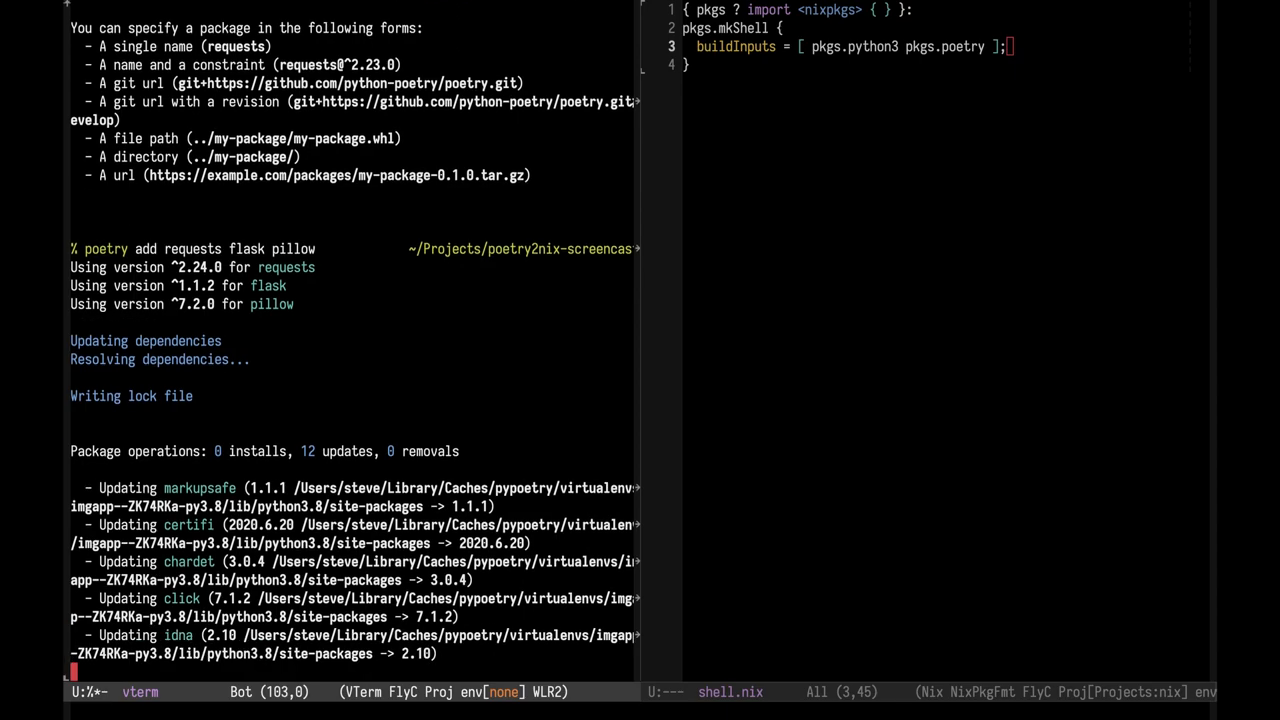
scroll(down, 3)
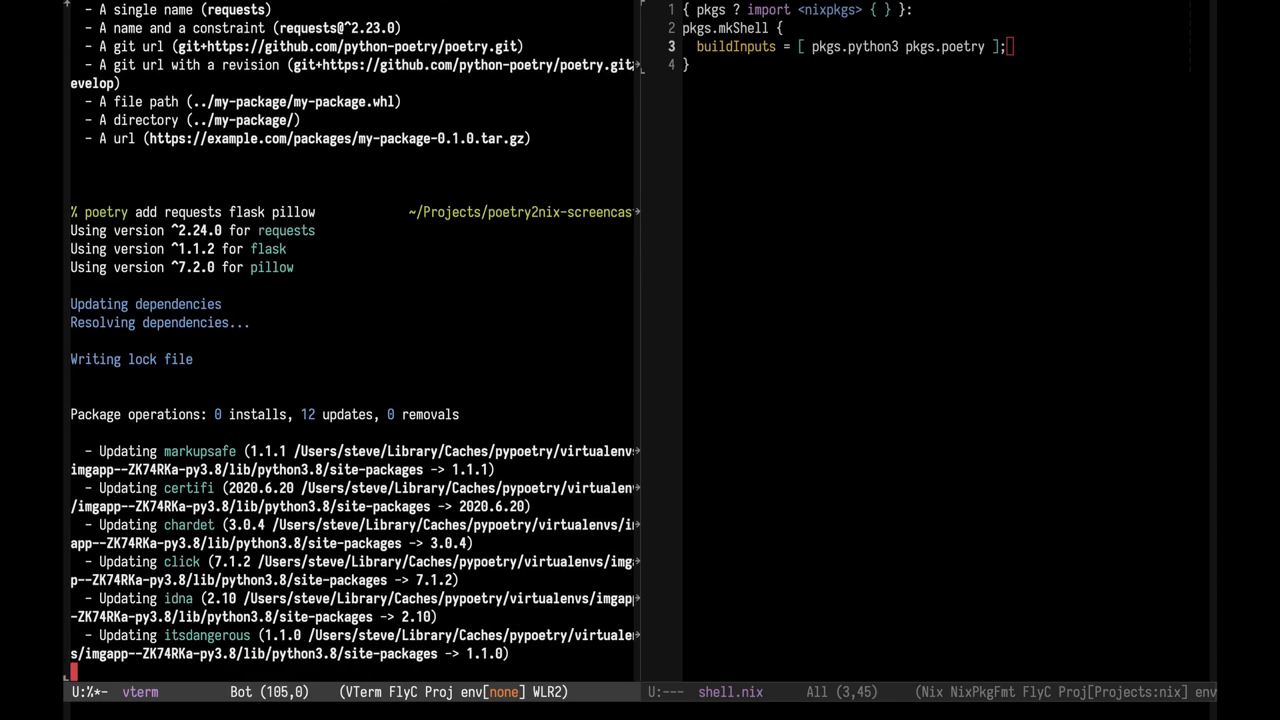
scroll(down, 3)
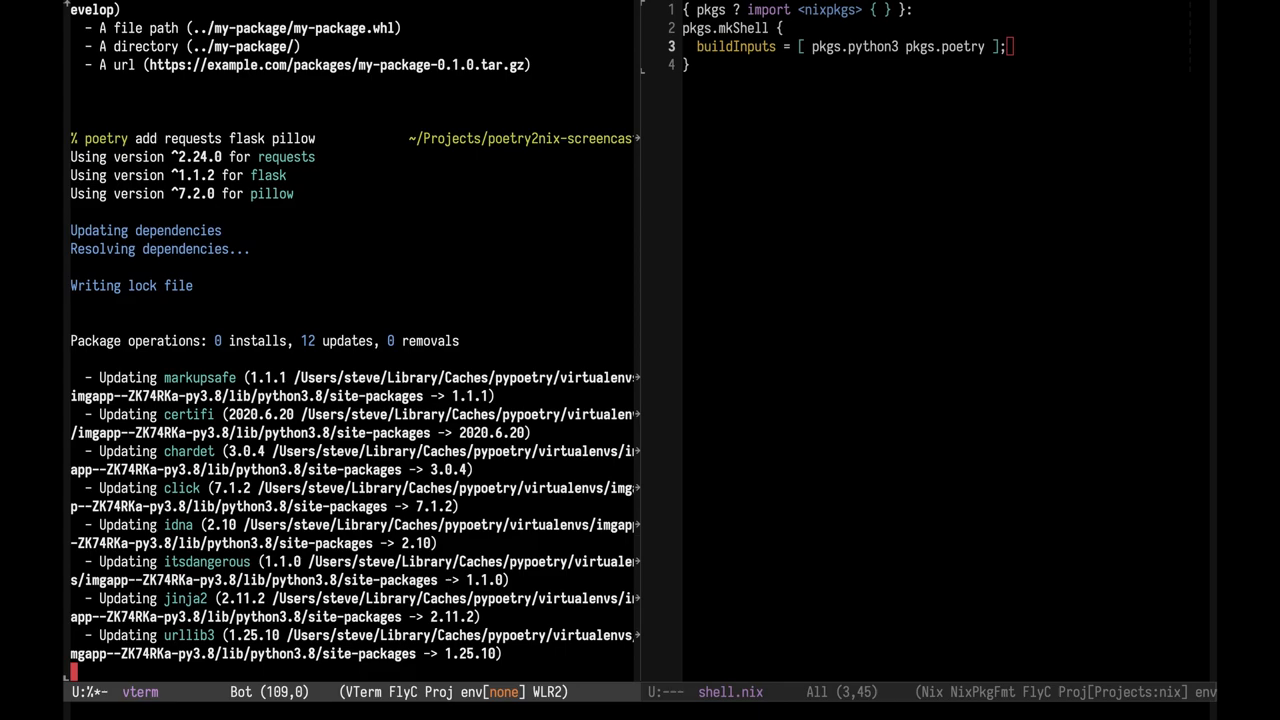
scroll(down, 3)
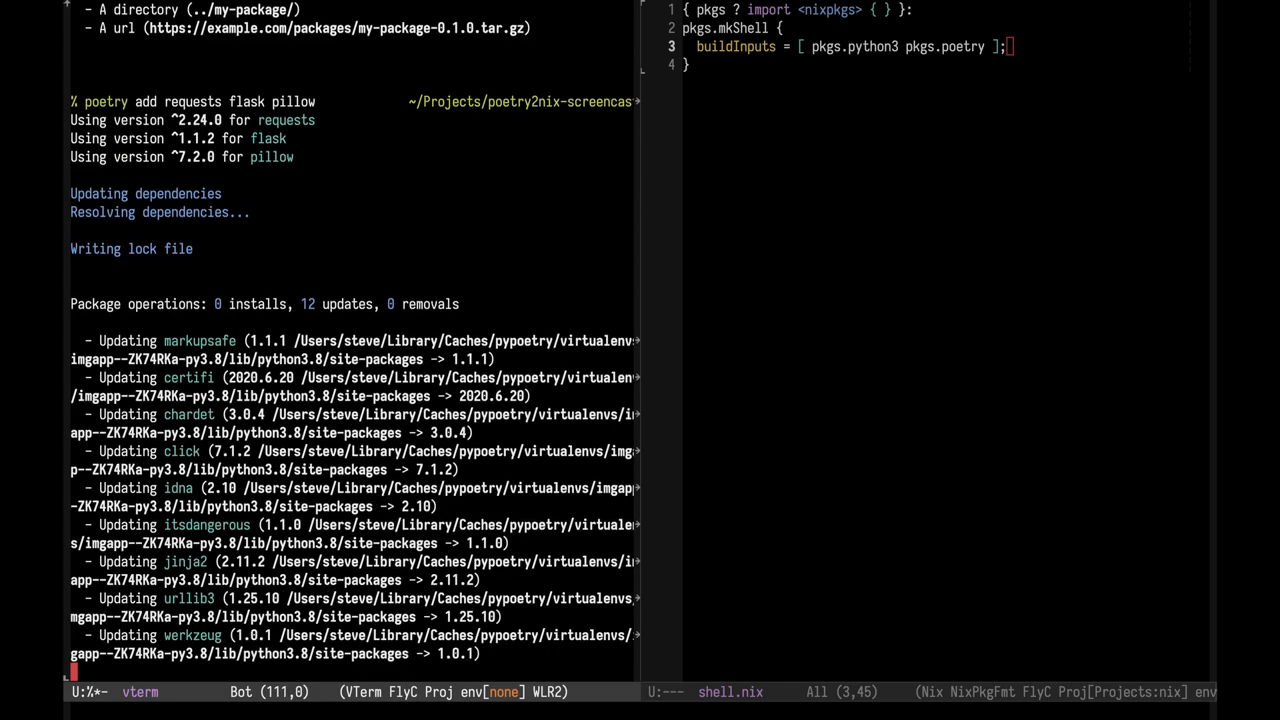
scroll(down, 3)
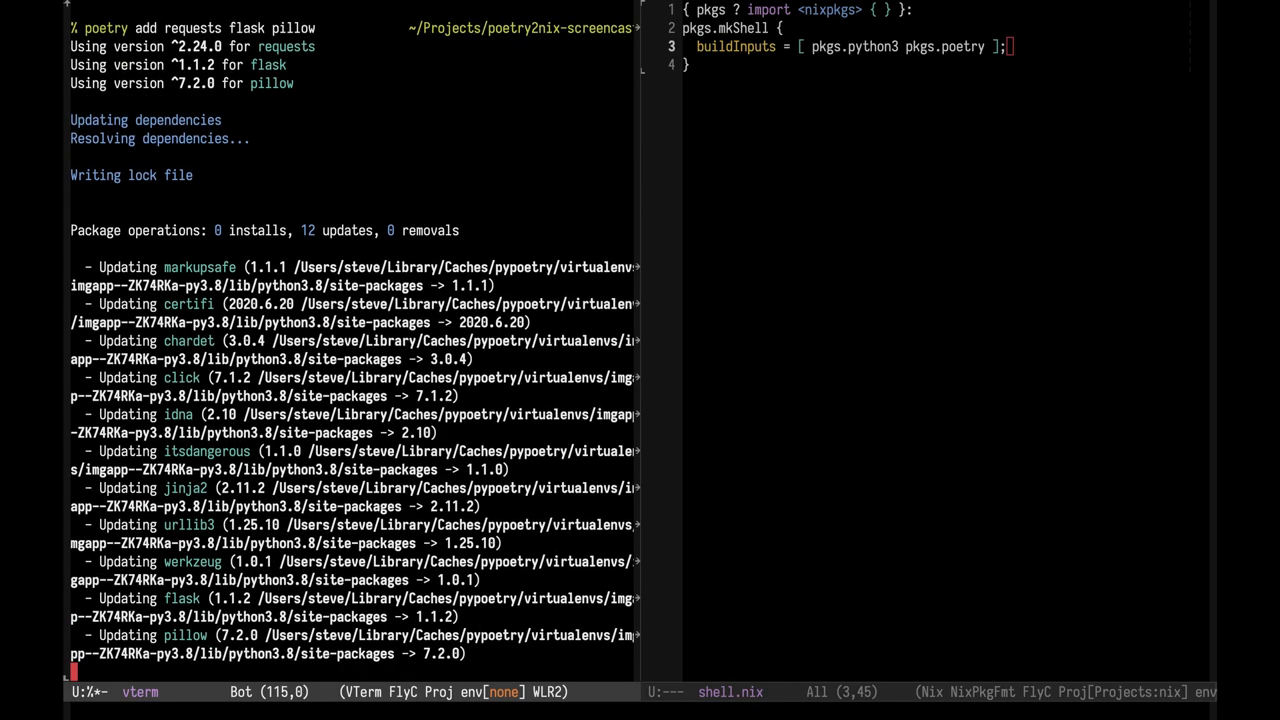
scroll(down, 3)
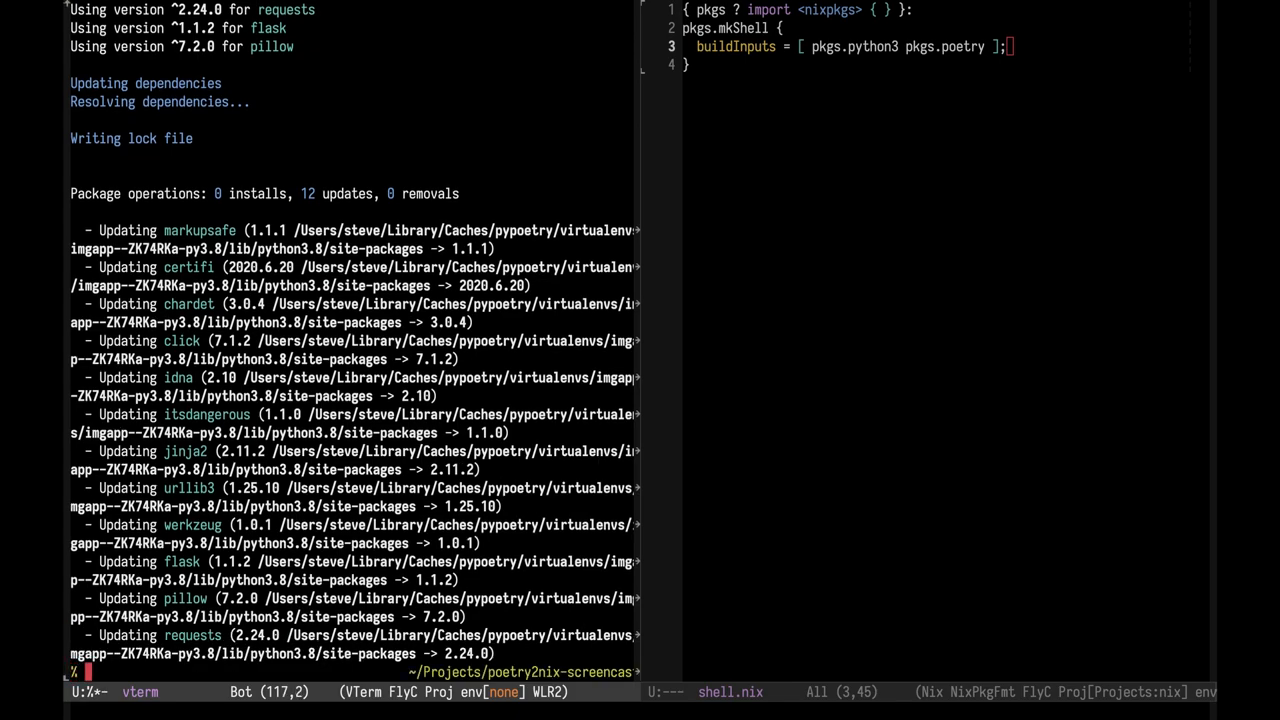
mouse_move(785, 305)
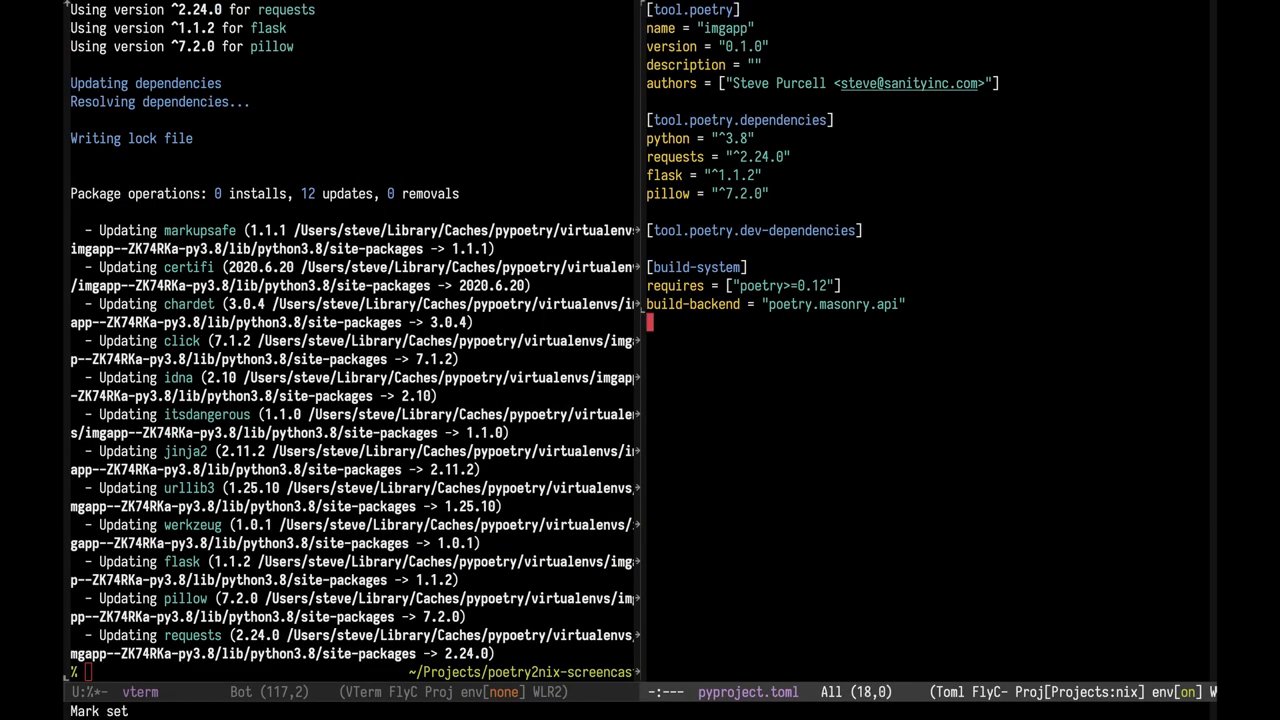
Step: Add [tool.poetry.scripts] with imgapp = "imgapp:main" to pyproject.toml and save it
text([tool.poetry.scrip)
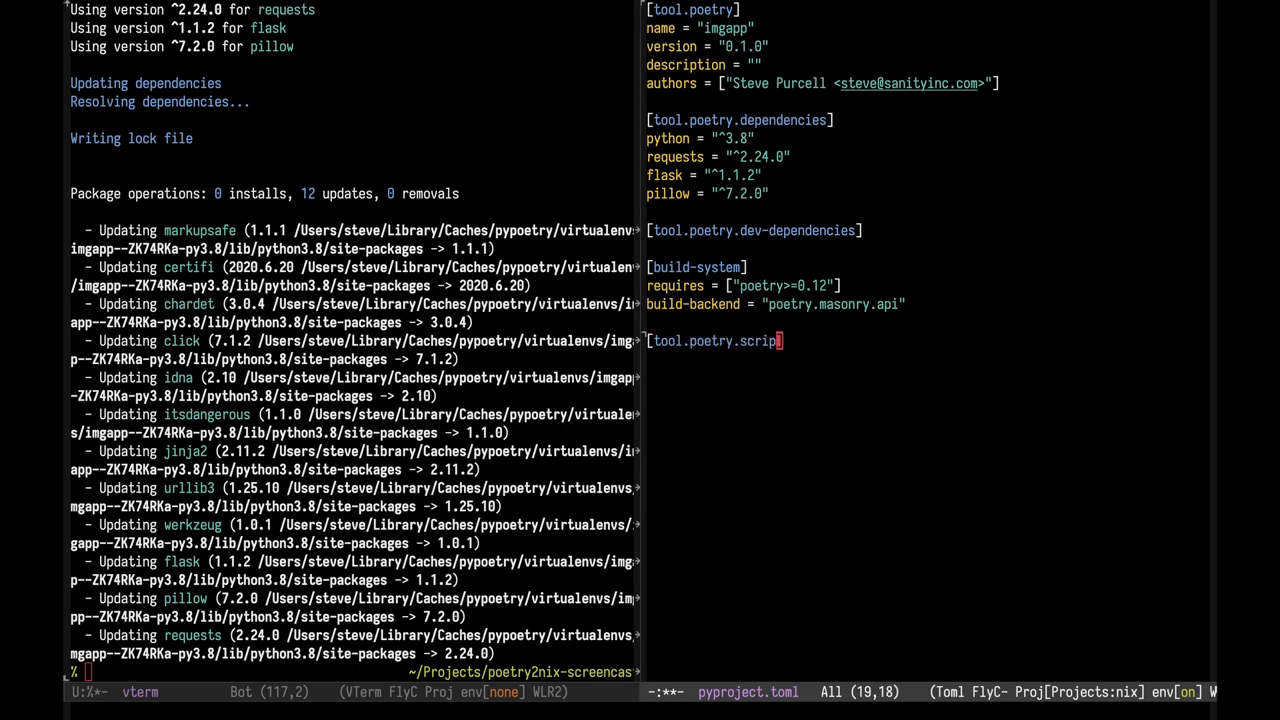
text(s])
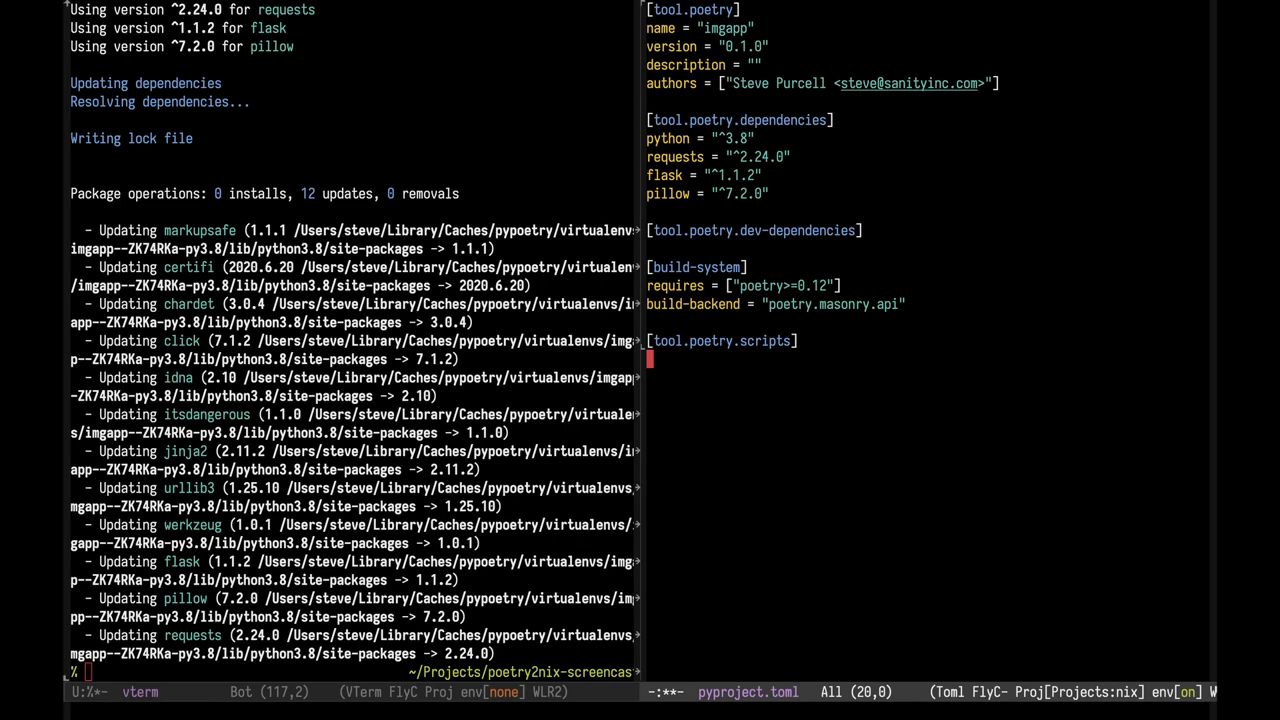
text(i)
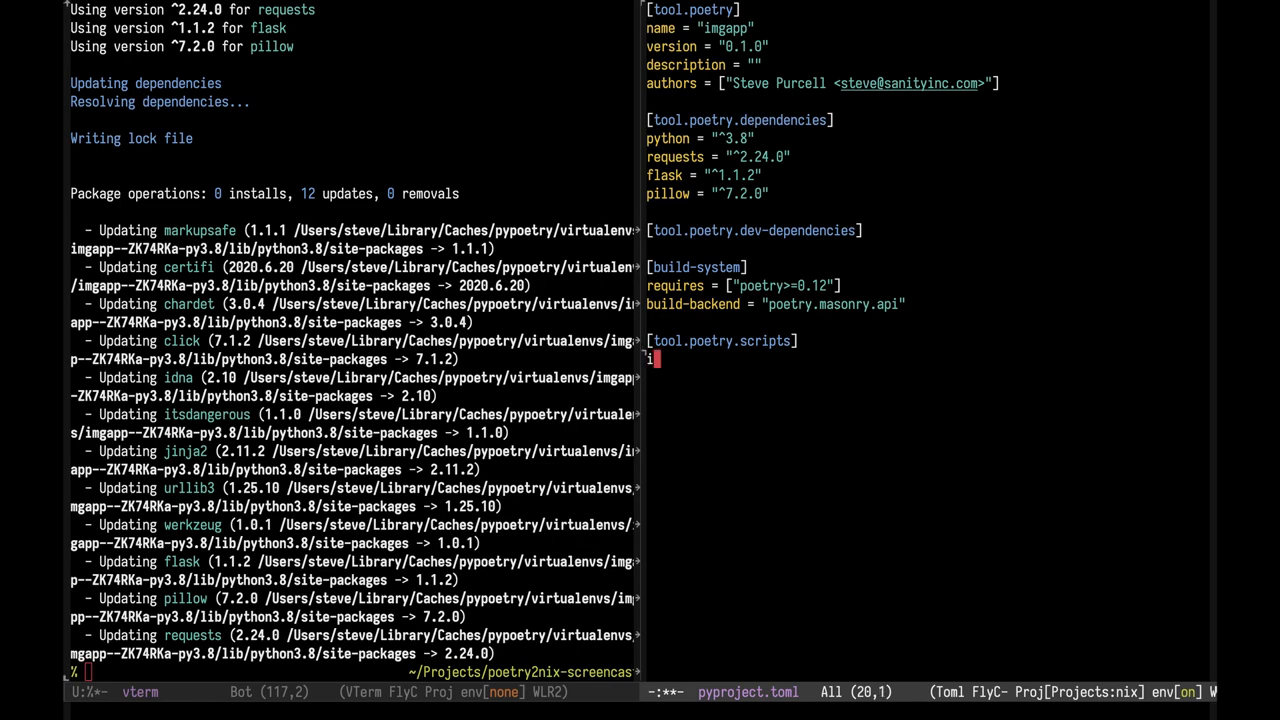
text(mgapp = "imgap)
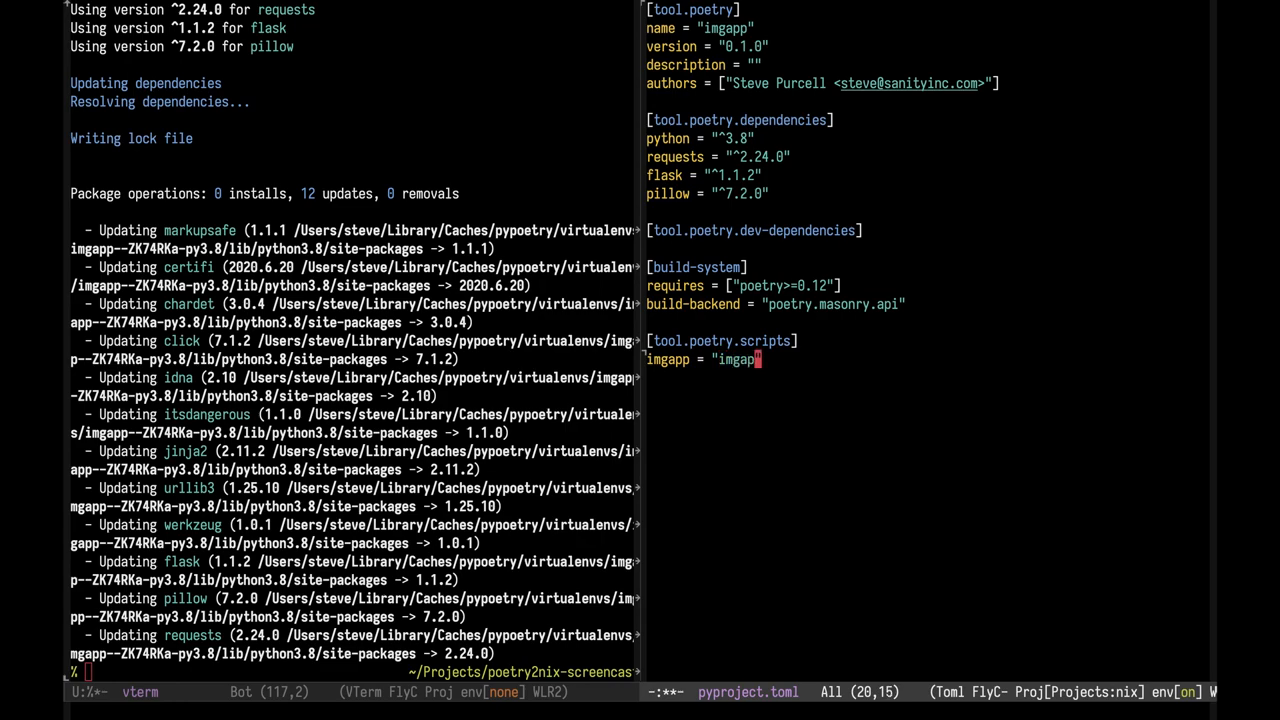
text(:main)
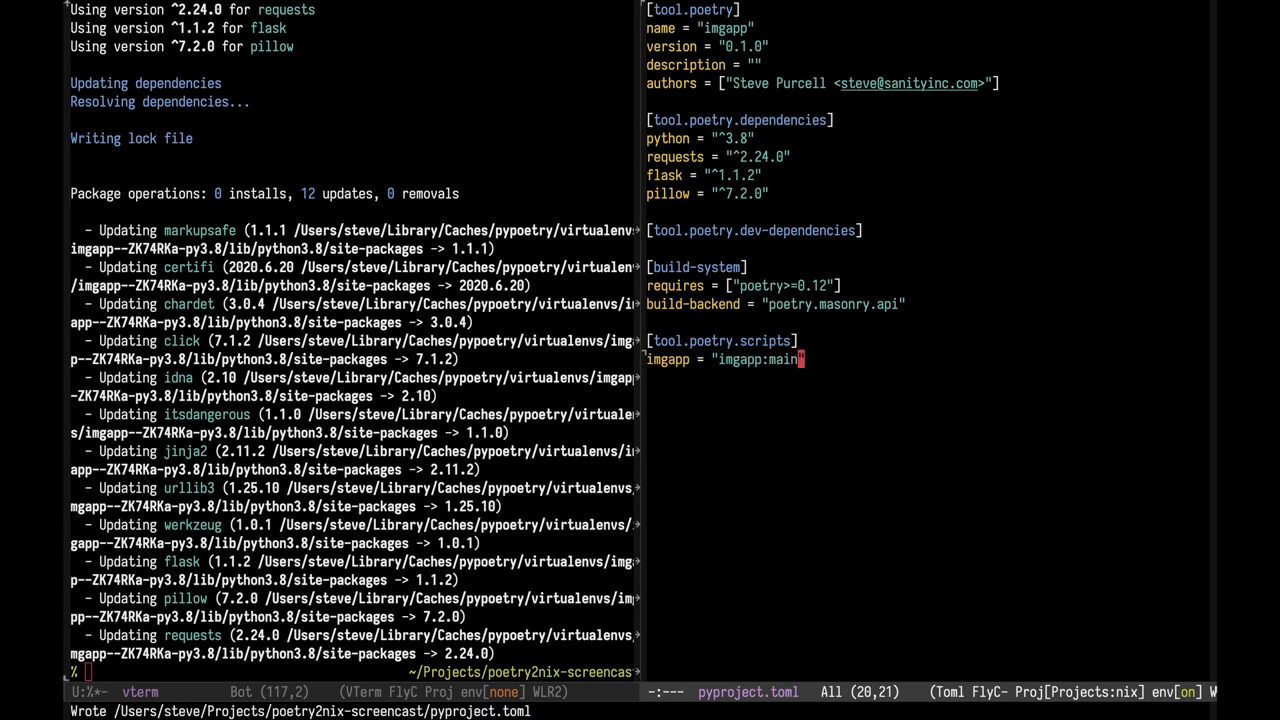
text(poetry)
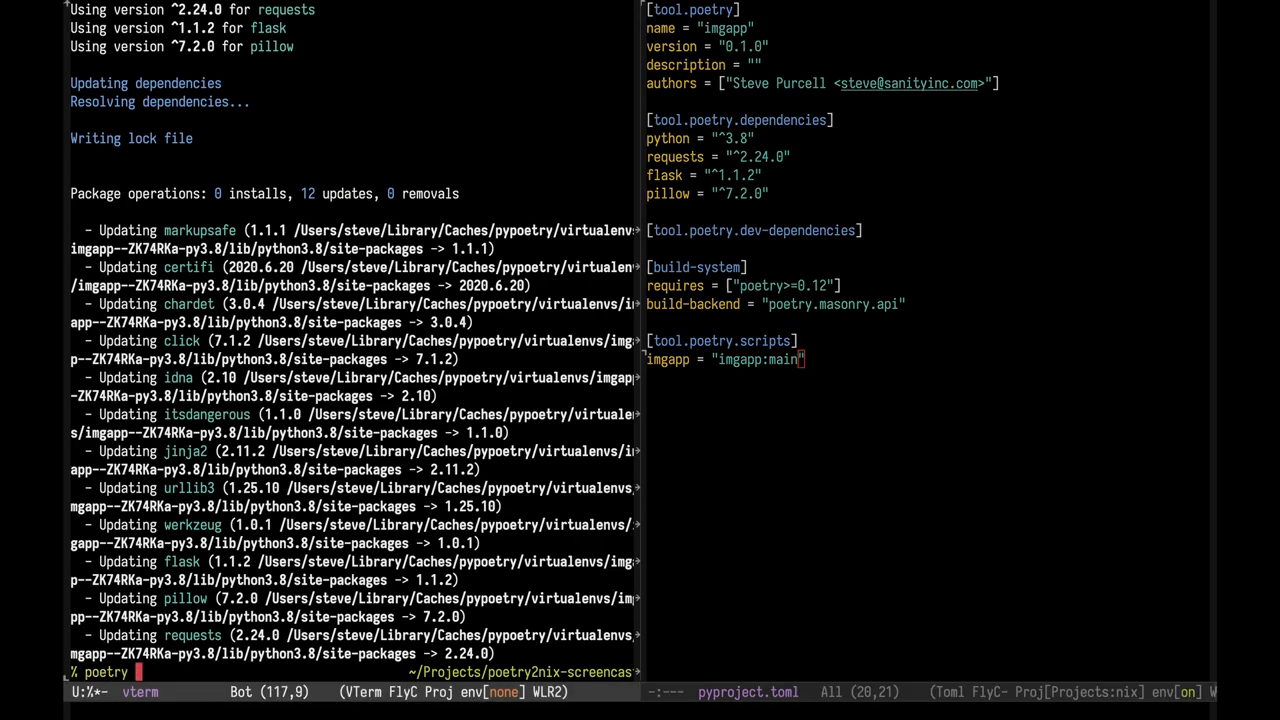
Step: Start the Flask development server on port 5000 with `poetry run imgapp`
text(run imgapp)
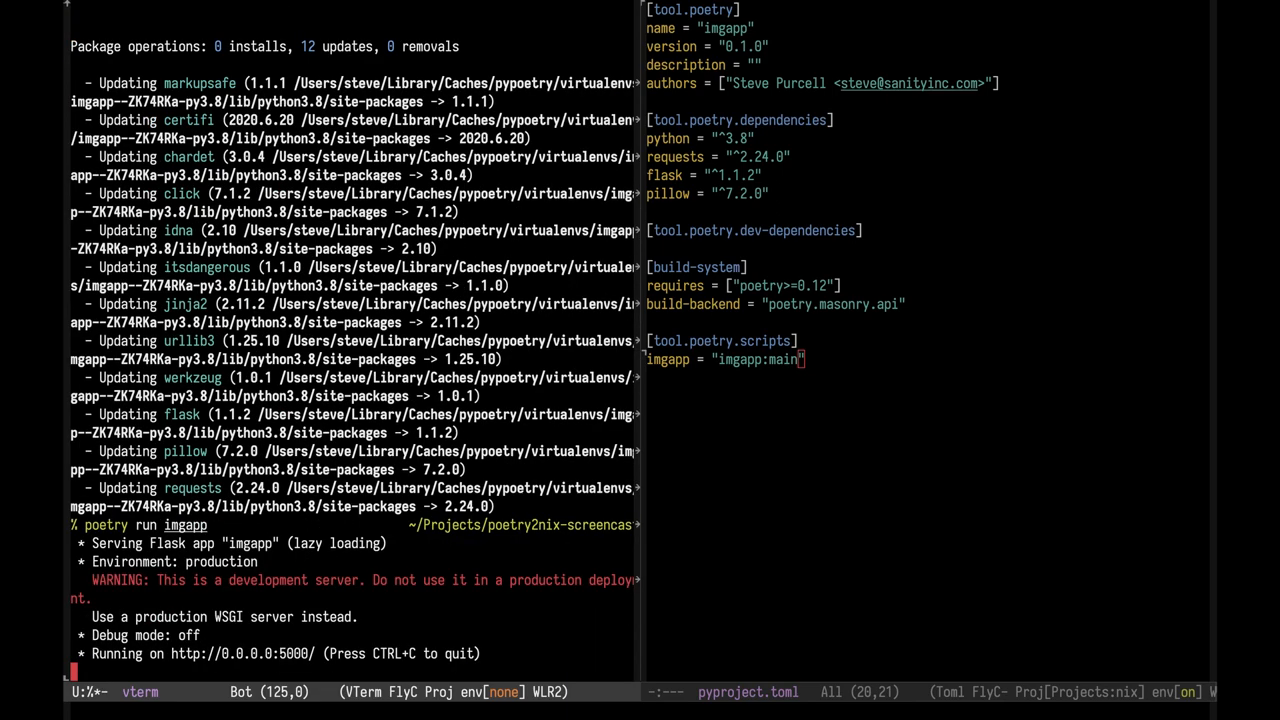
mouse_move(797, 302)
text(GET http://localhost)
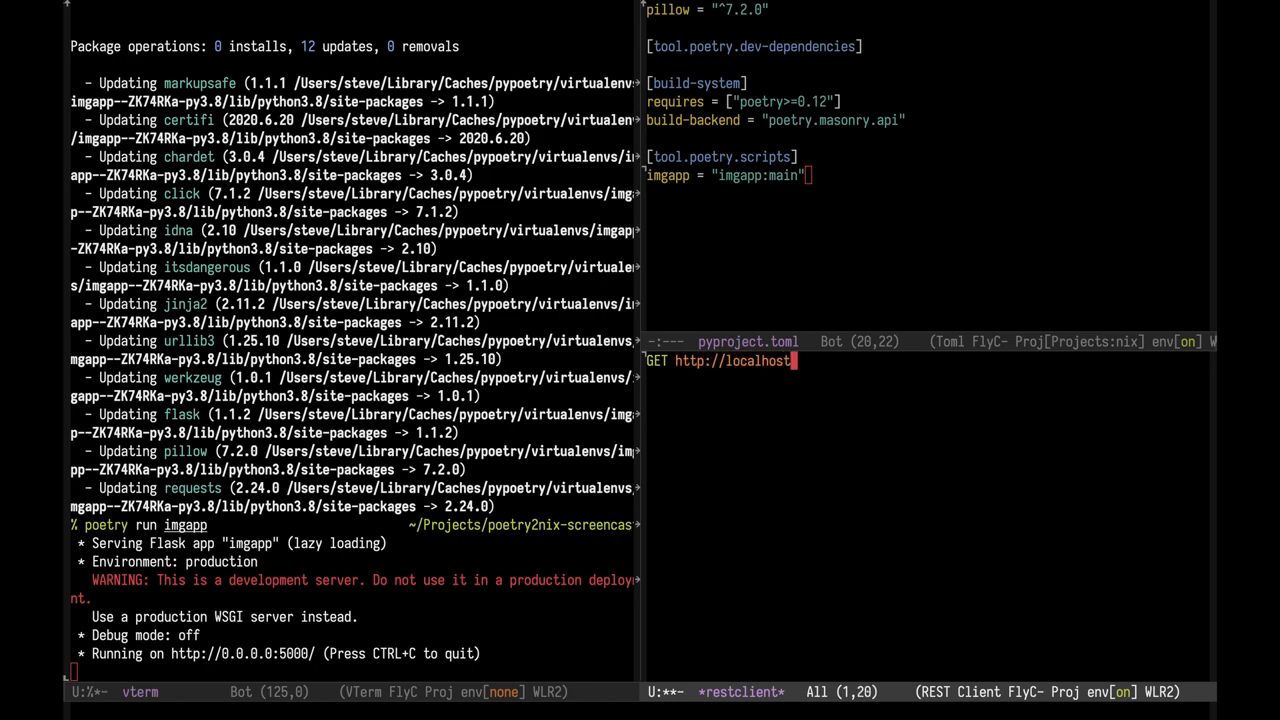
text(:5000/image)
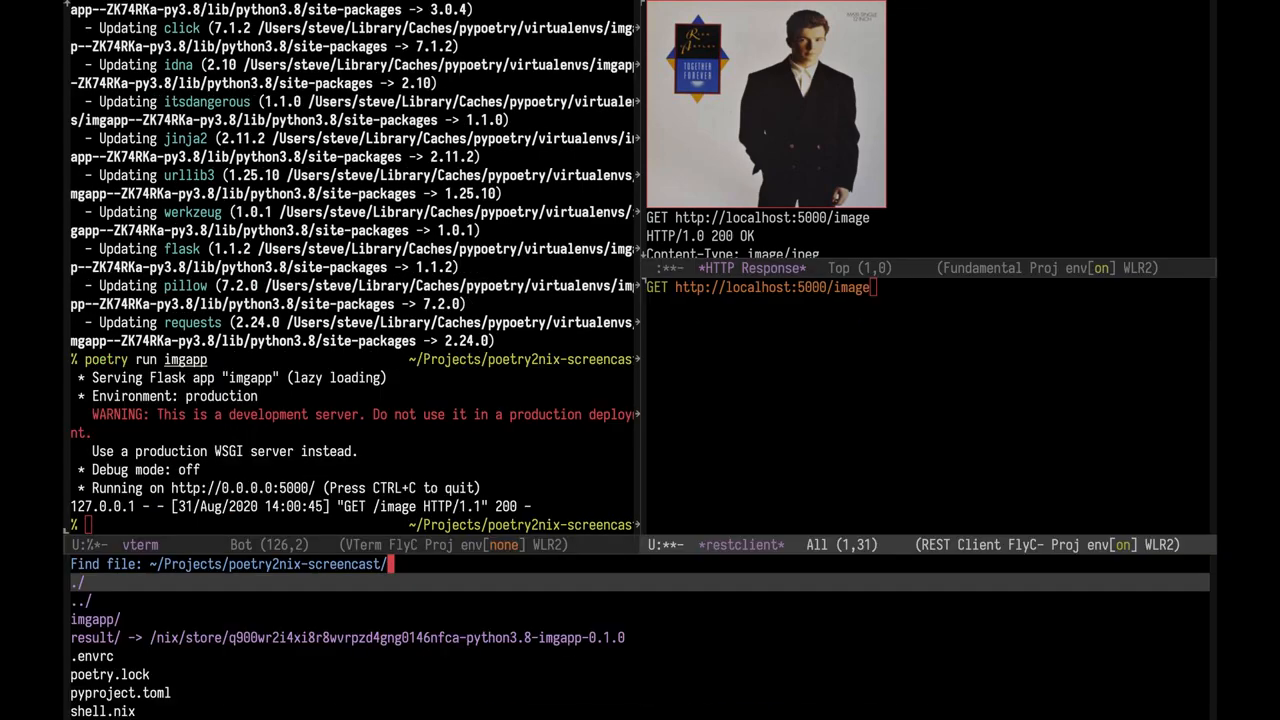
Step: Write default.nix calling pkgs.poetry2nix.mkPoetryApplication with projectDir = ./. and save it
text(default.)
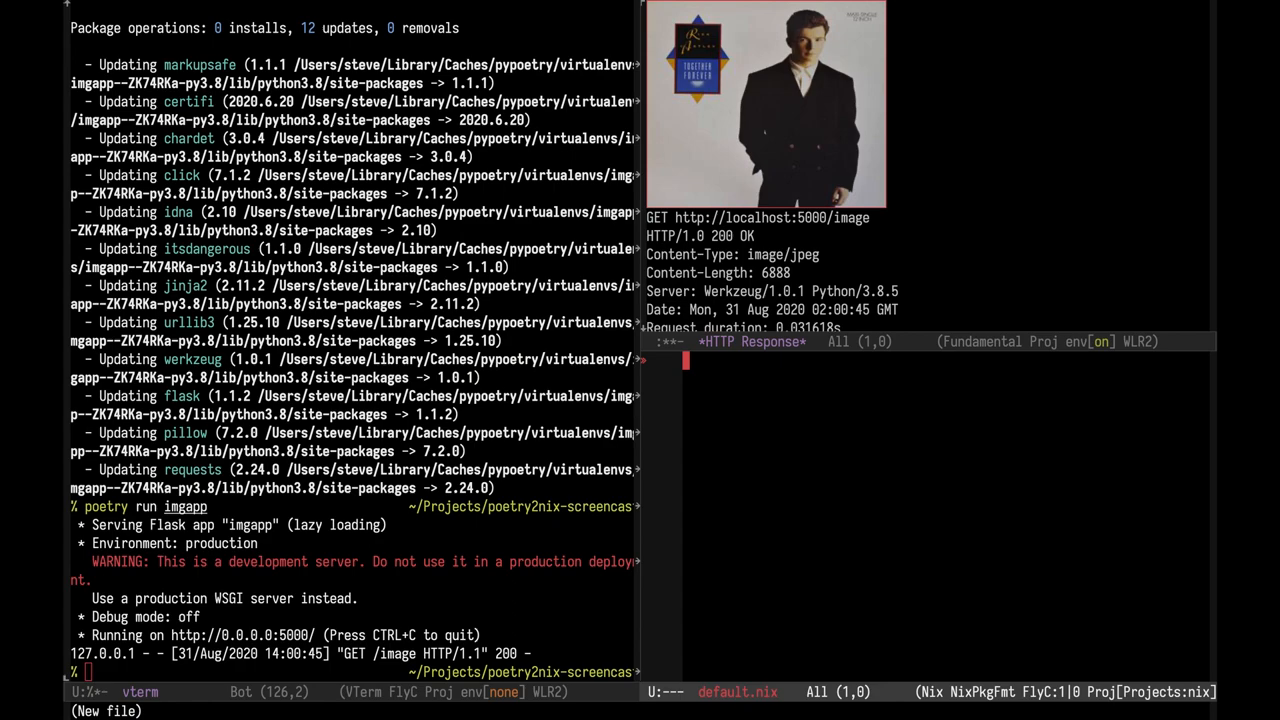
text({})
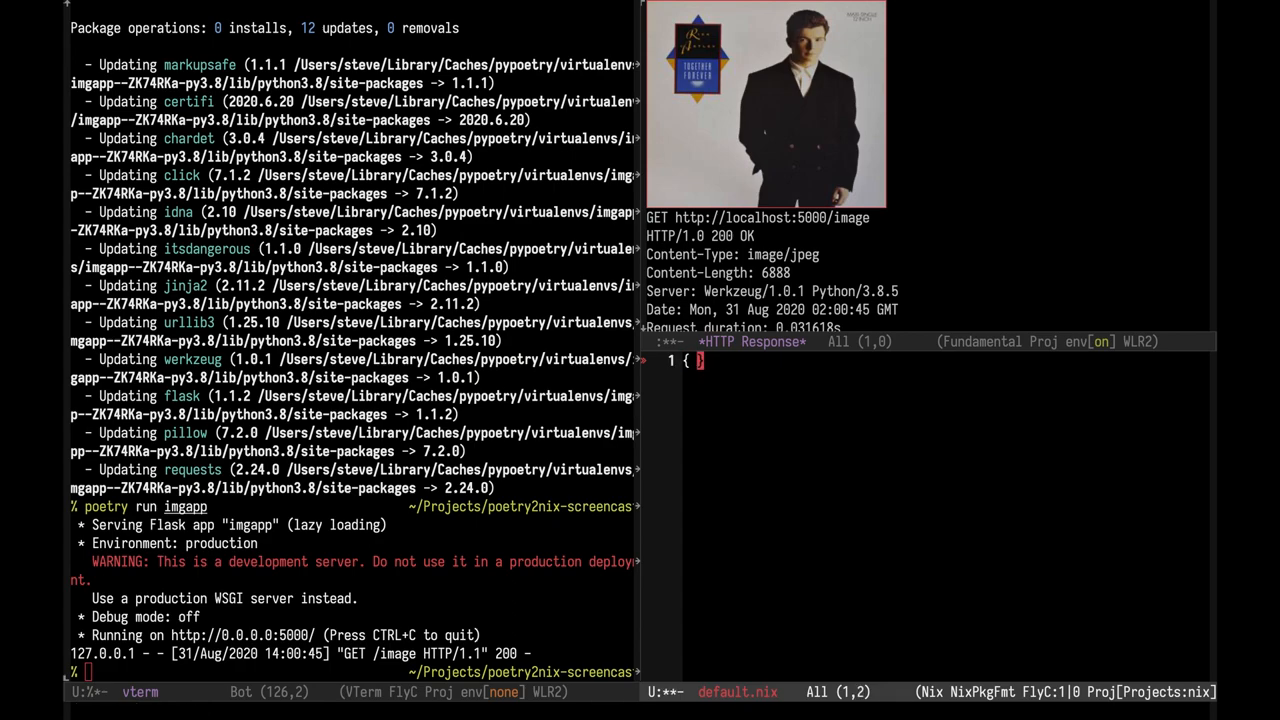
text(pkgs ? imp)
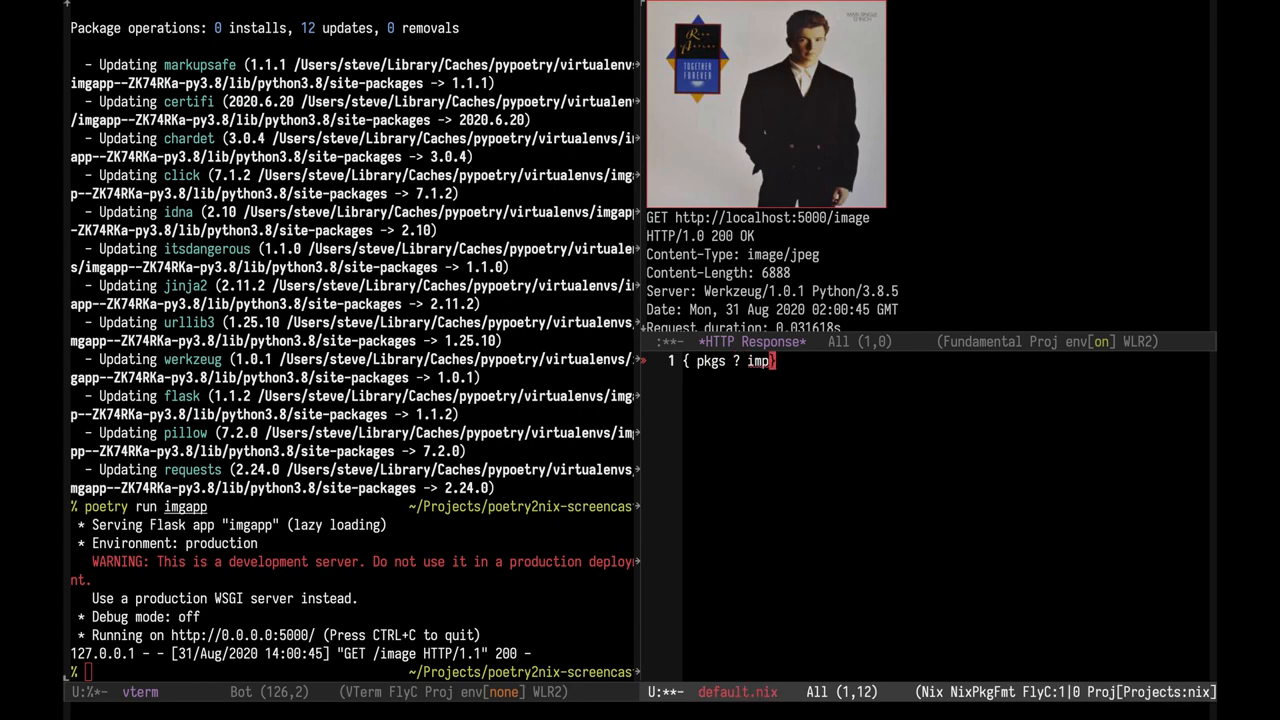
text(ort <nixpkgs> {)
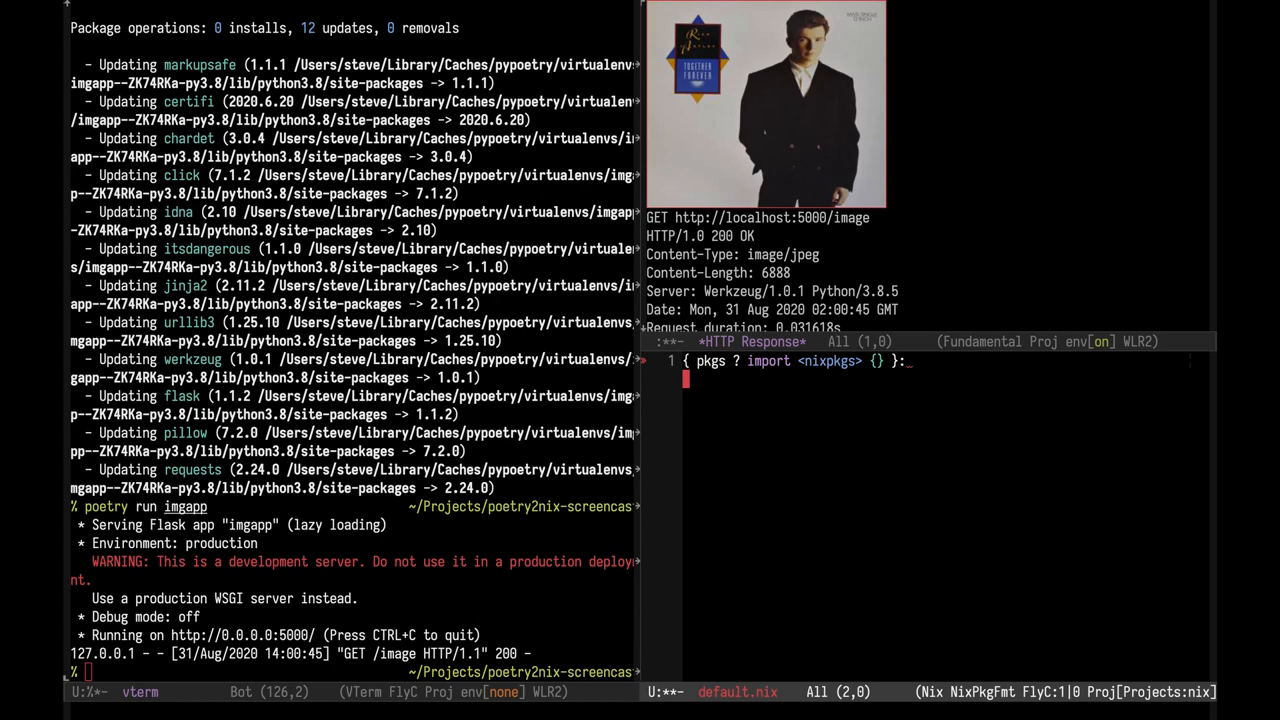
text(pkgs.poetry2nix.)
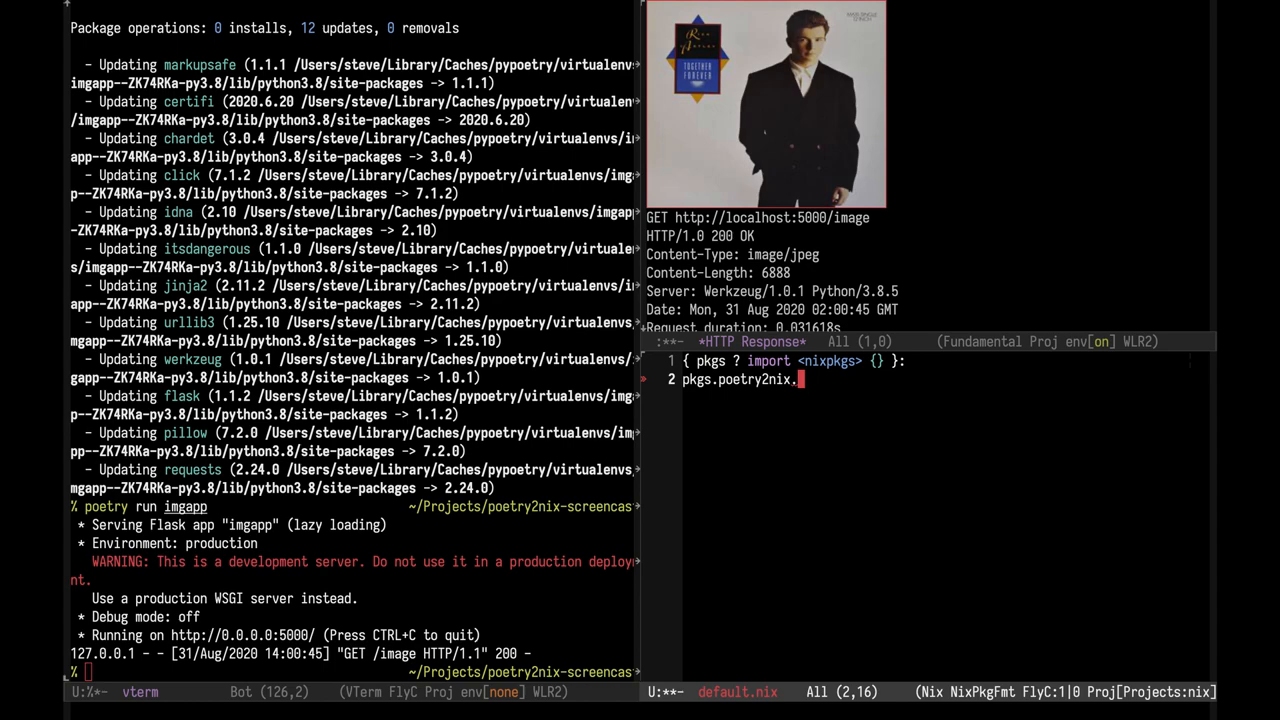
text(mk)
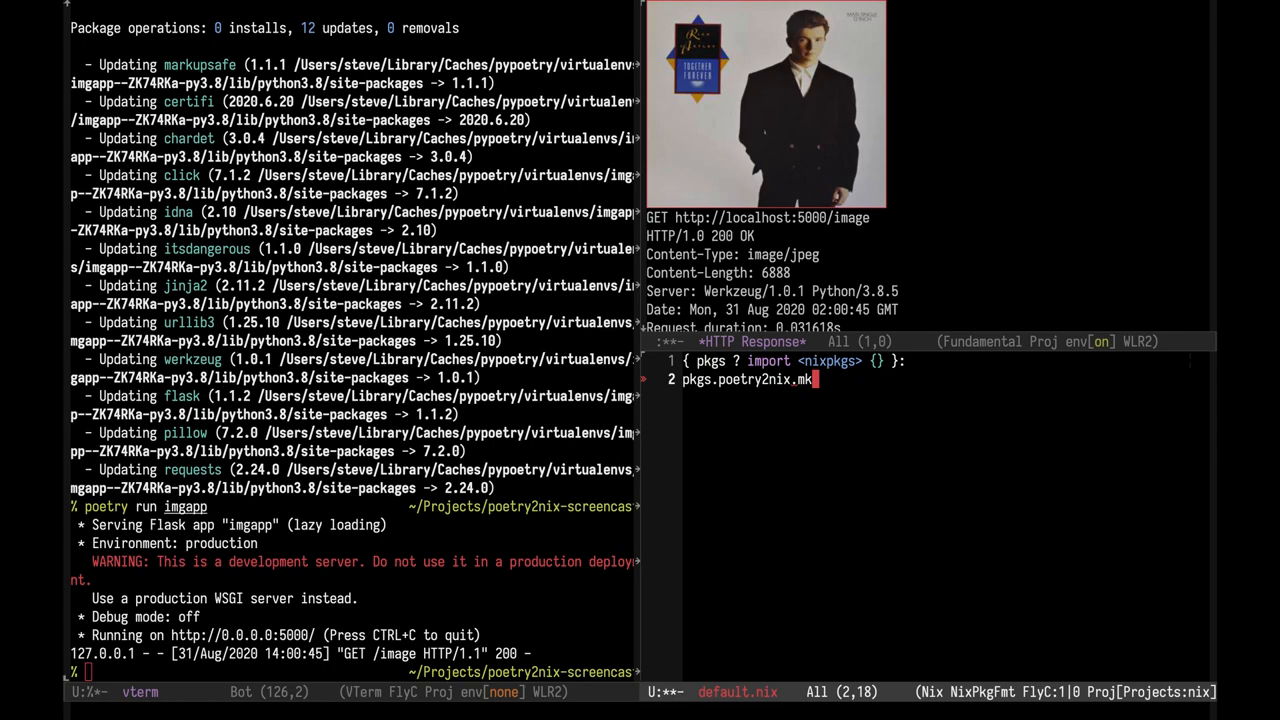
text(Poetry)
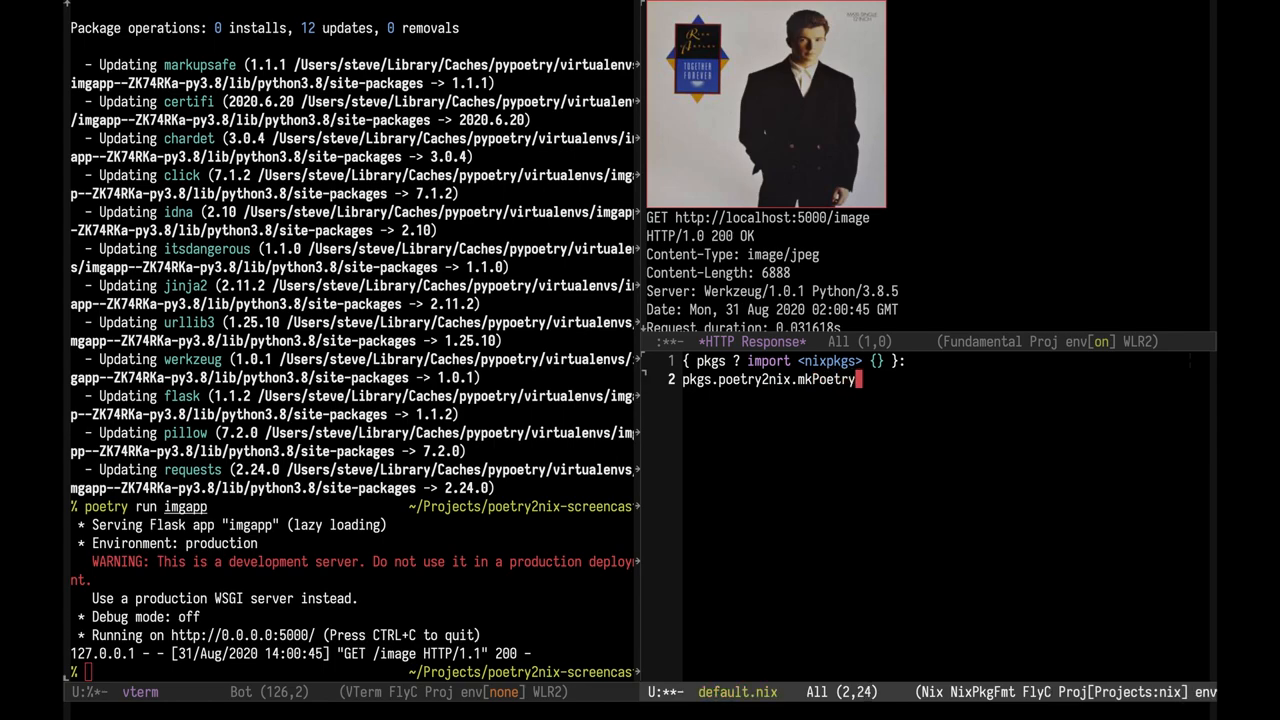
text(Application {)
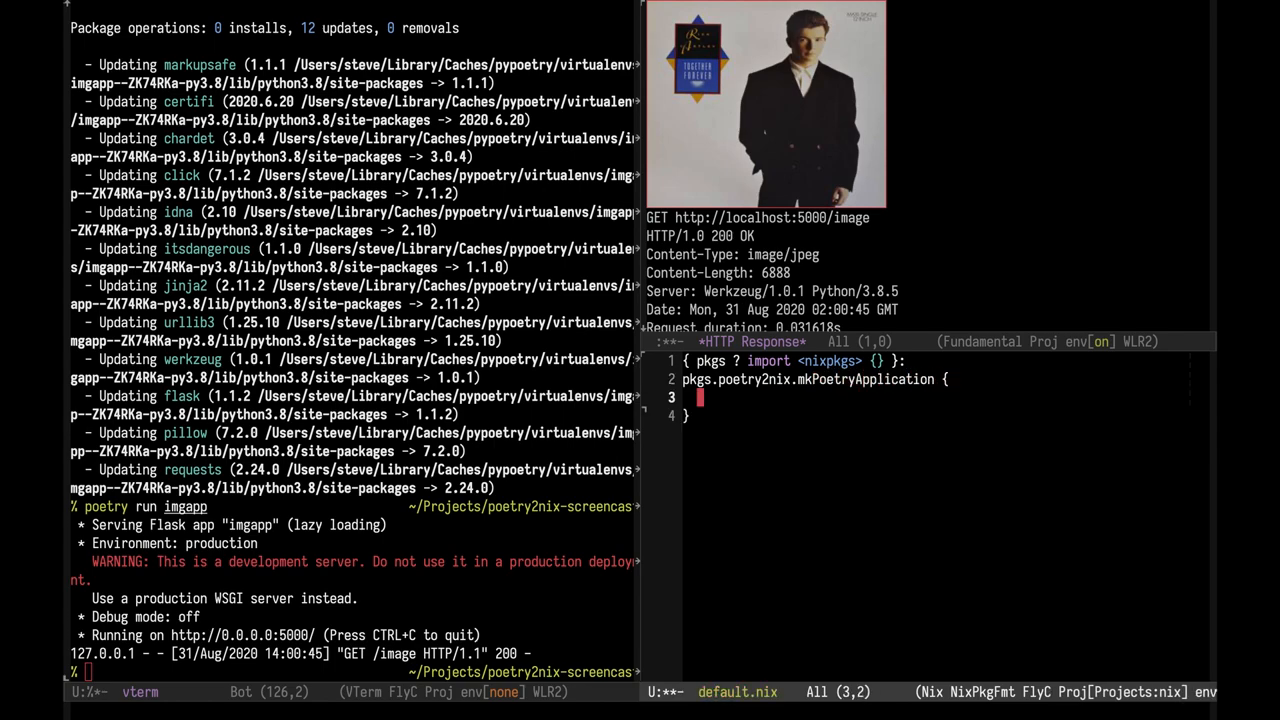
text(projectDir = ./.)
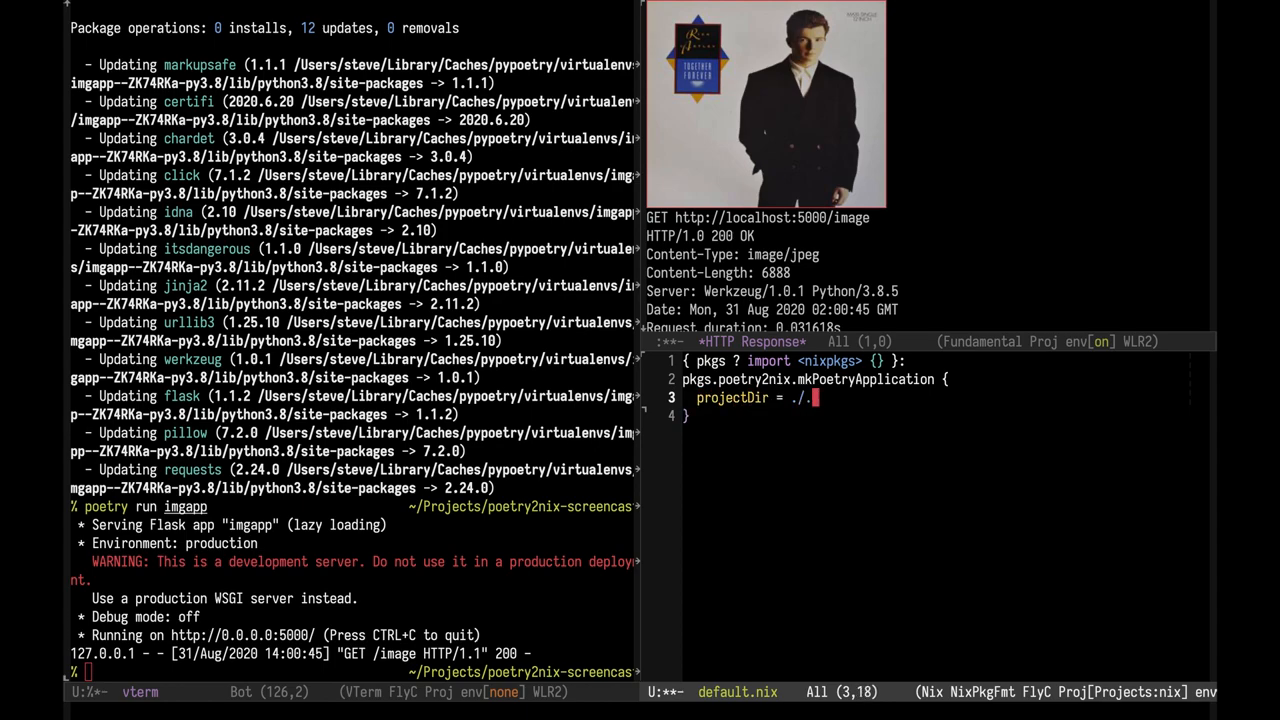
text(;)
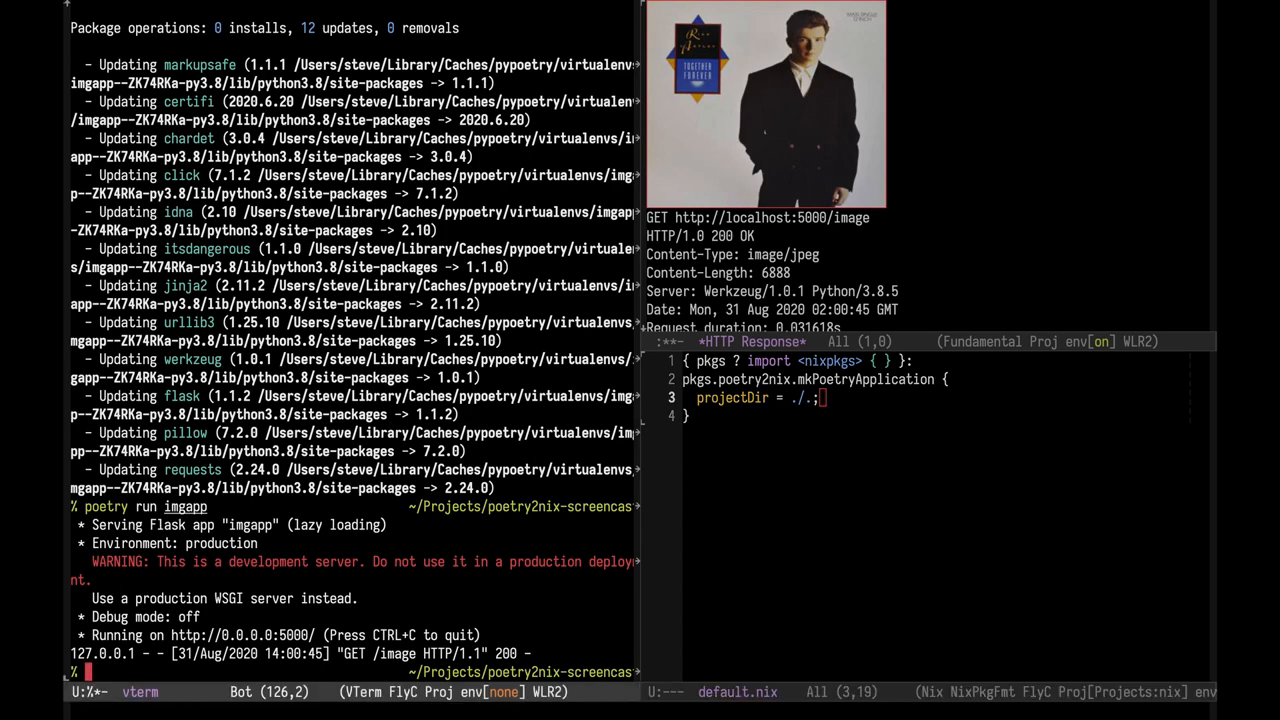
Step: Run nix-build, list the result symlink, print result/bin/imgapp, and query its dependency tree
text(nix-build)
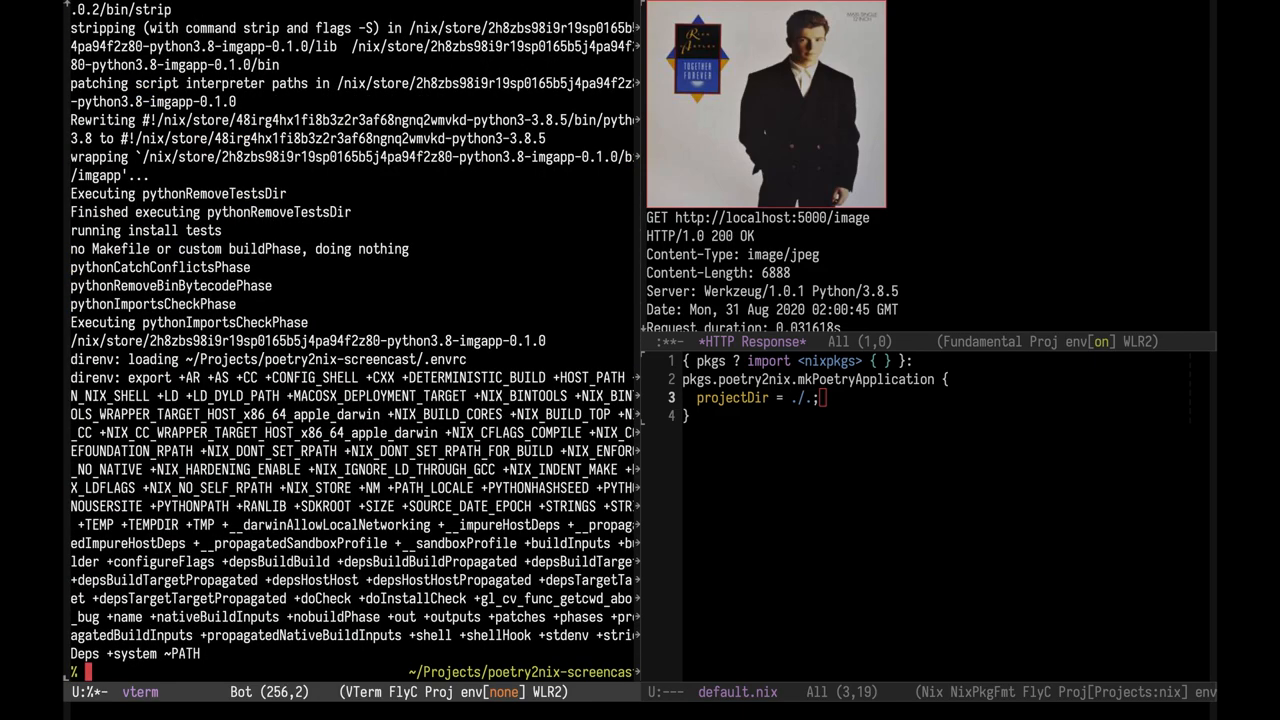
text(ls -la result)
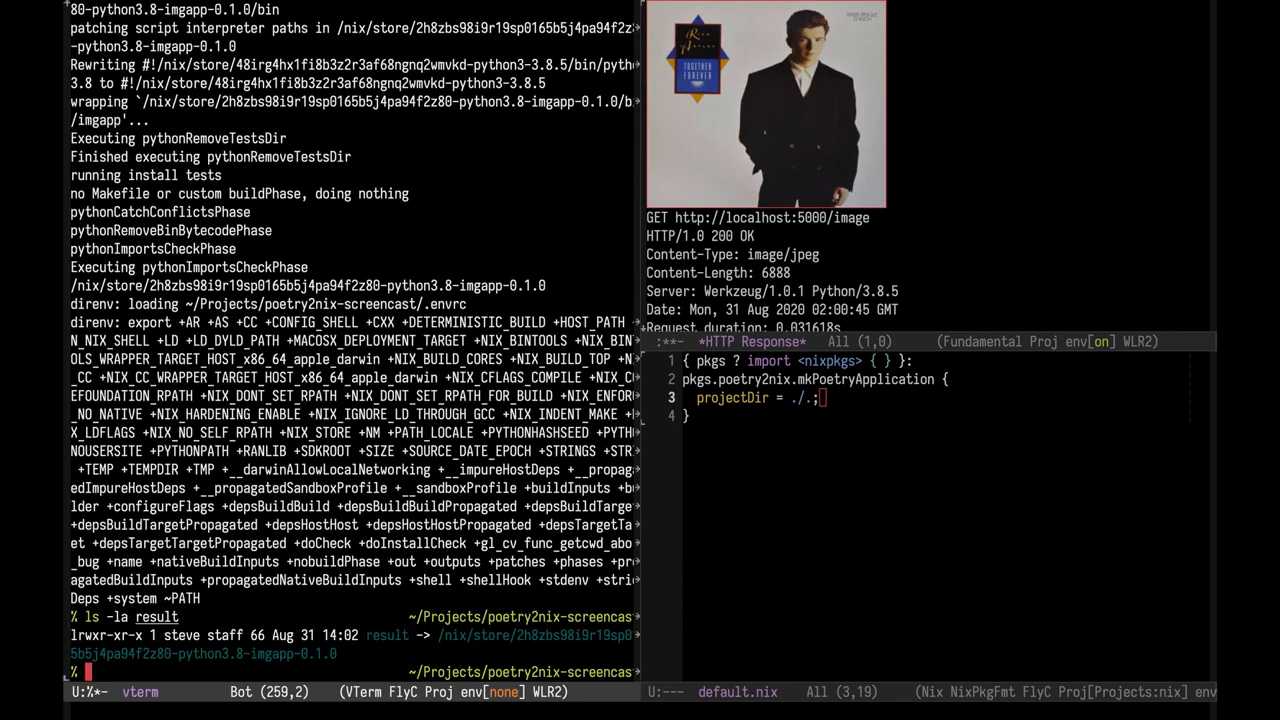
mouse_move(758, 500)
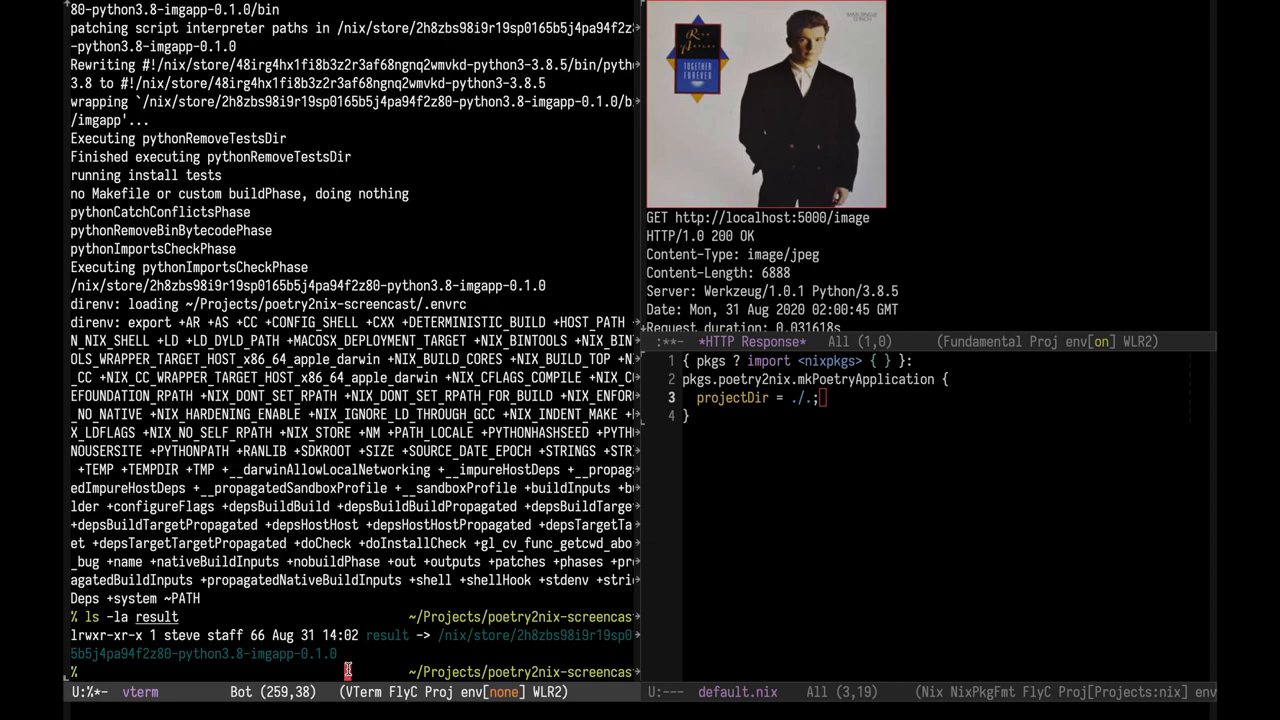
text(res)
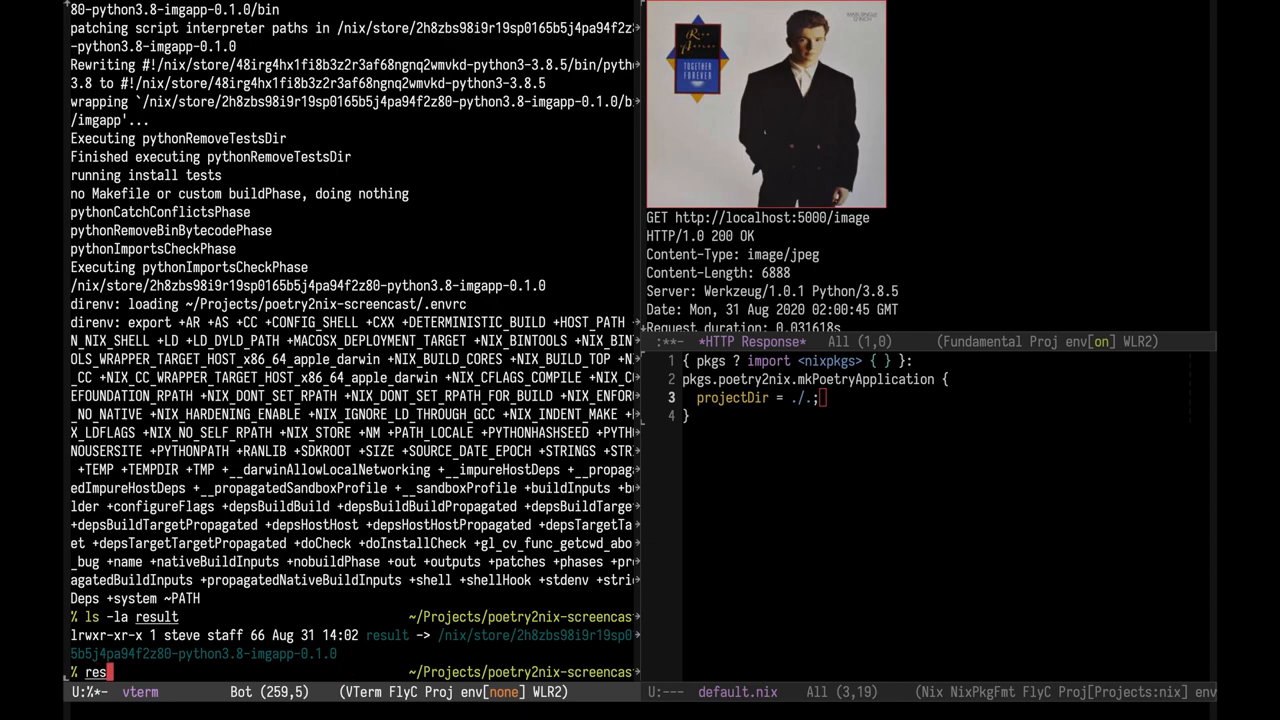
text(cat result/bin/imgapp)
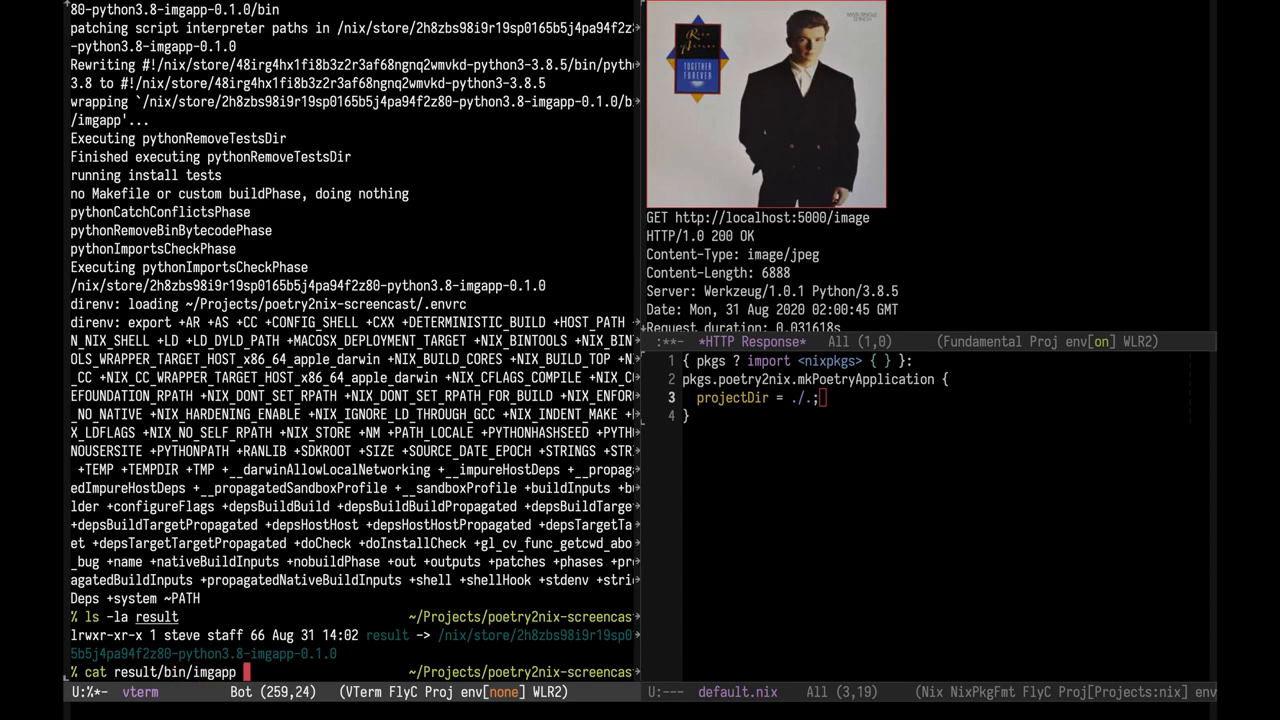
key(Return)
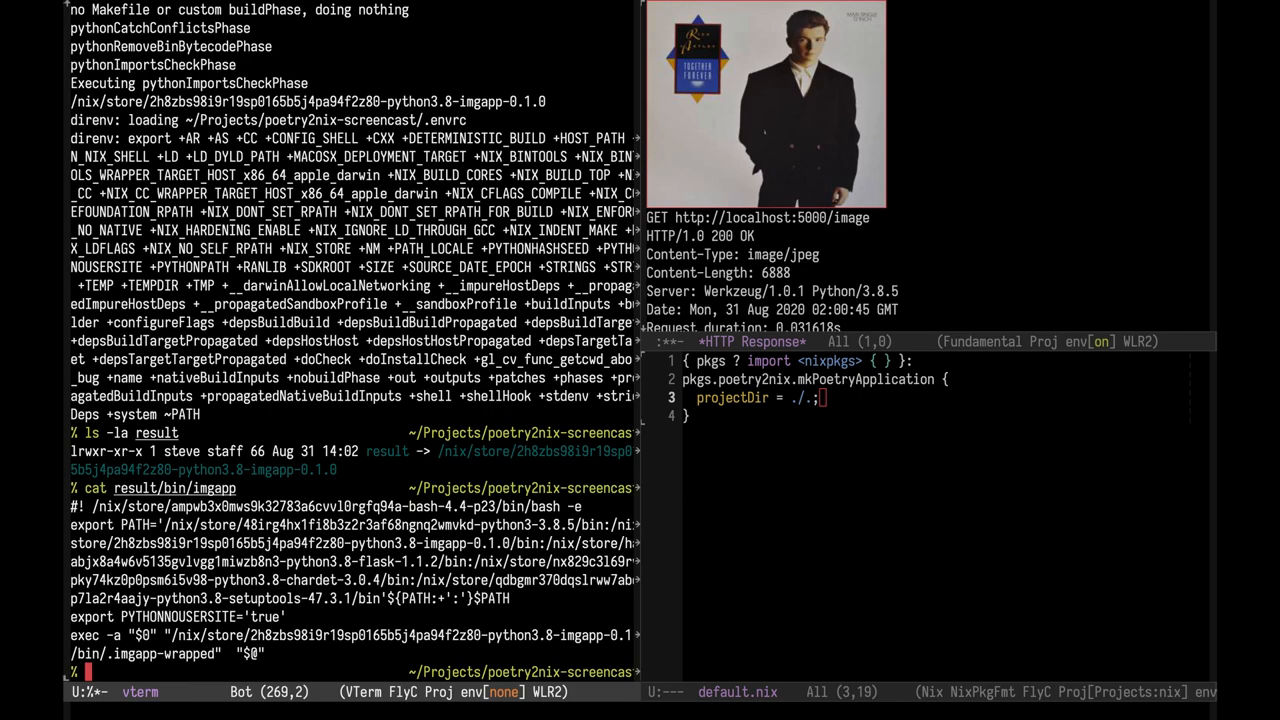
text(nix-store)
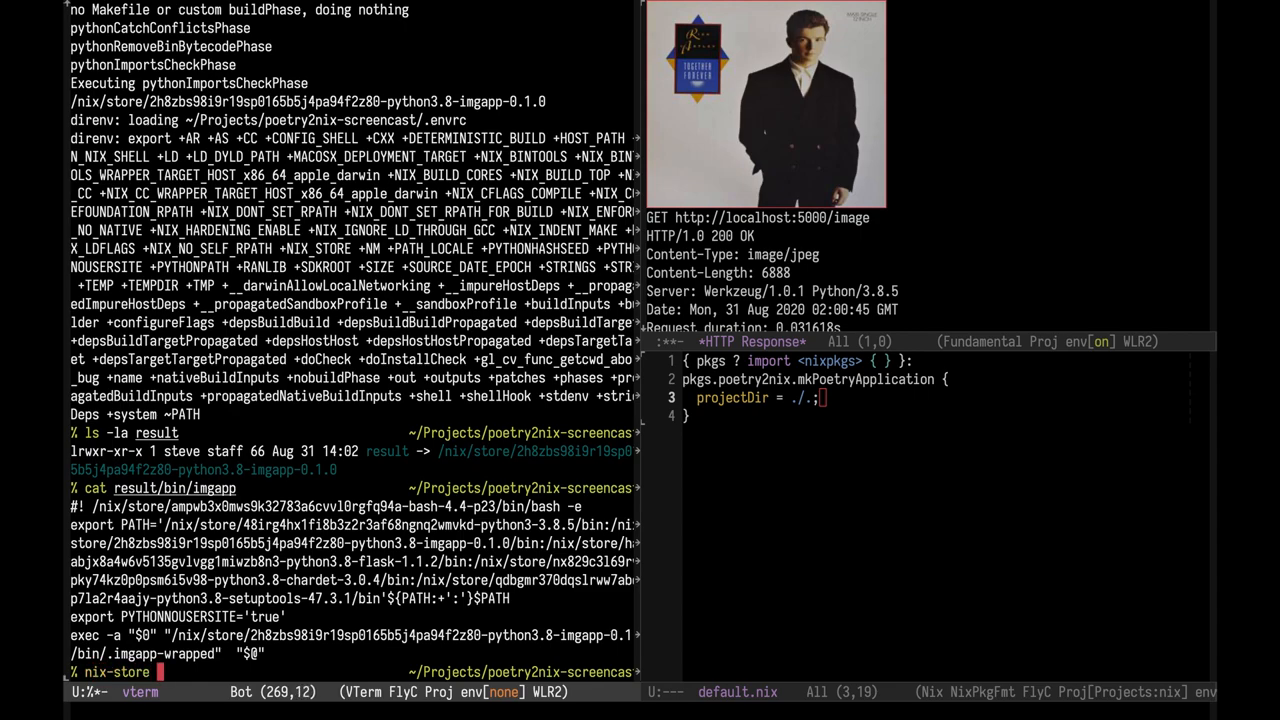
text(-q --tree)
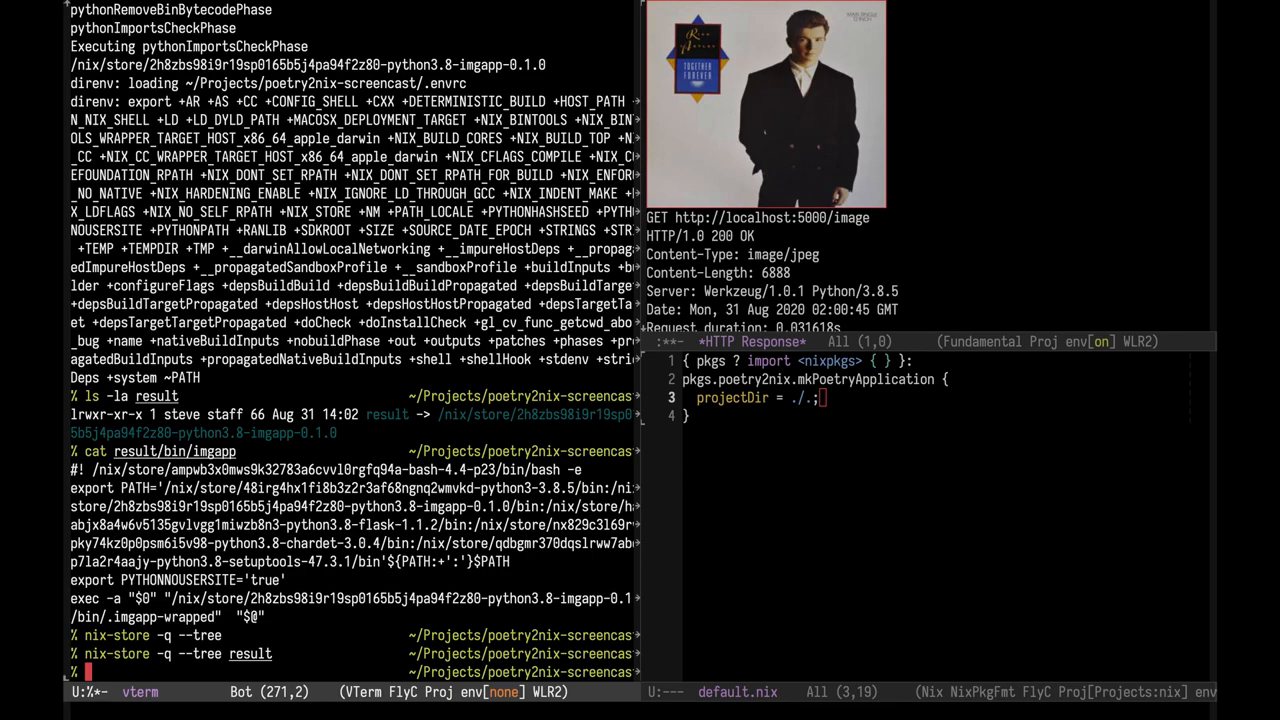
Step: Run ./result/bin/imgapp to serve Flask on port 5000, then stop it with C-c
text(./result/b)
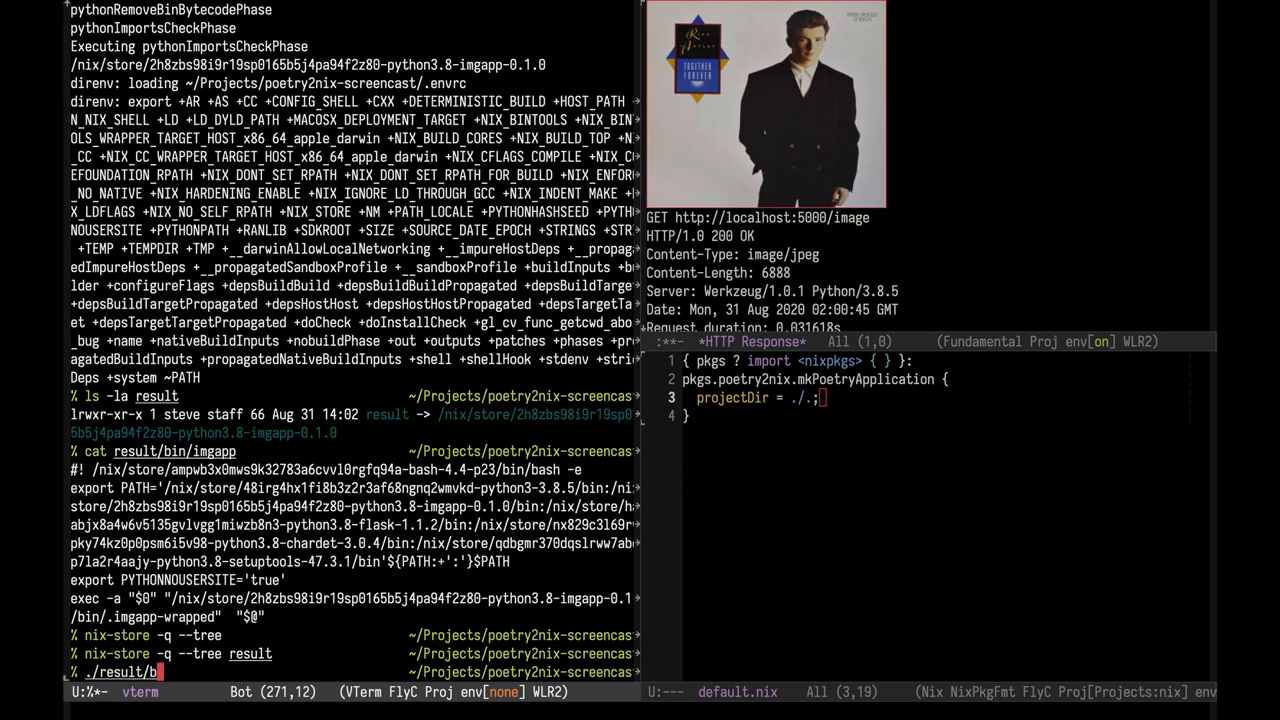
key(Return)
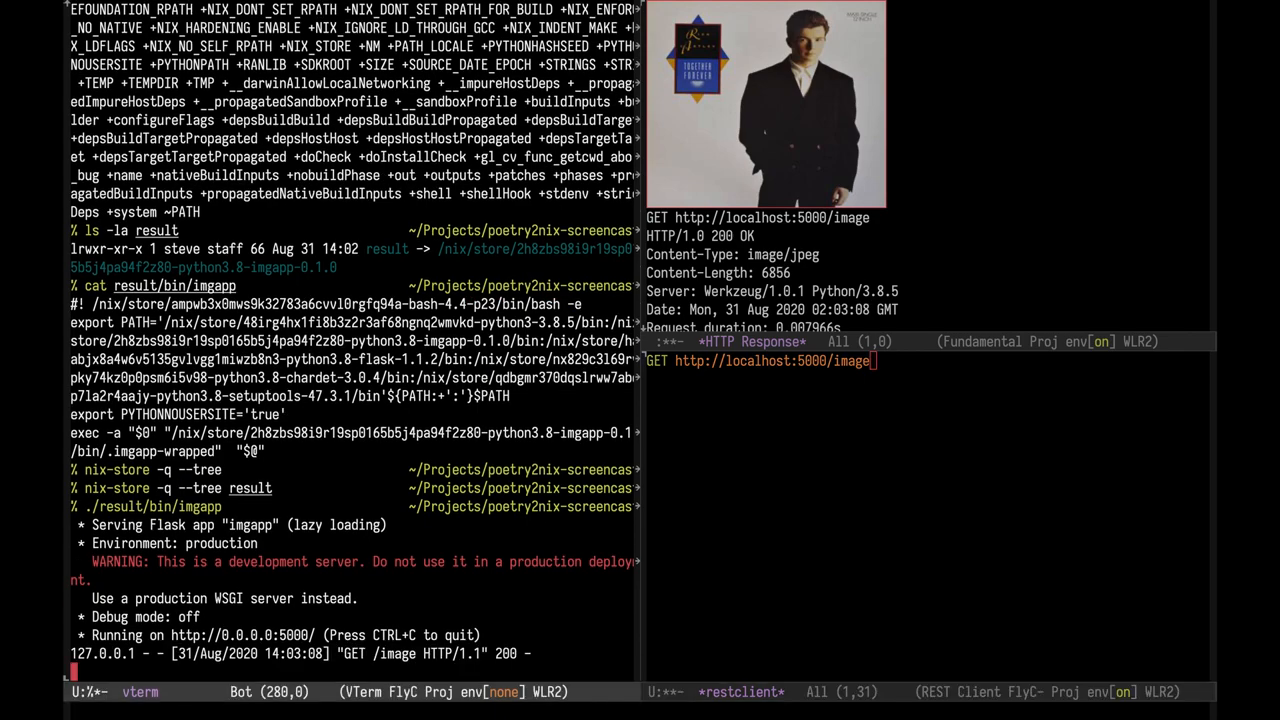
key(ctrl+c)
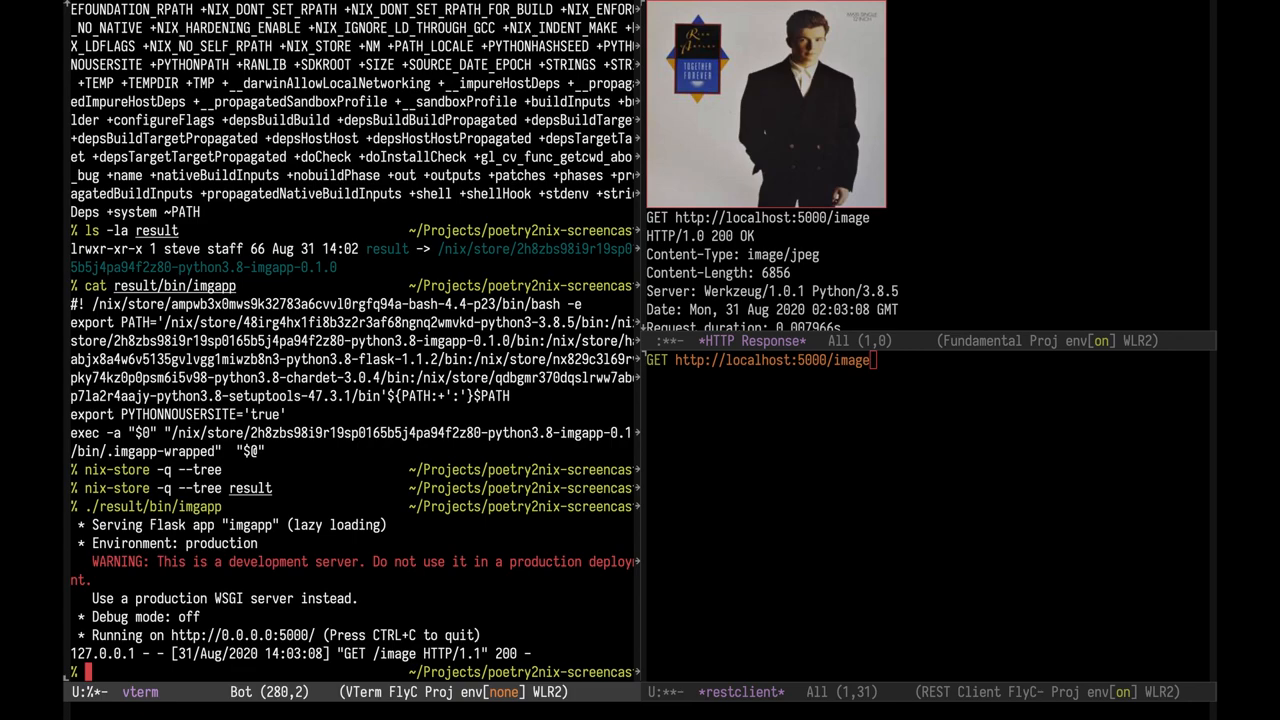
mouse_move(685, 640)
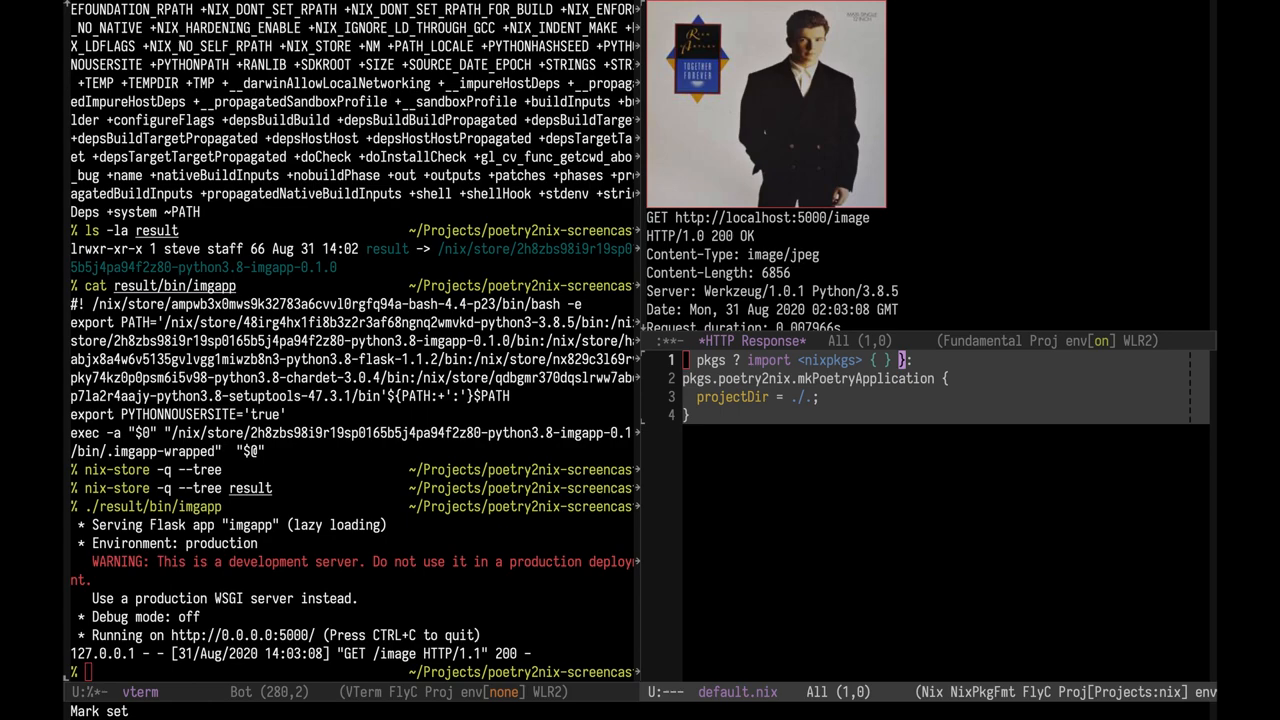
mouse_move(741, 475)
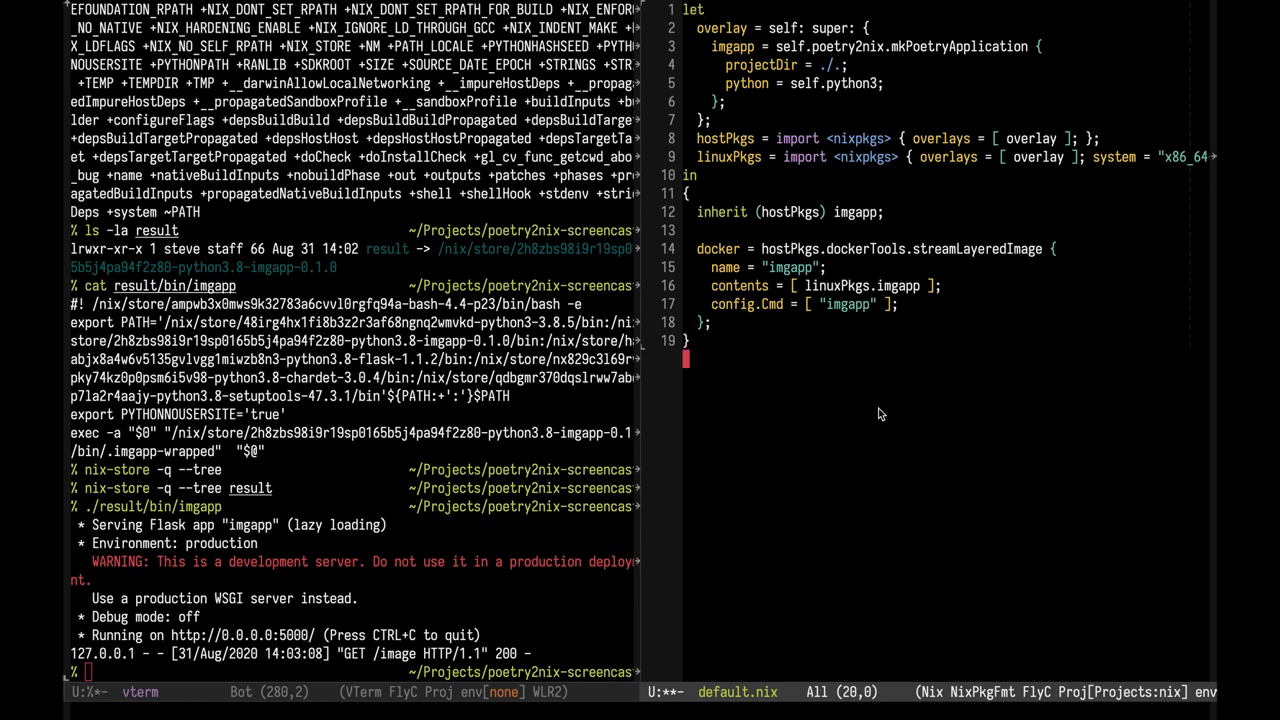
mouse_move(781, 102)
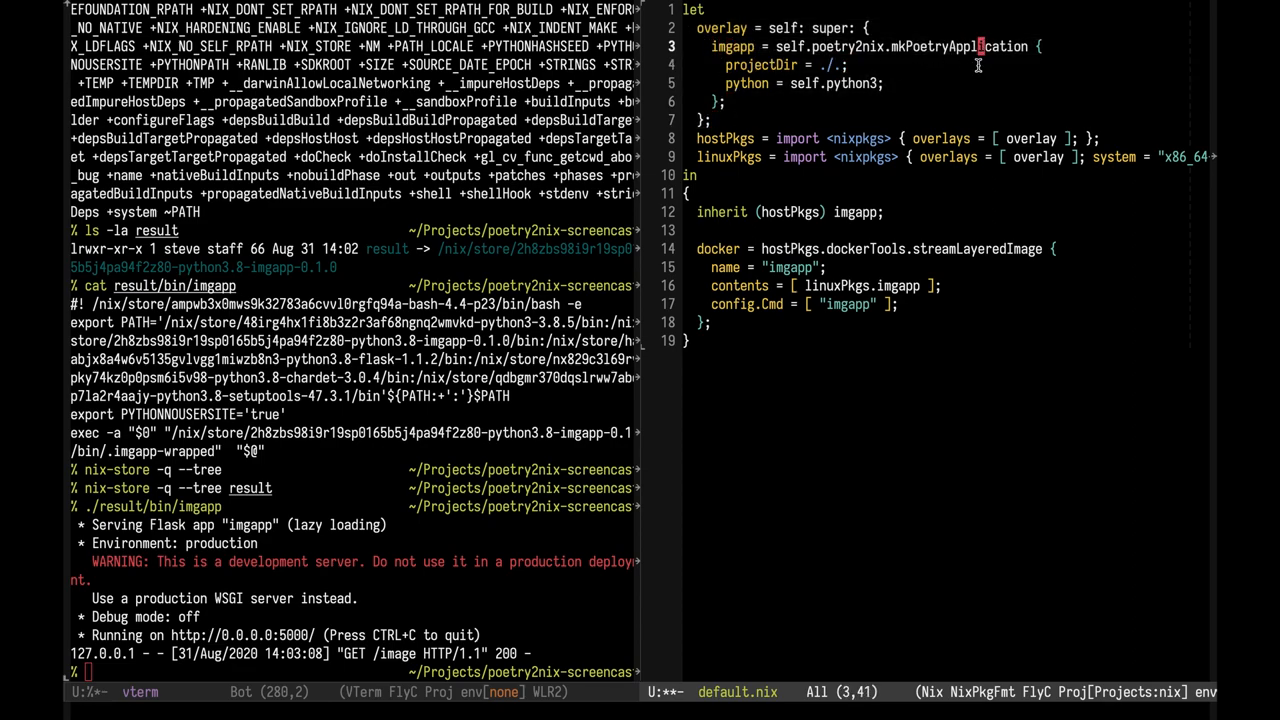
Step: Focus the default.nix buffer to edit in the overlay and docker attribute
click(845, 64)
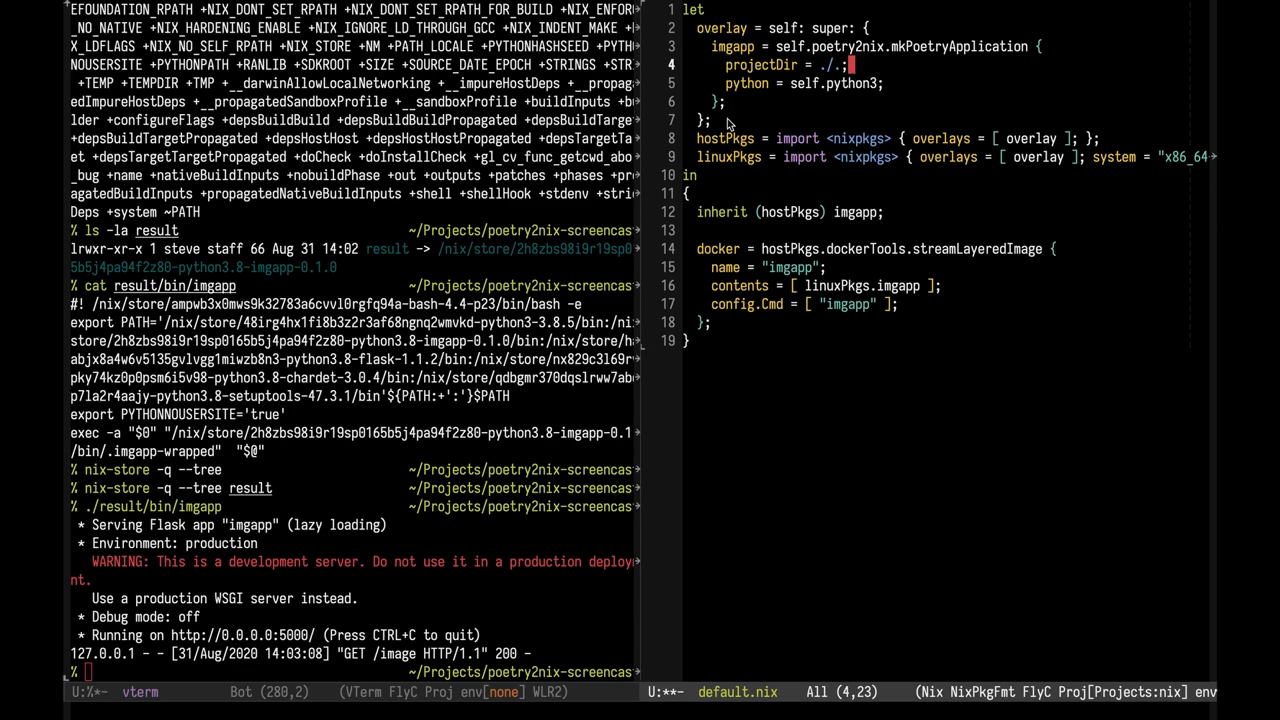
mouse_move(706, 140)
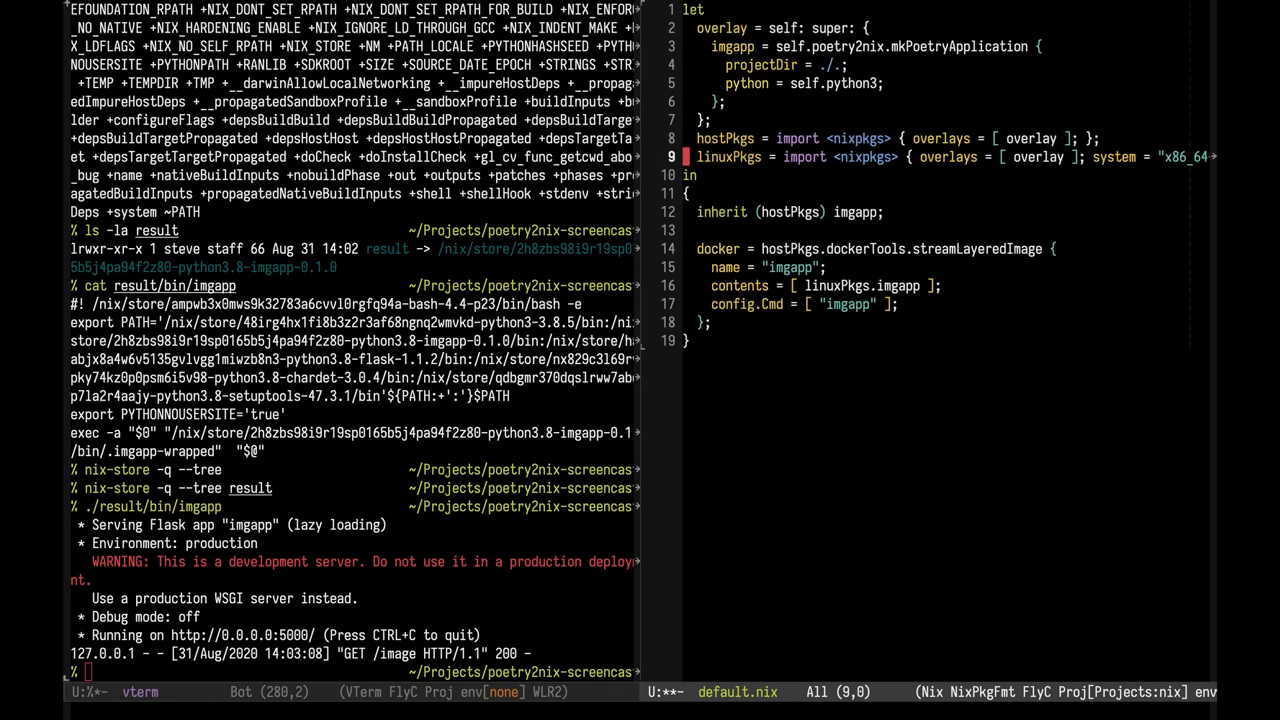
mouse_move(708, 178)
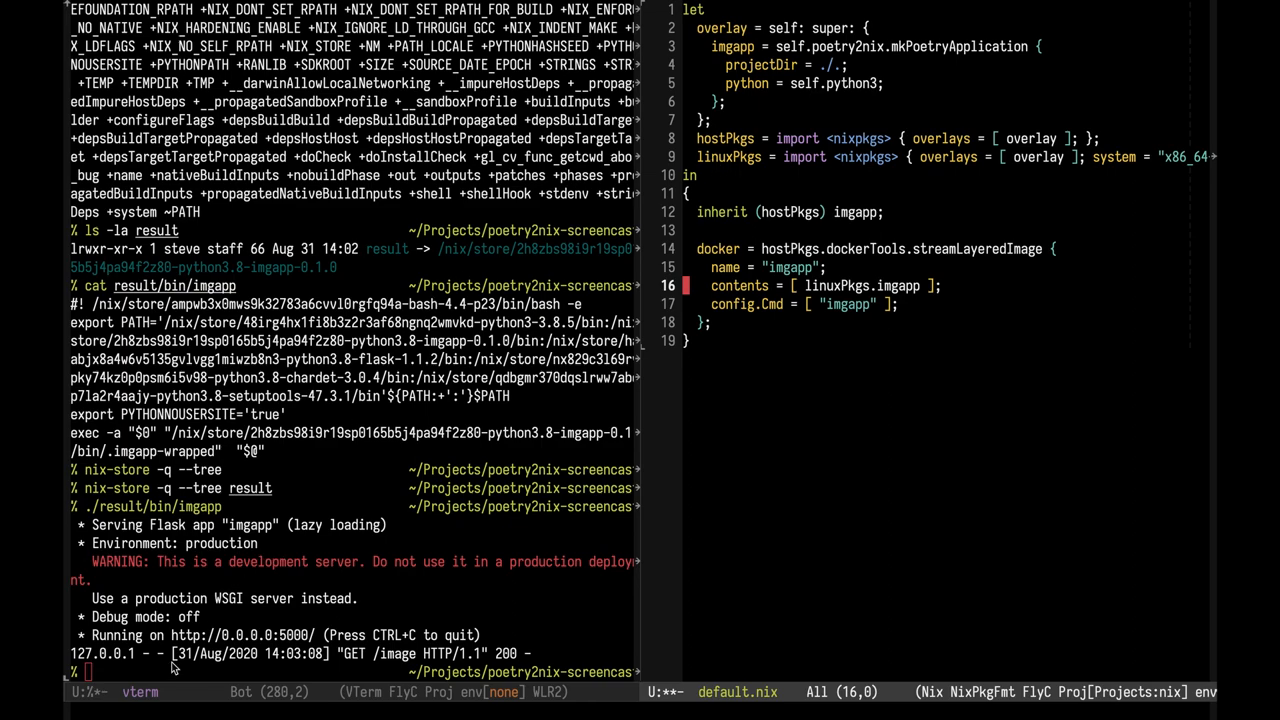
Step: Run nix-build -A docker and scroll through the output to the stream-imgapp result
text(nix build -A)
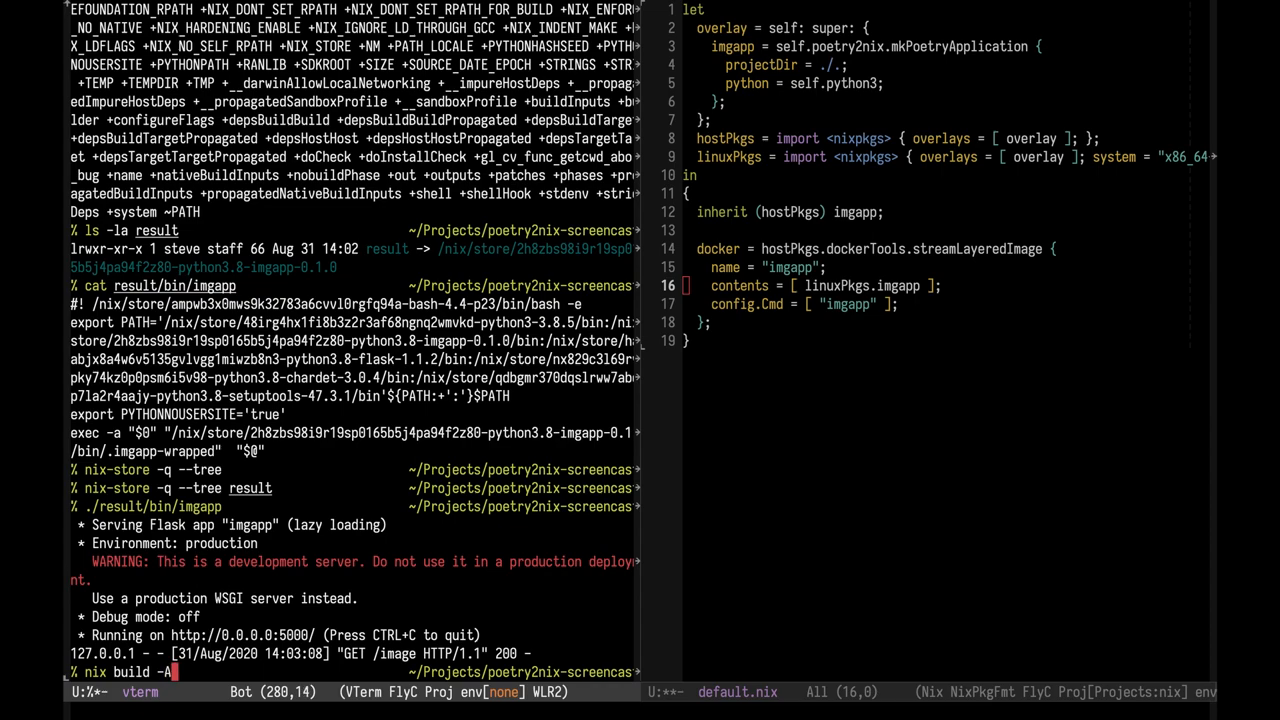
text(docker)
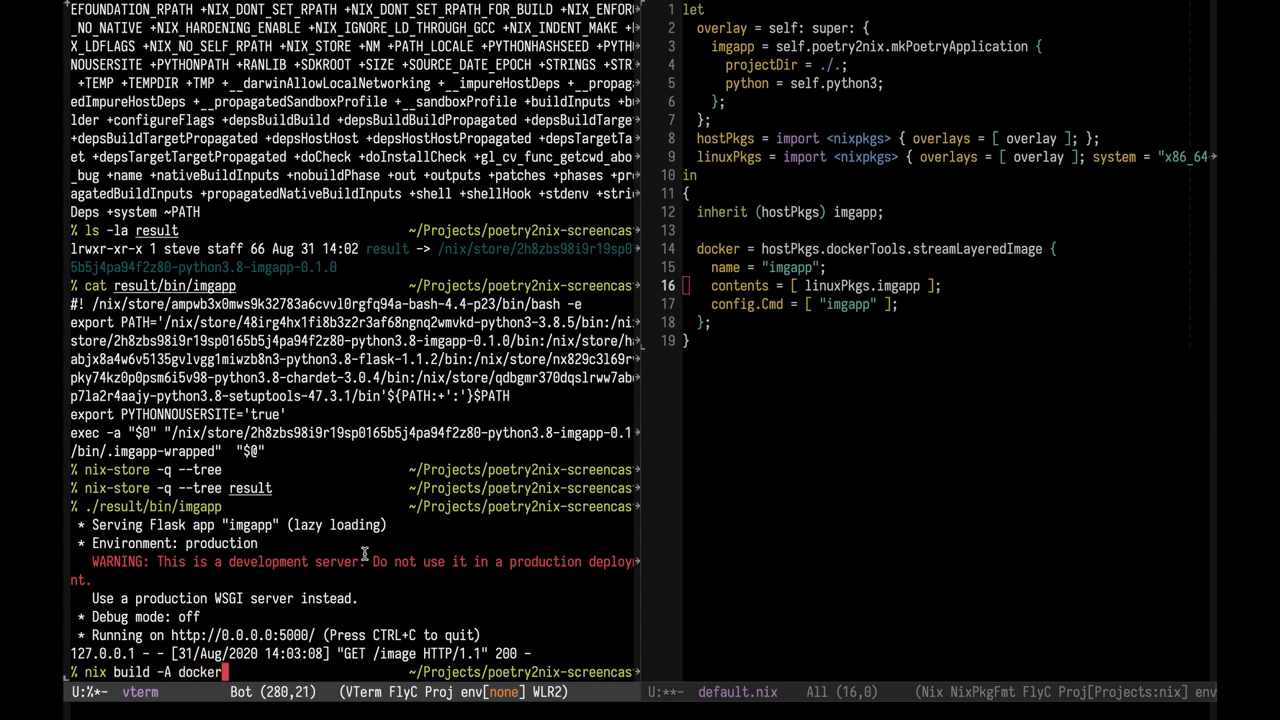
mouse_move(695, 248)
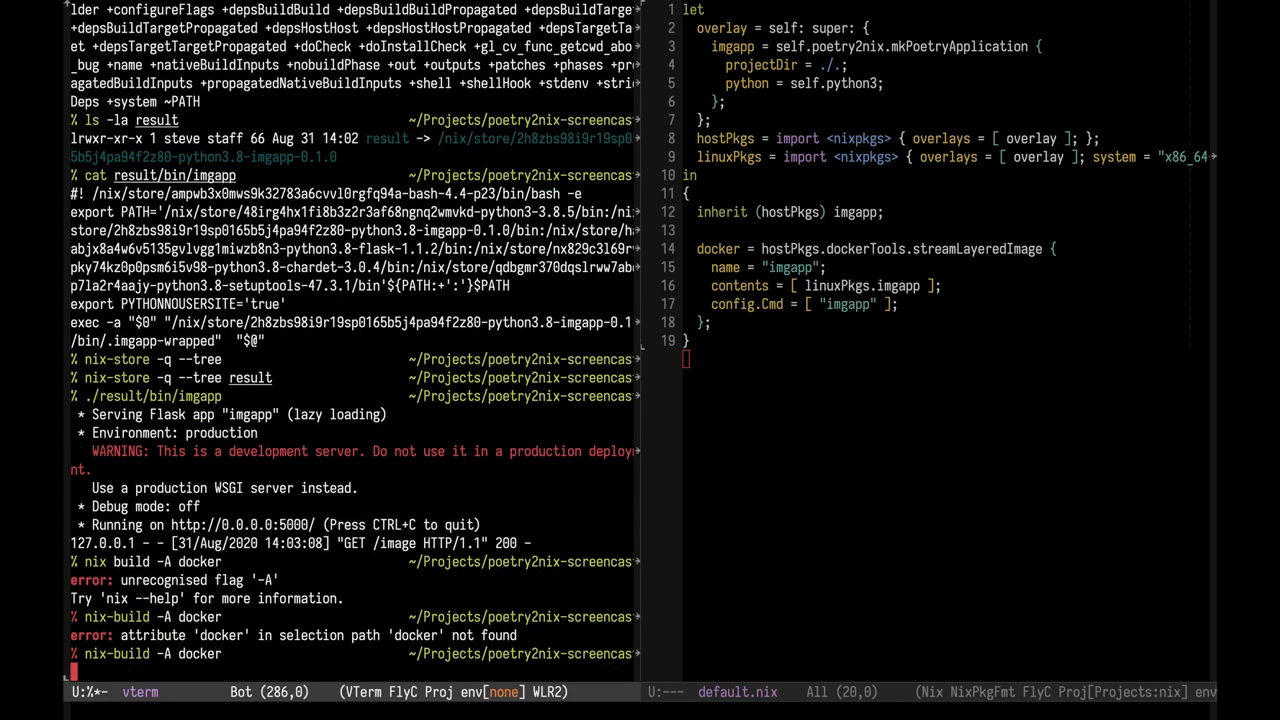
scroll(down, 3)
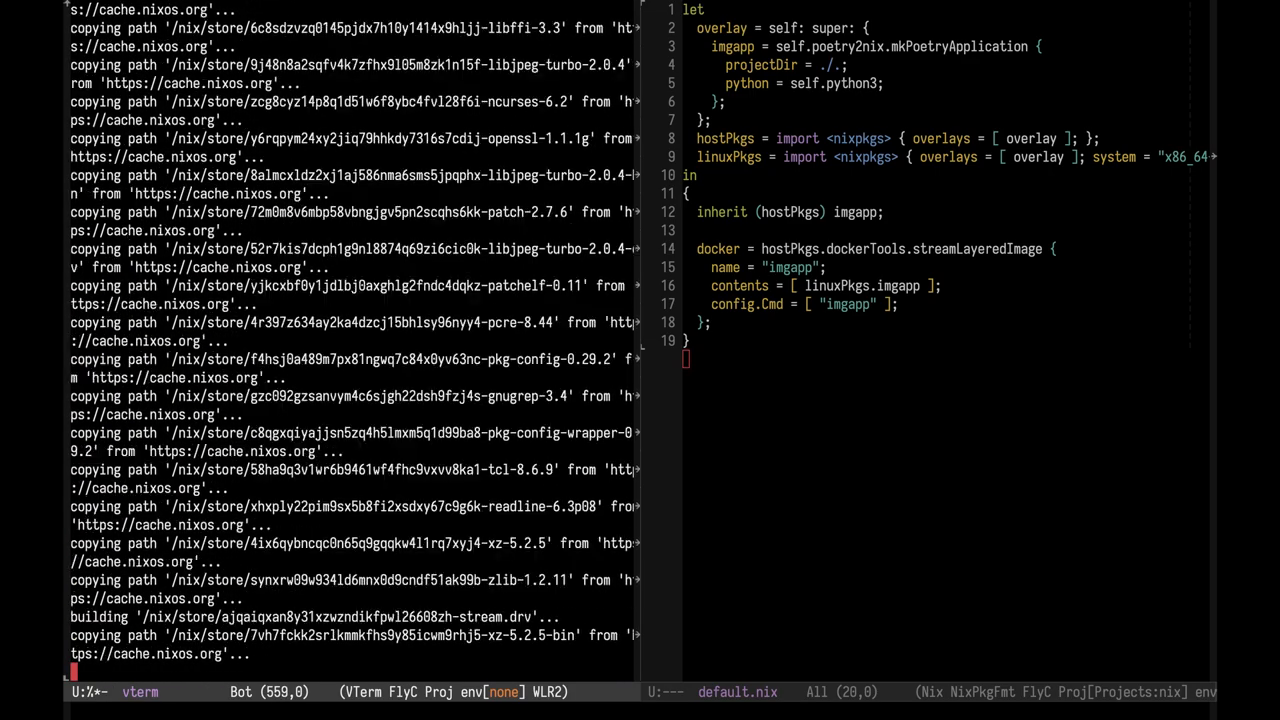
scroll(down, 3)
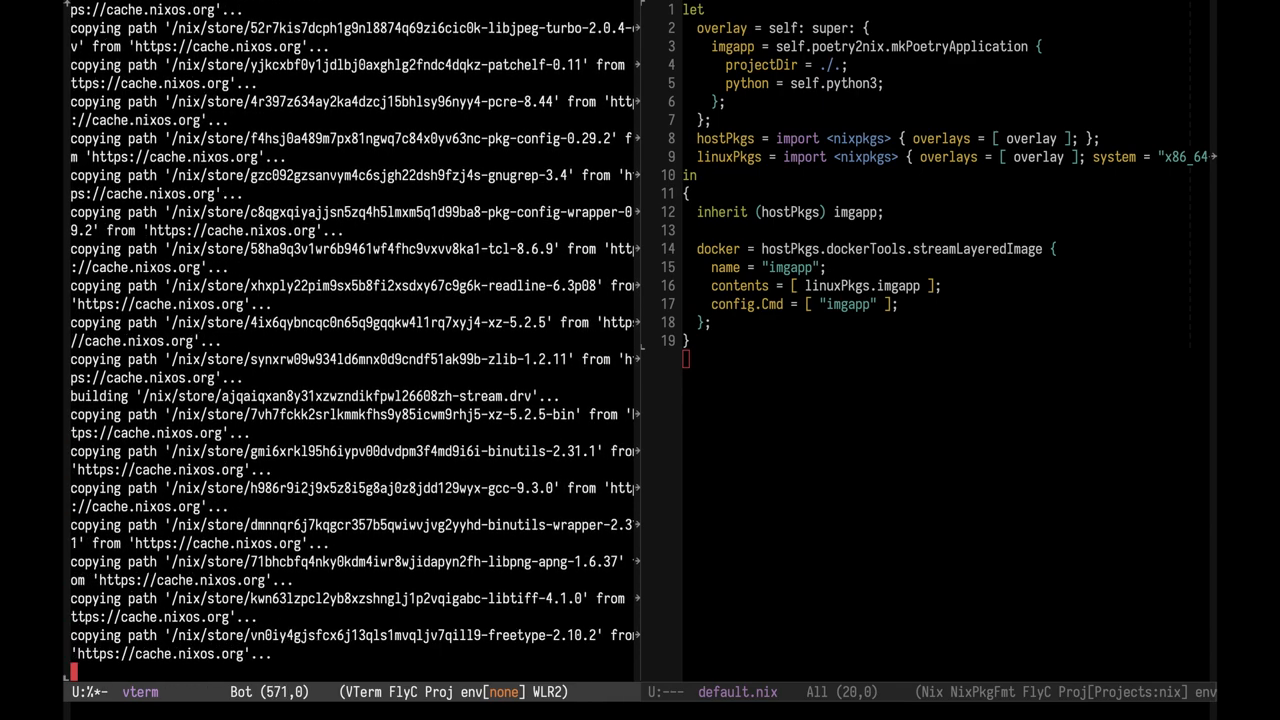
scroll(down, 3)
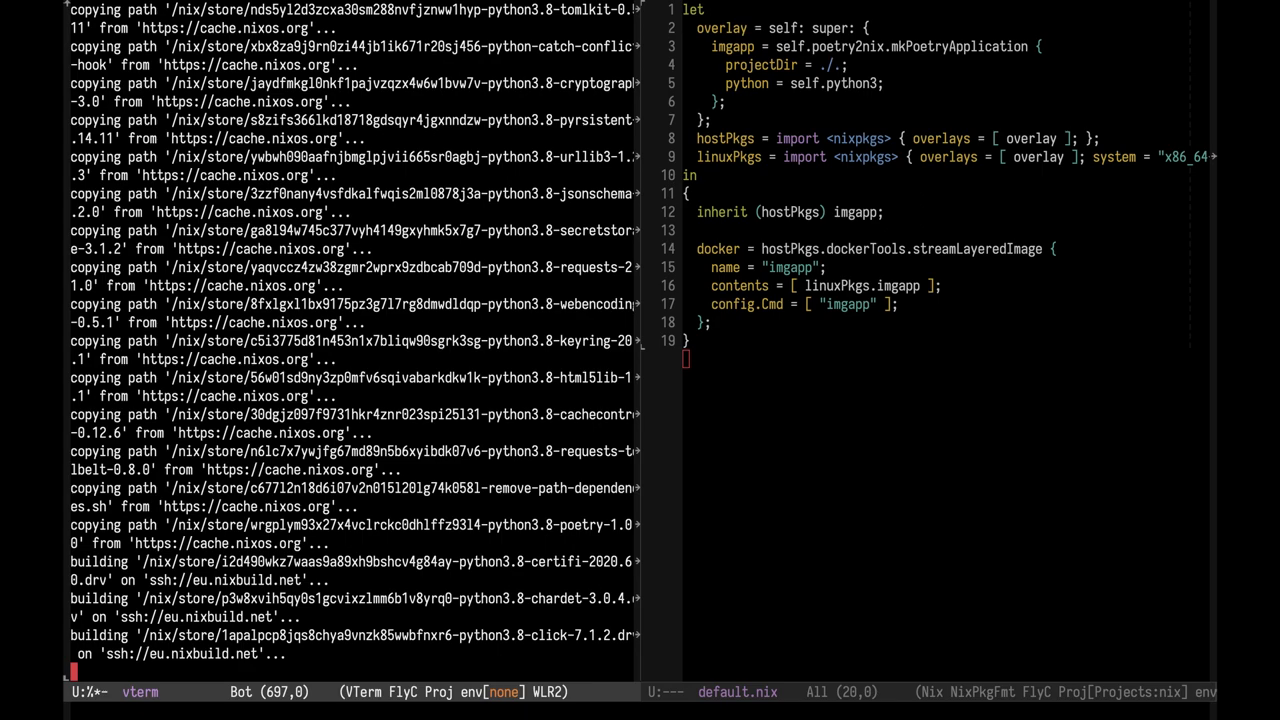
scroll(down, 3)
text(ls -la)
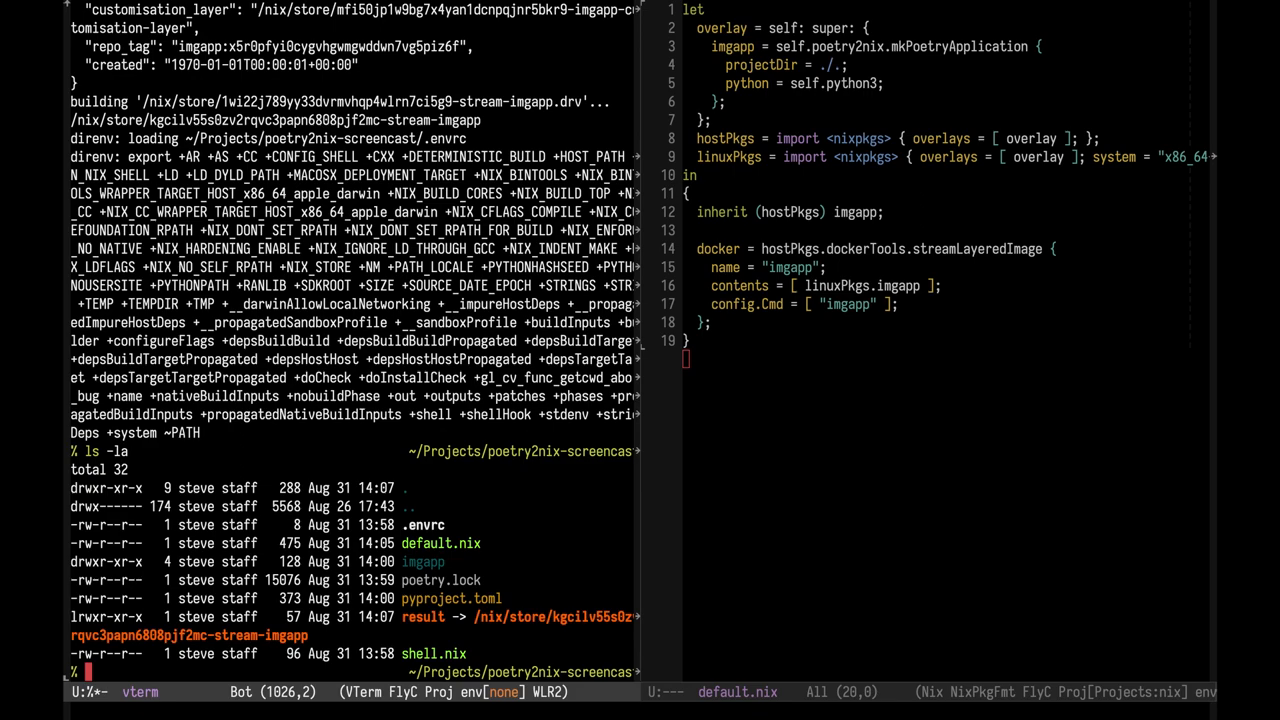
Step: Pipe ./result into docker load and scroll to the 'Loaded image' report
text(result)
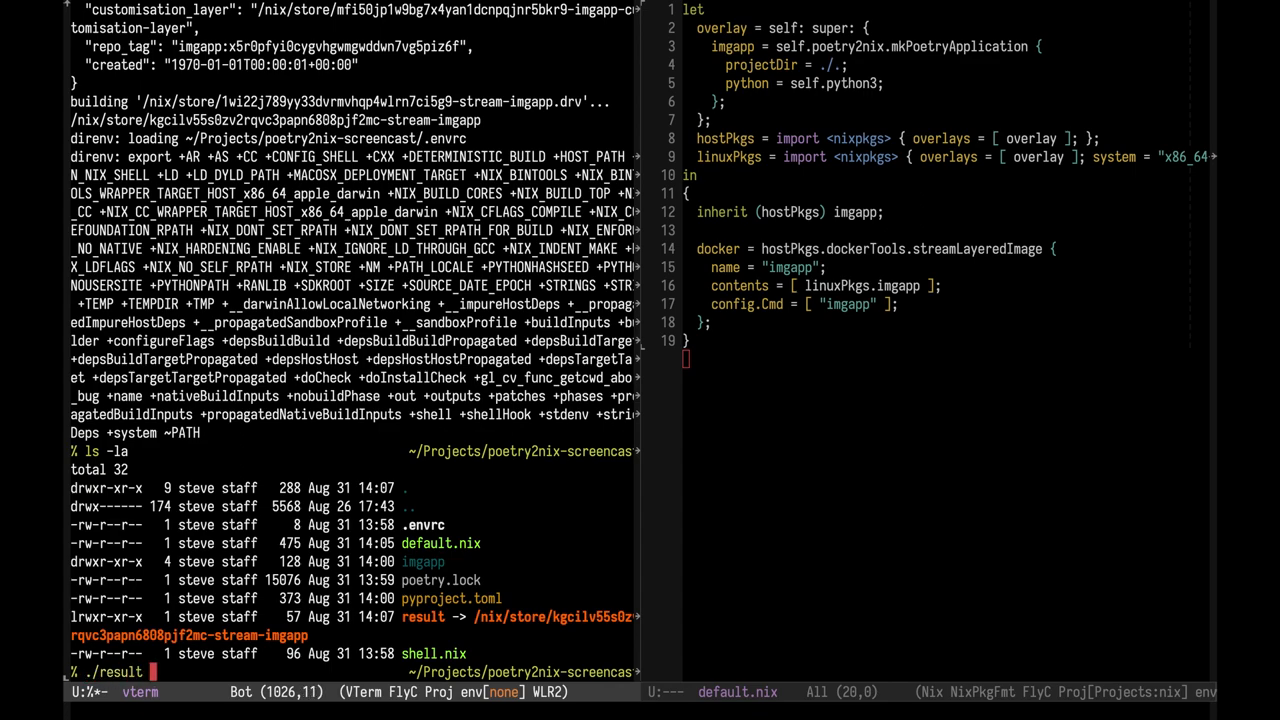
text(| docker load)
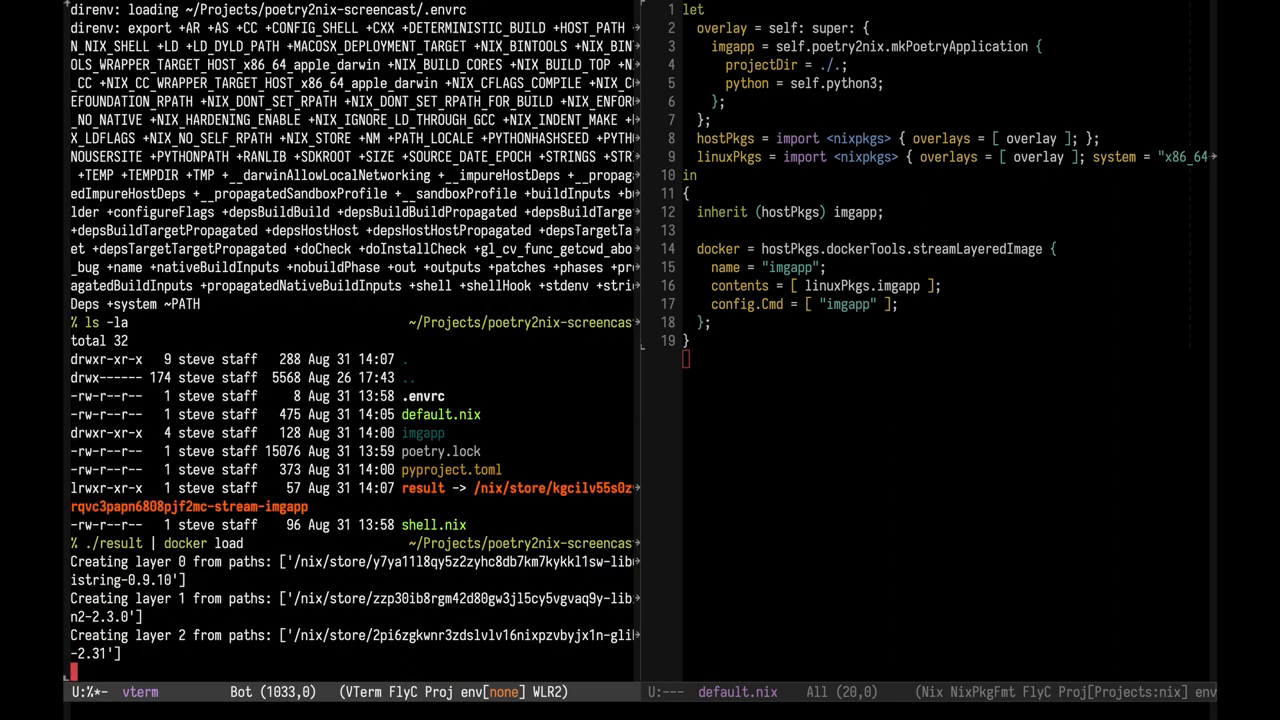
scroll(down, 3)
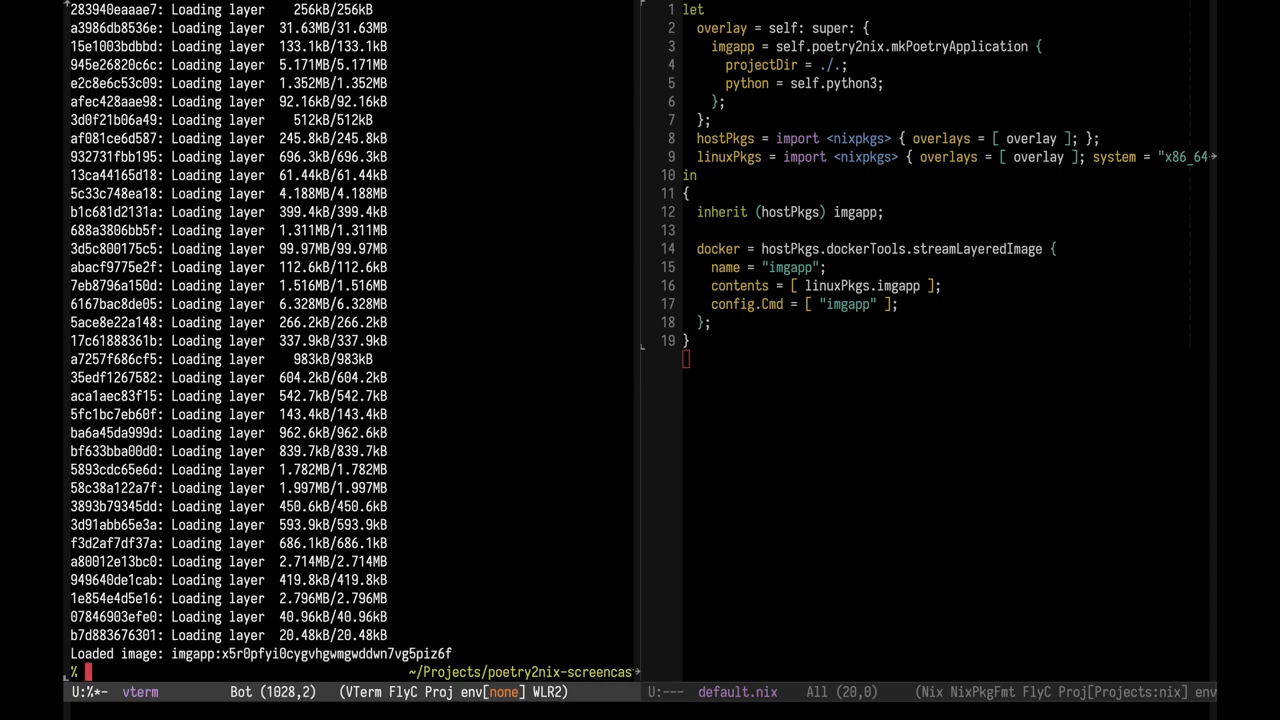
Step: Type the docker run -p 5000:5000 command for the imgapp image
text(docke)
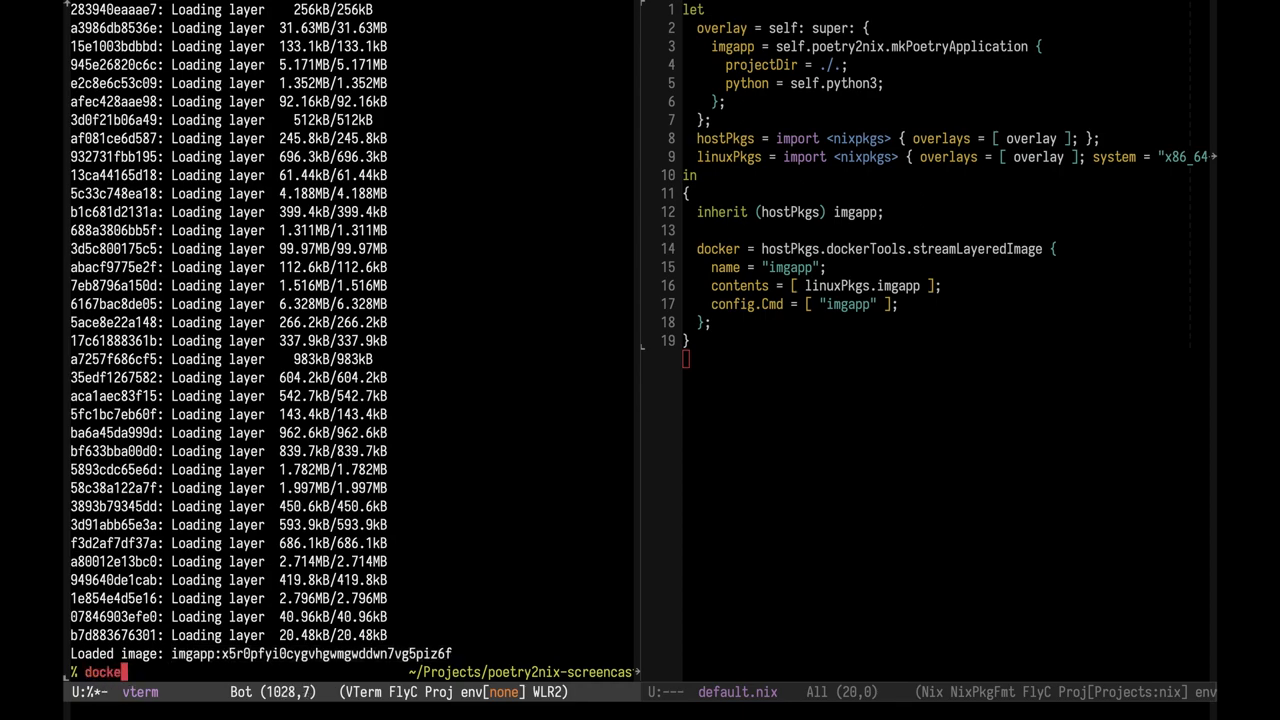
text(run -)
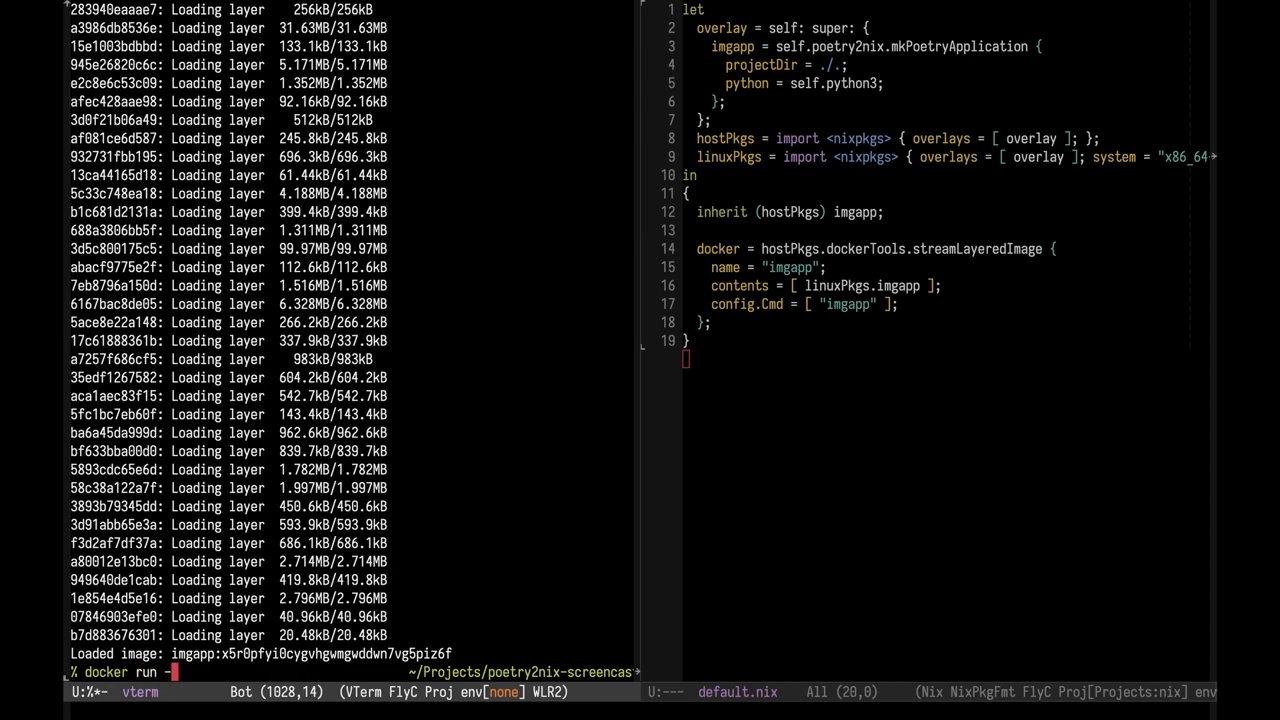
text(p)
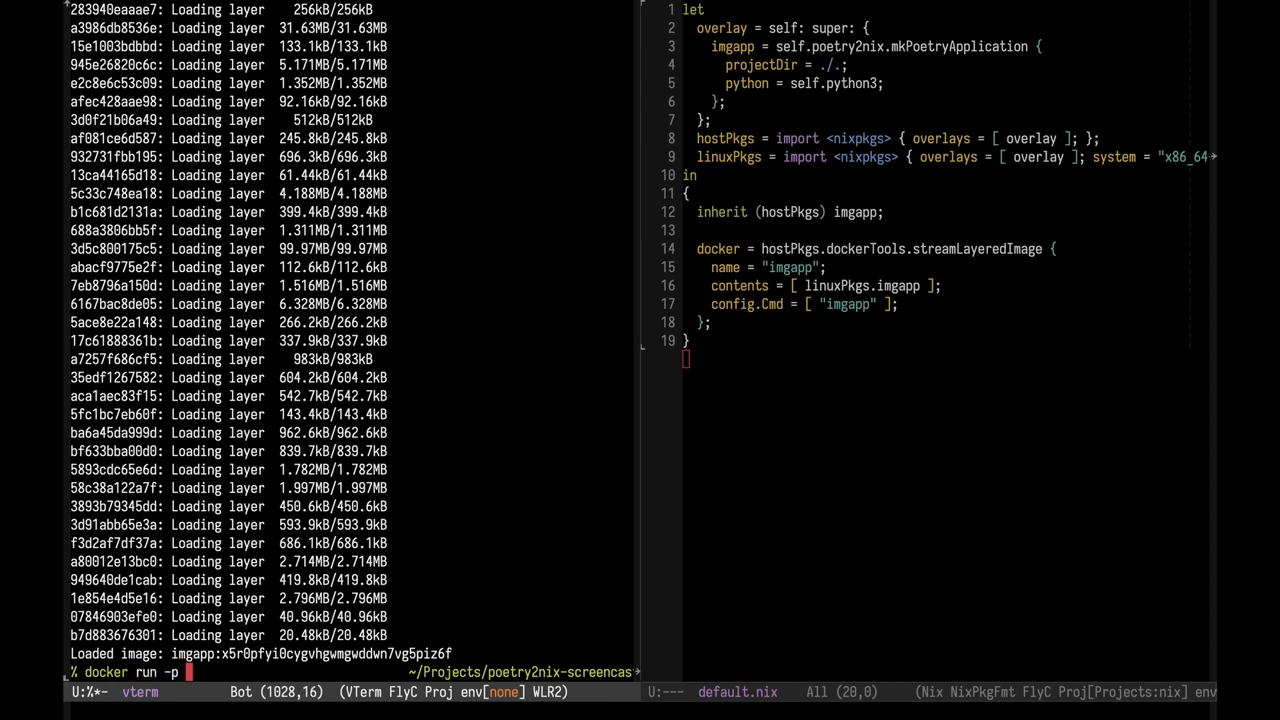
text(5000:50)
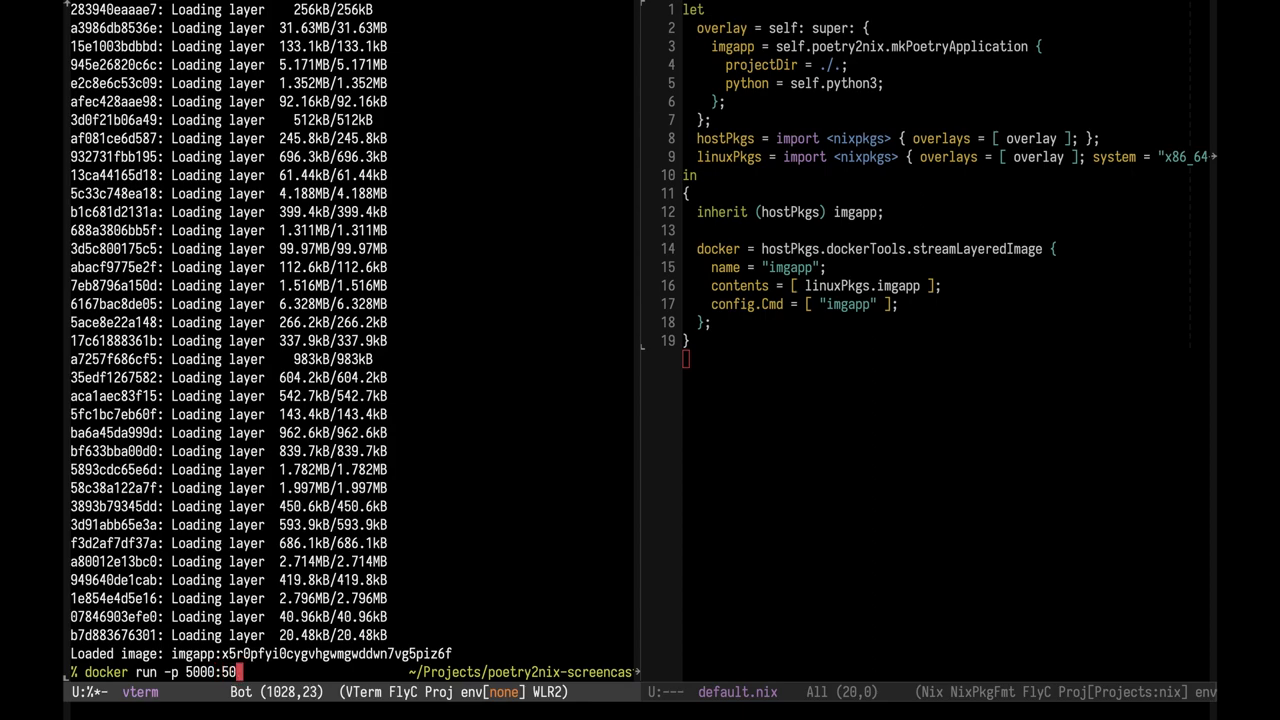
text(-)
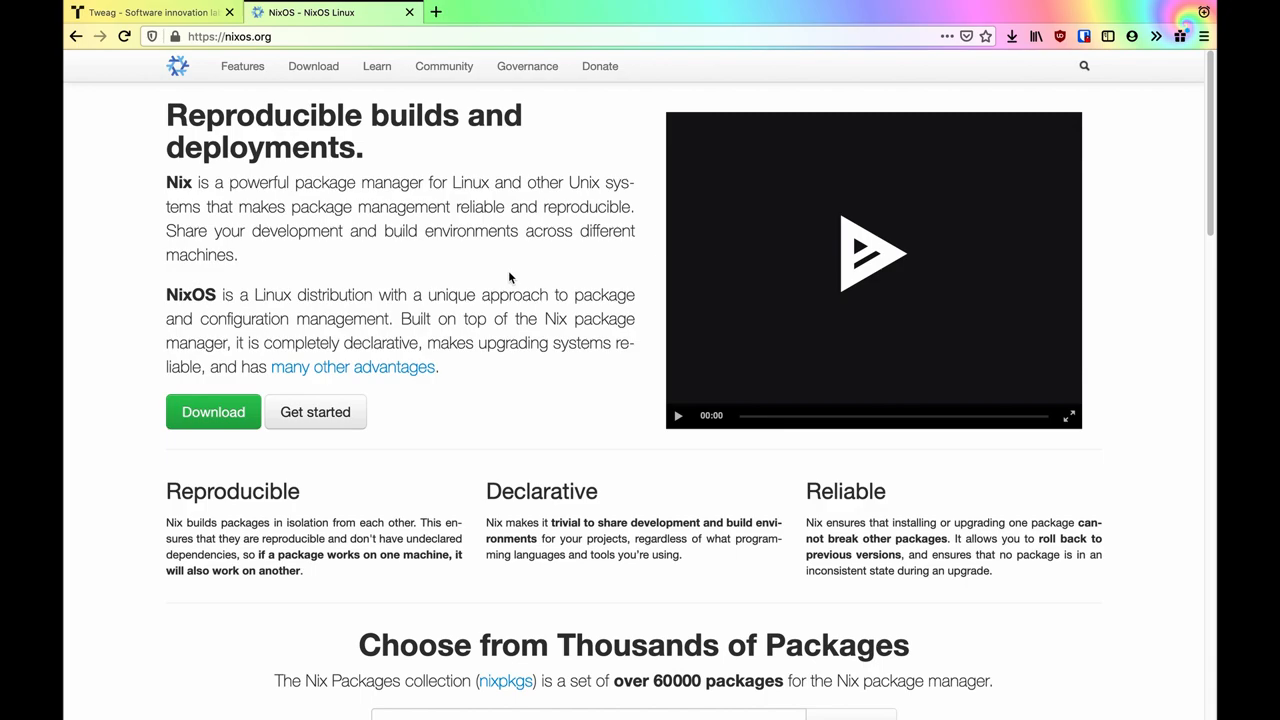
Step: Show the Tweag homepage at tweag.io in Firefox
click(150, 12)
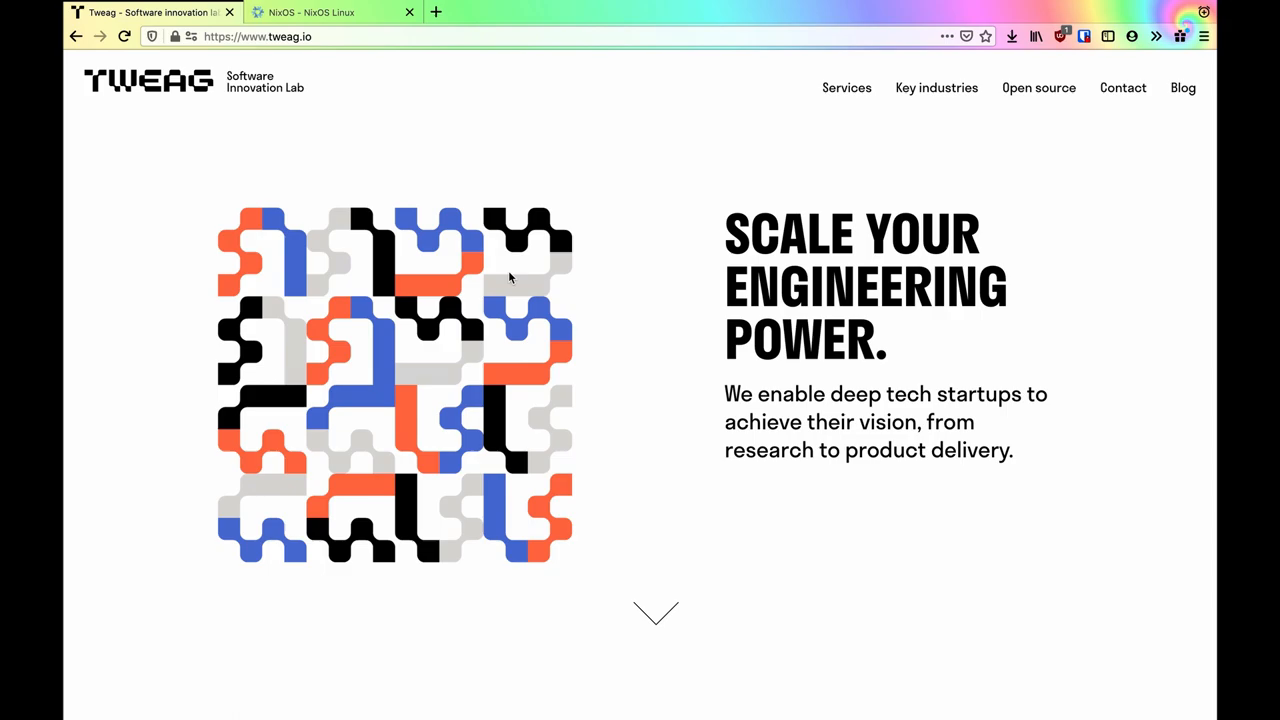
mouse_move(630, 203)
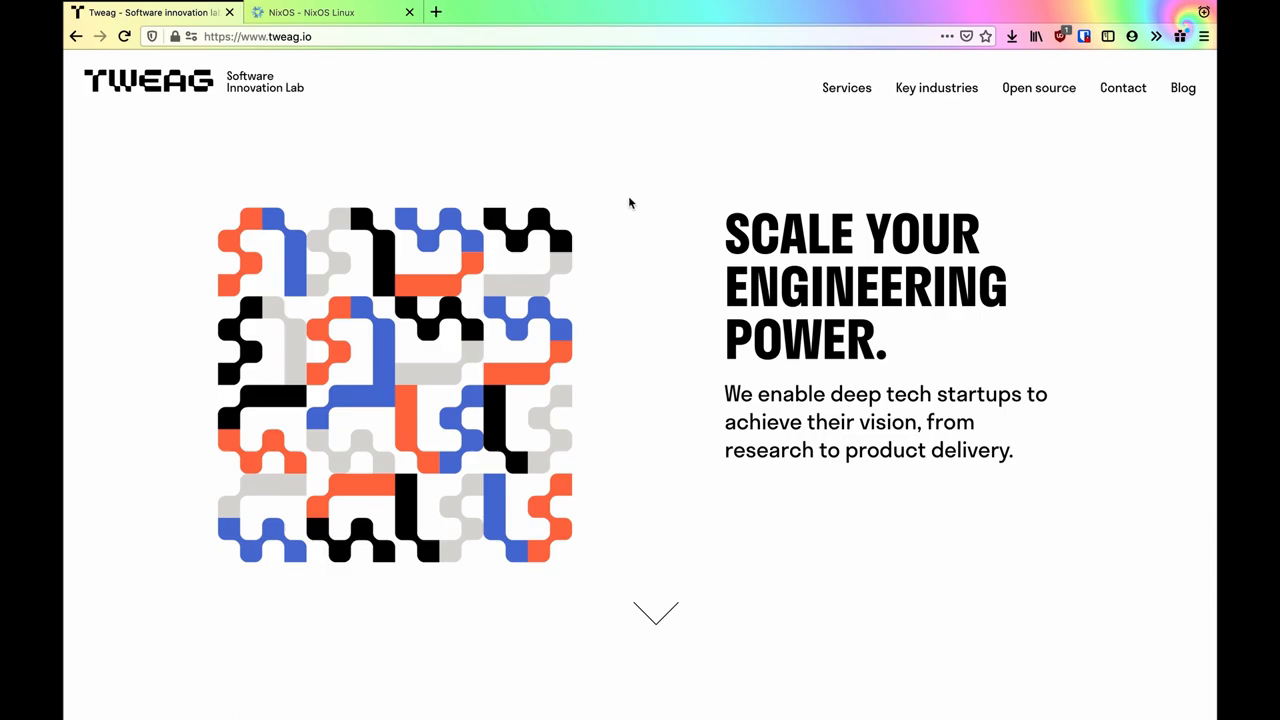